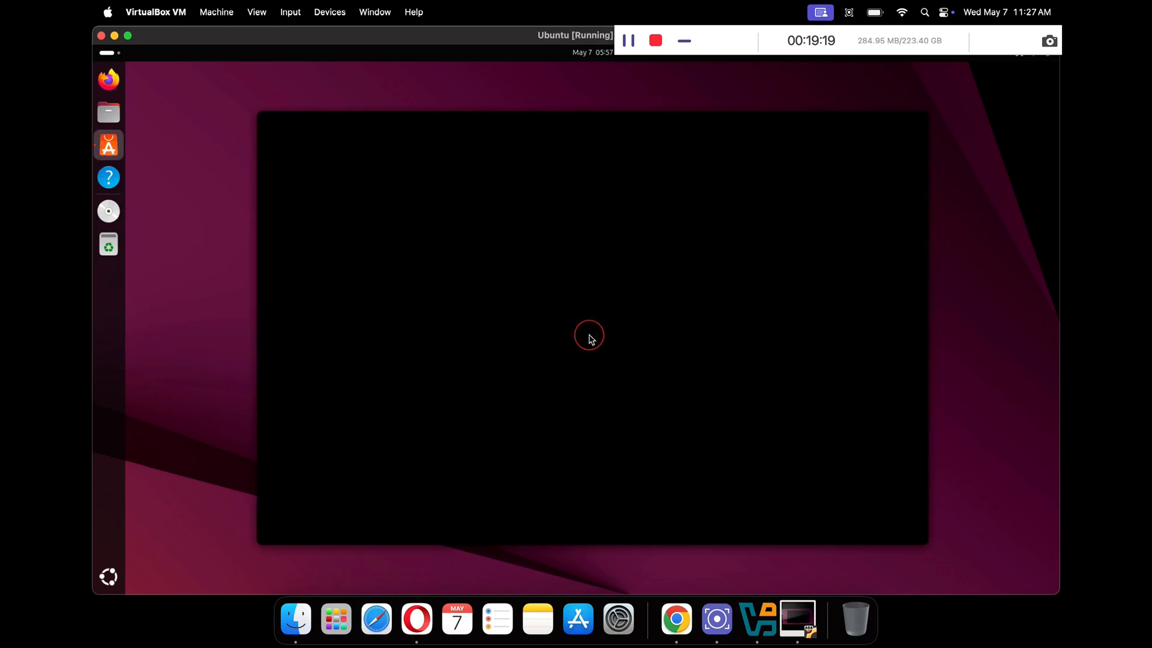
Show the Development category in the Ubuntu guest's App Center and scroll through its app list
click(108, 145)
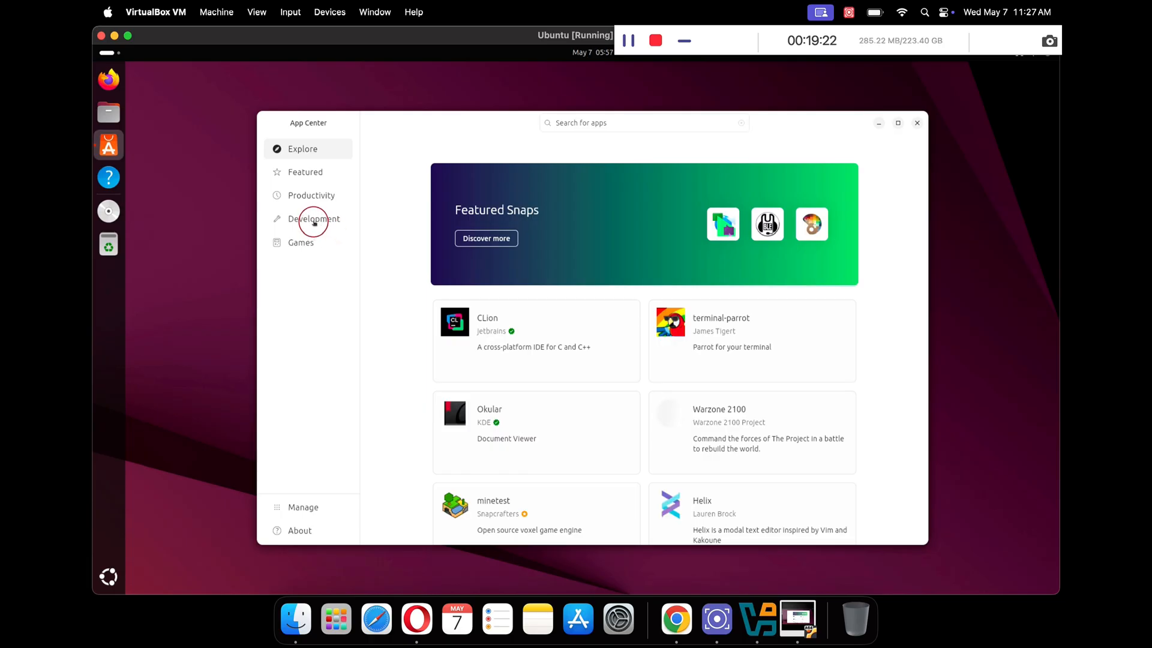
click(314, 218)
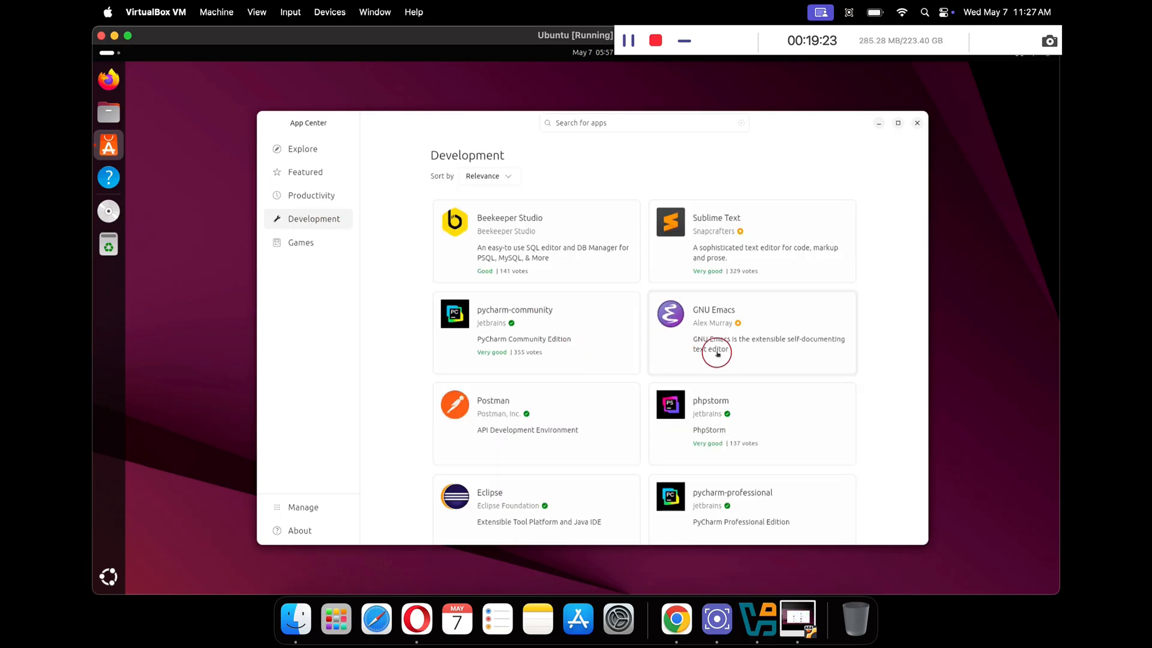
scroll(down, 3)
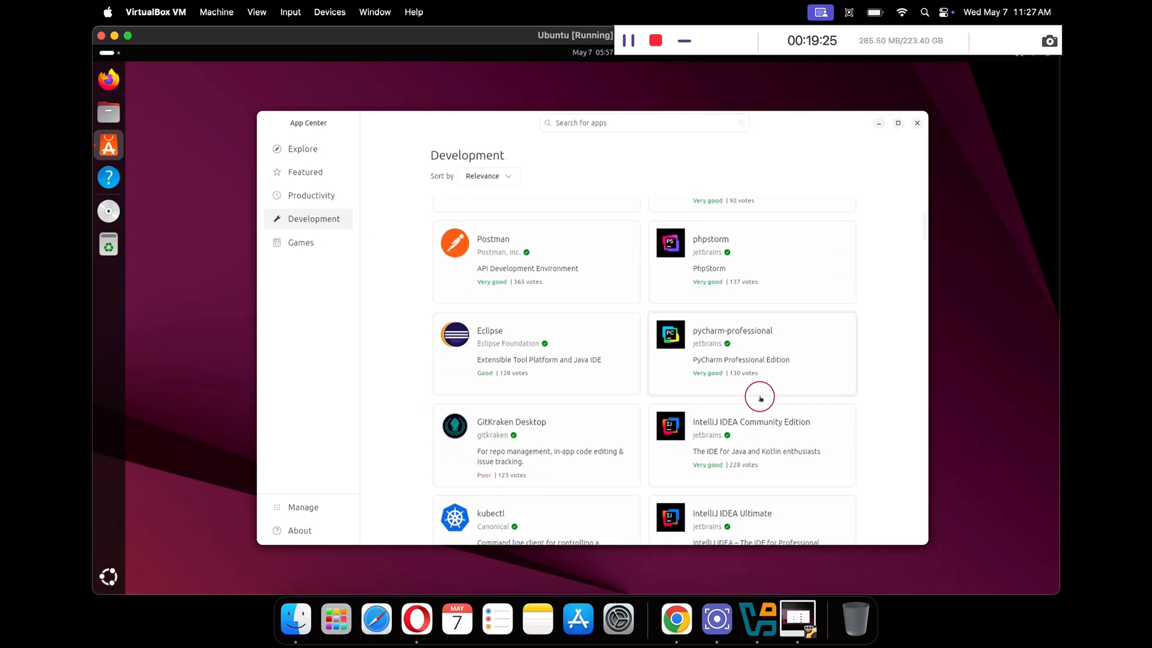
scroll(down, 3)
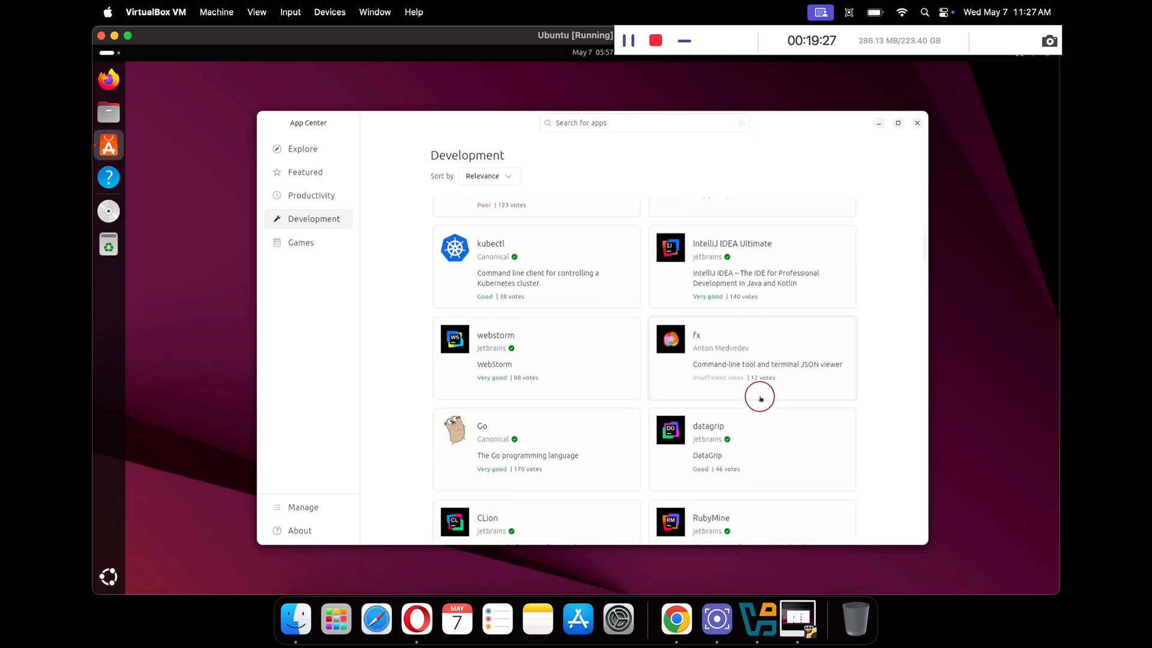
scroll(down, 3)
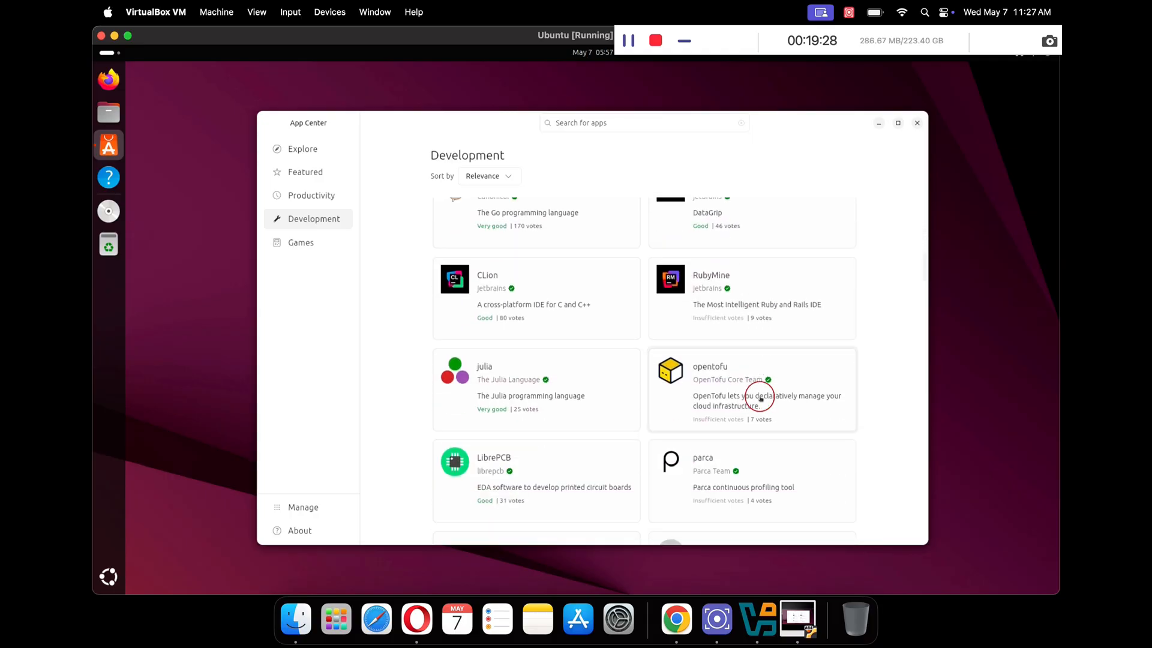
scroll(down, 3)
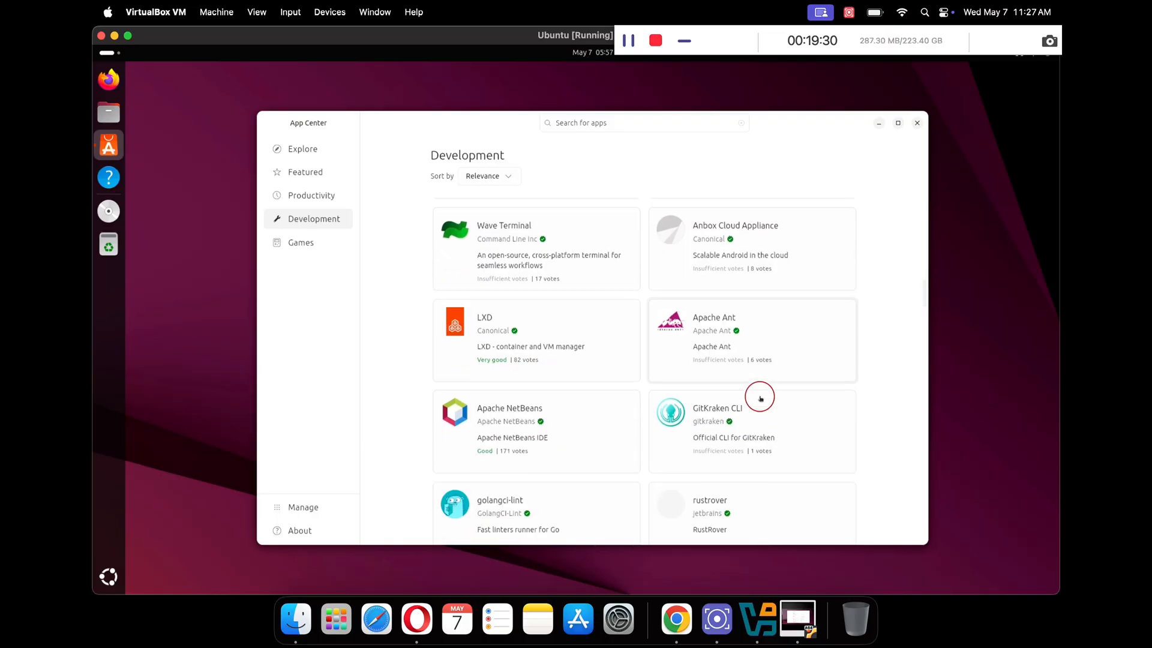
scroll(down, 3)
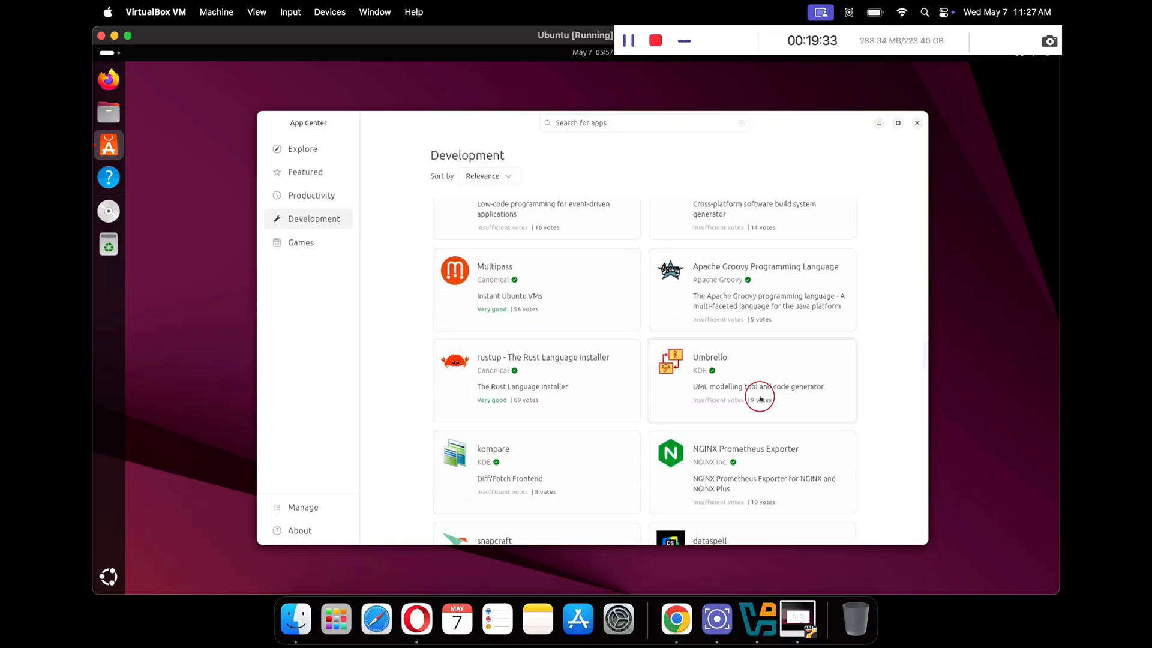
scroll(down, 3)
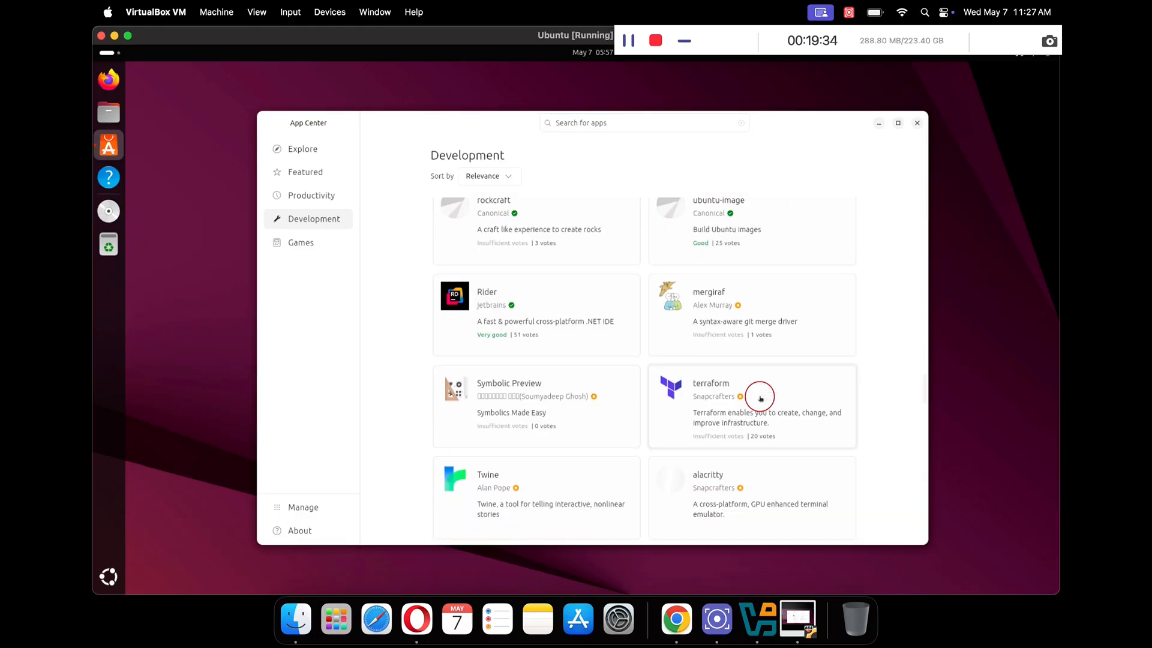
scroll(down, 3)
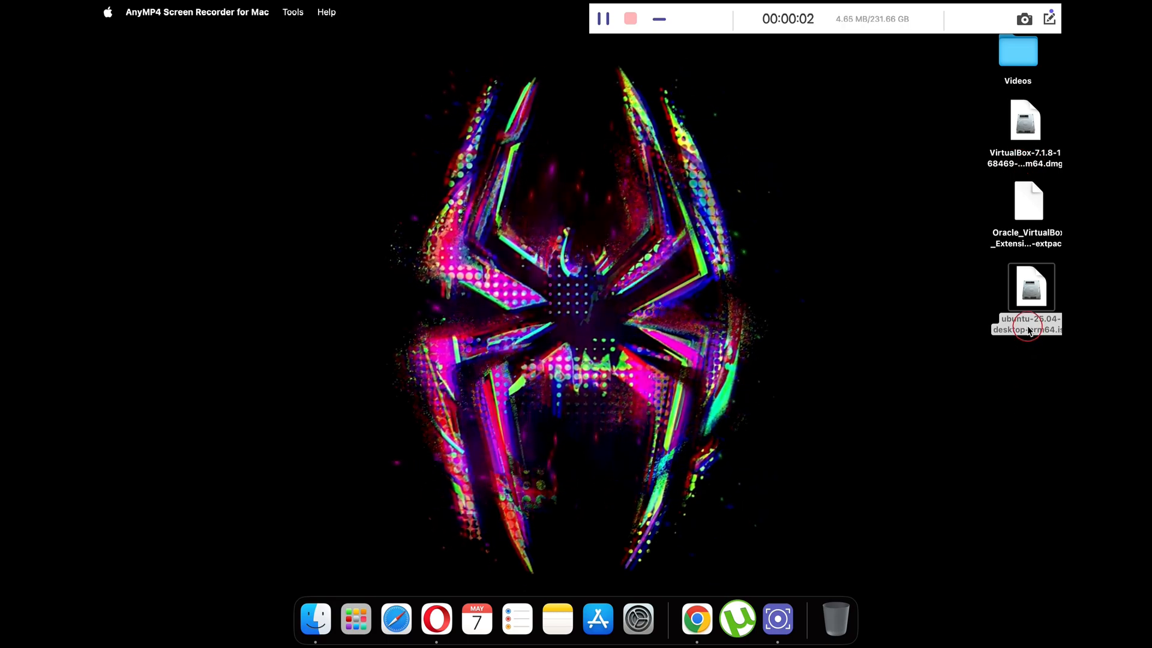
Drag the downloaded ISO, .dmg and .extpack files from the desktop's right edge to its centre
drag(1029, 302, 314, 279)
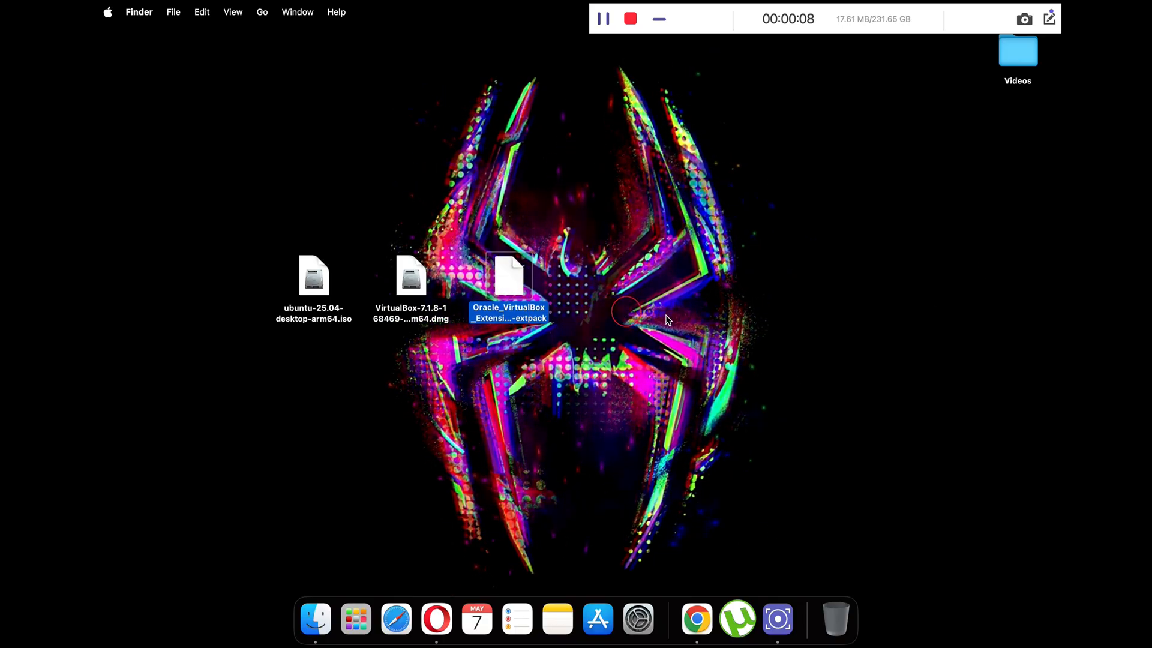
mouse_move(695, 618)
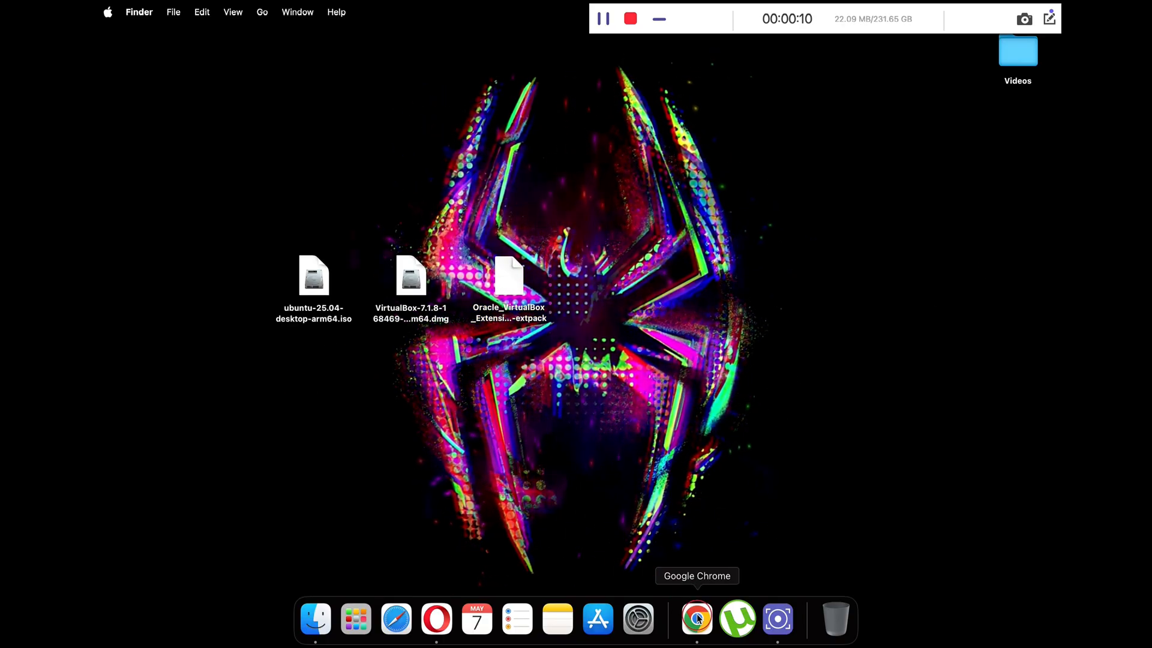
Search 'ubuntu iso' in Chrome and reach the Download Ubuntu Desktop page
click(696, 619)
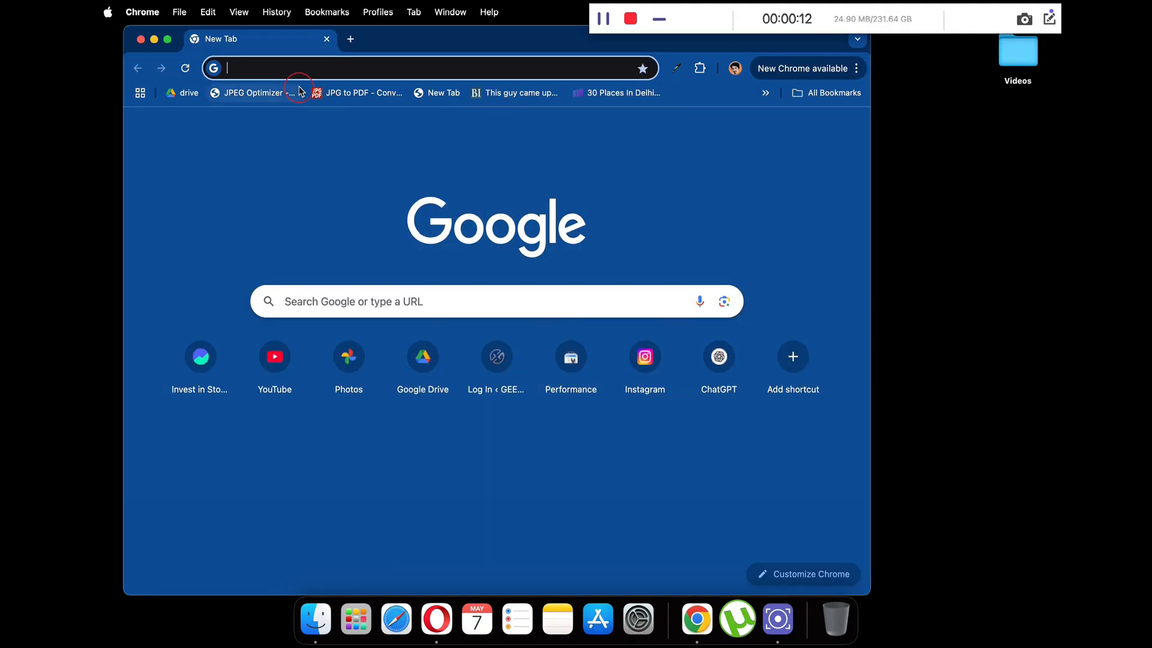
click(426, 68)
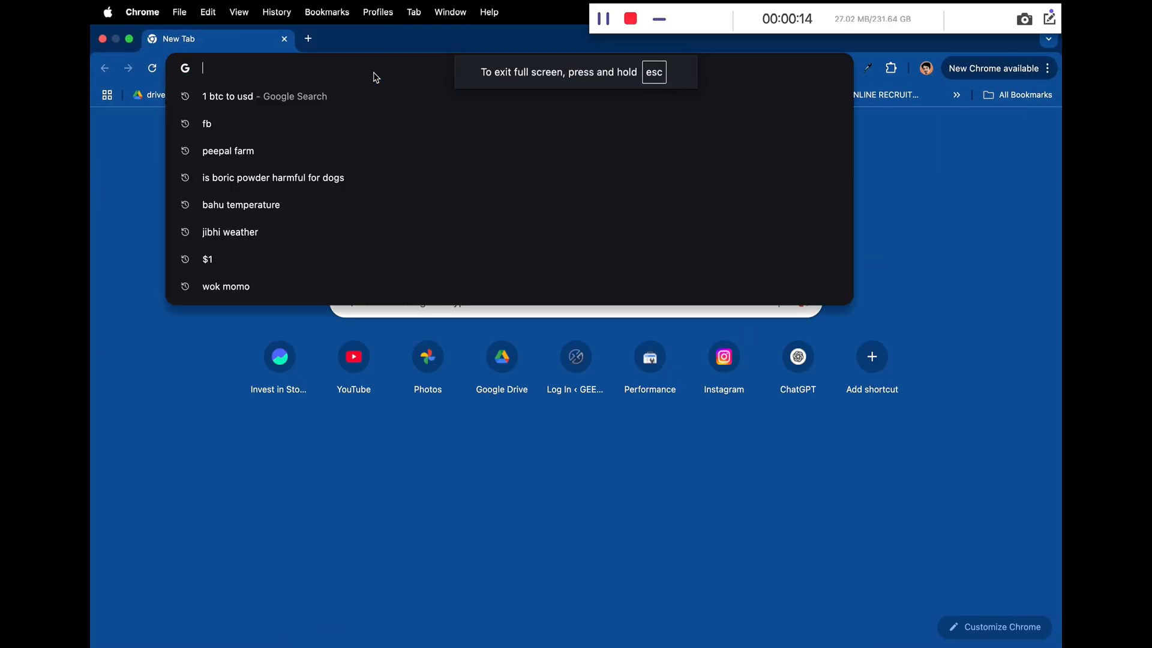
text(ubuntu iso)
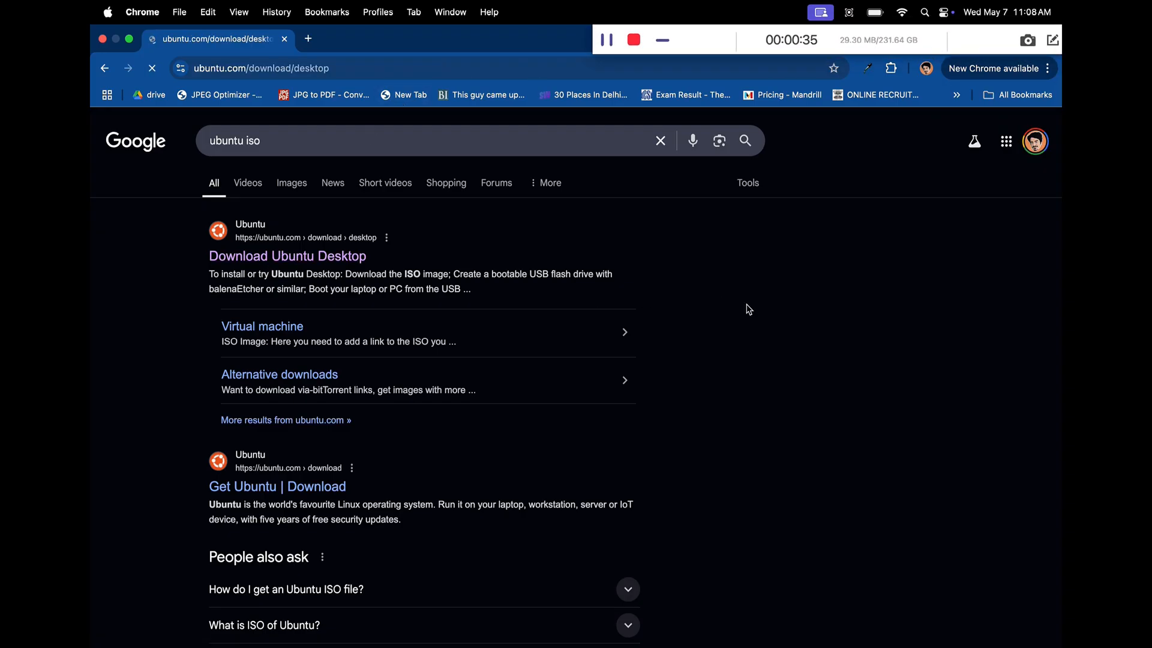
click(287, 256)
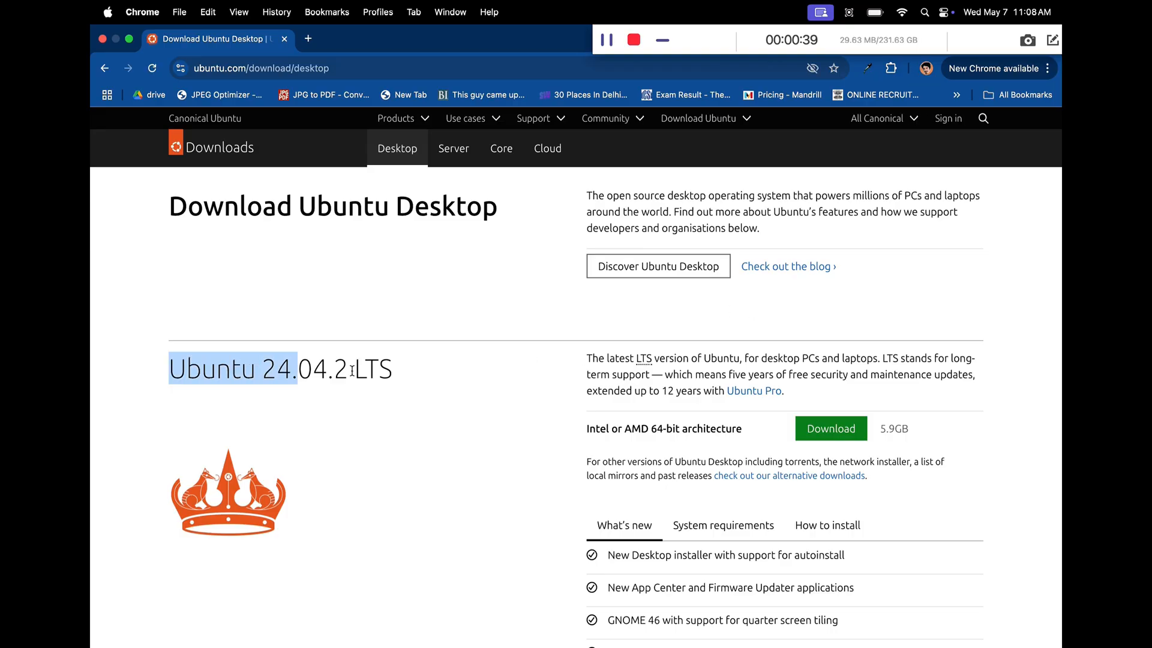
Download the Ubuntu 25.04 ARM 64-bit desktop ISO and save it to Downloads
scroll(down, 3)
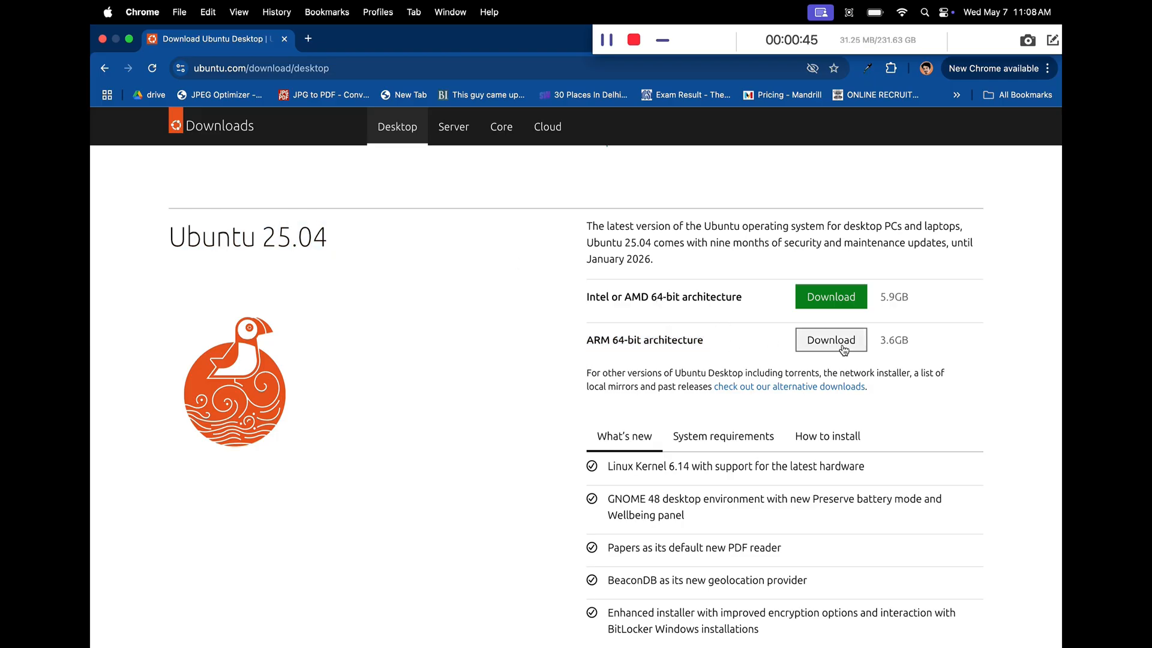
click(830, 340)
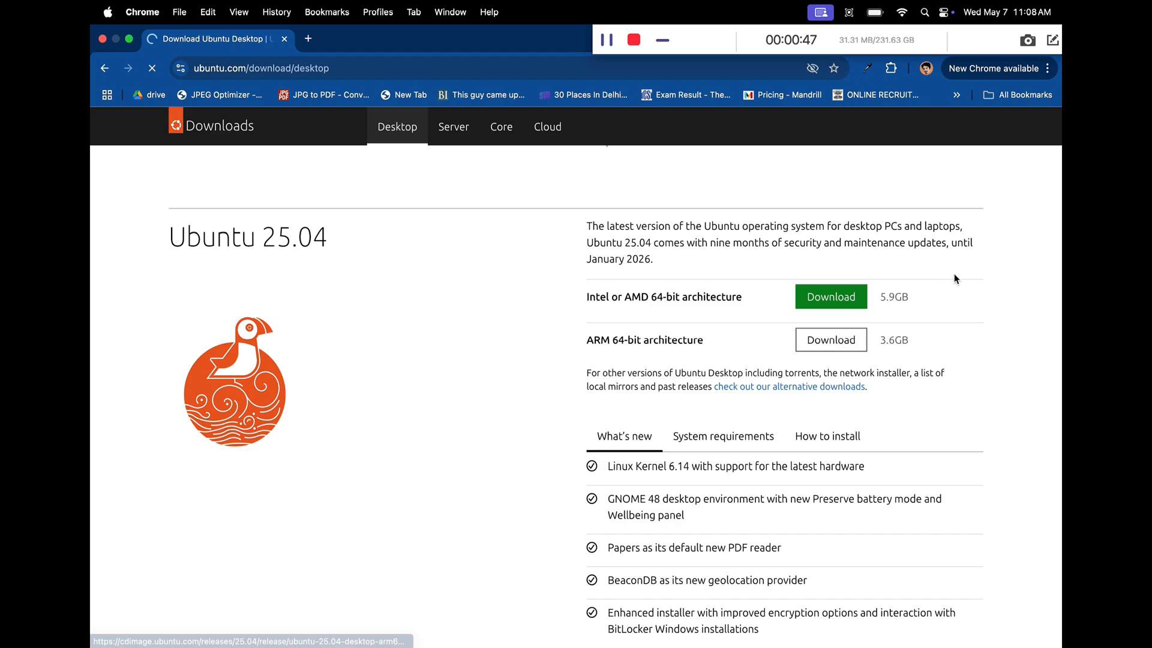
click(830, 339)
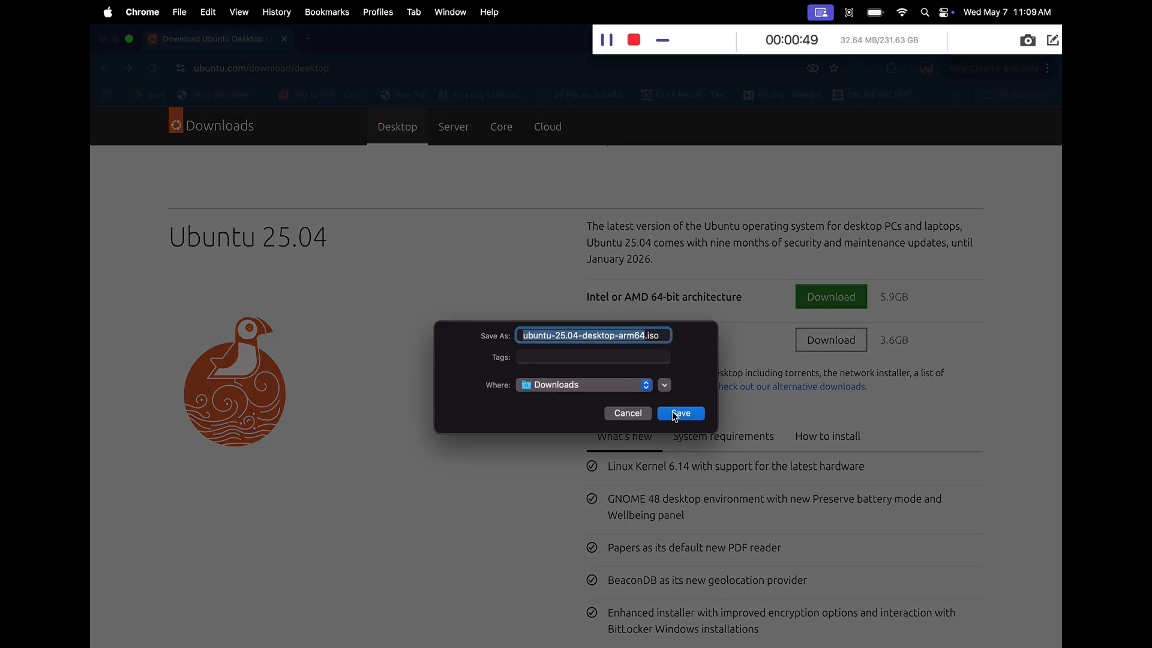
click(678, 413)
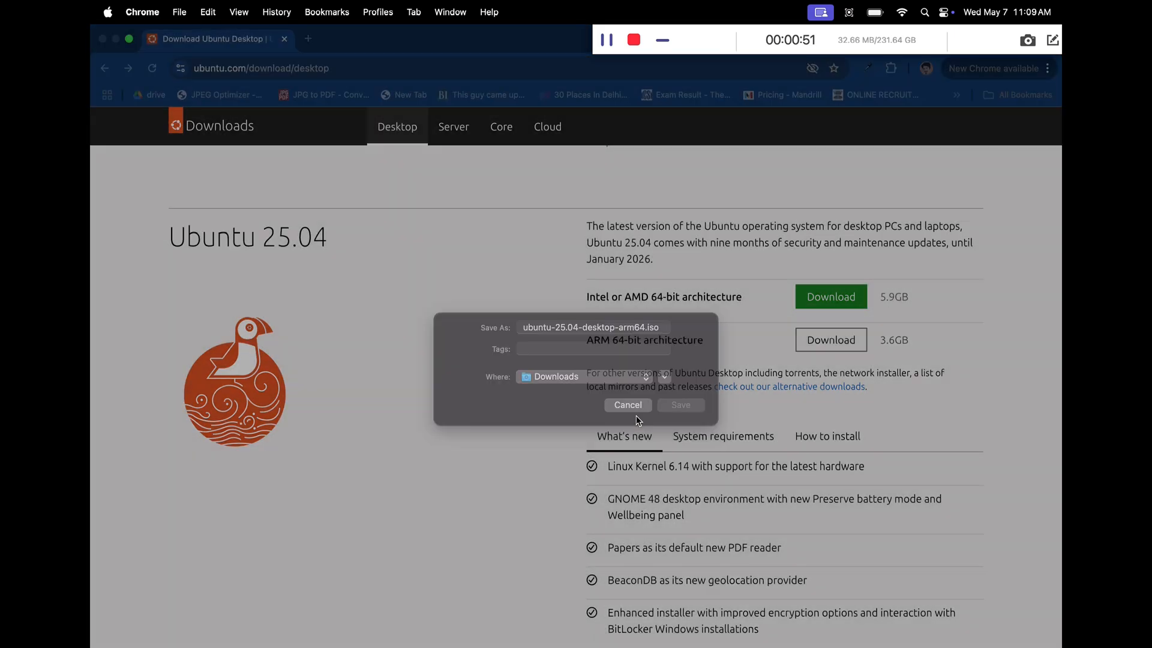
click(678, 404)
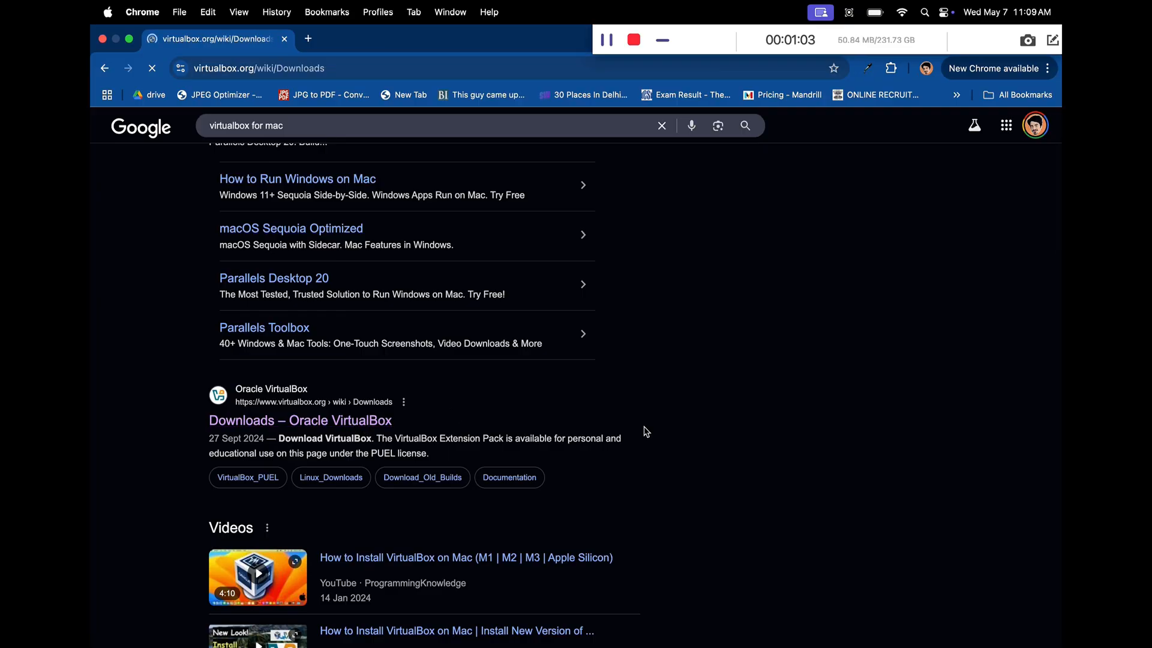
From Oracle's Downloads page, save the VirtualBox package for Apple Silicon hosts and the Extension Pack
click(300, 419)
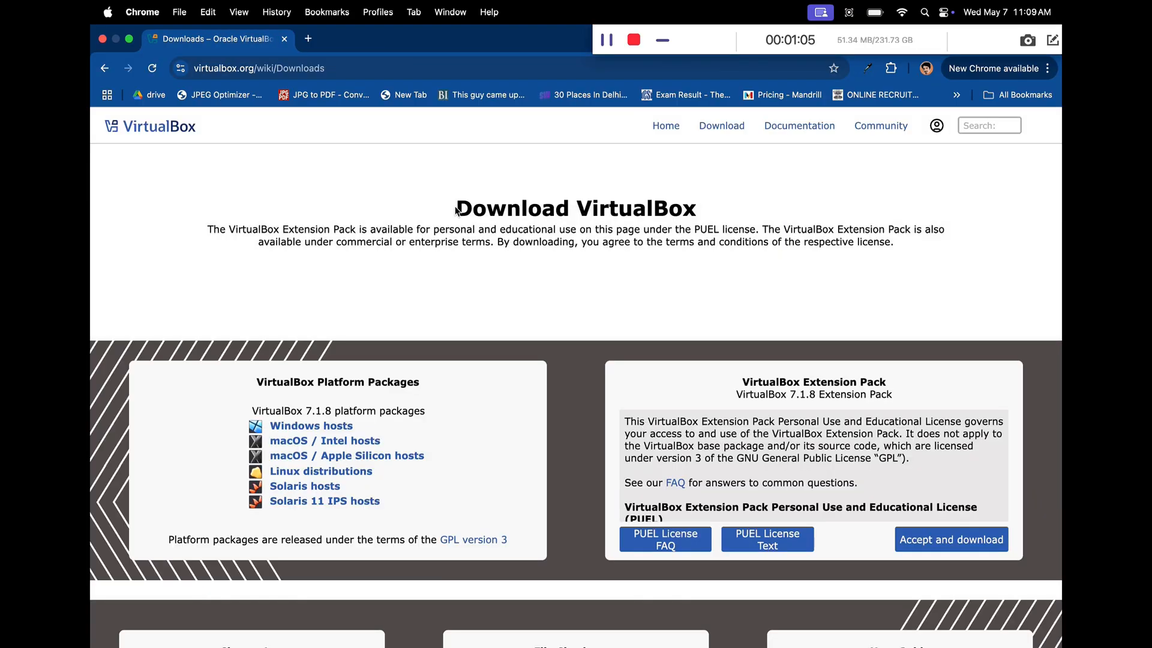
drag(454, 209, 893, 242)
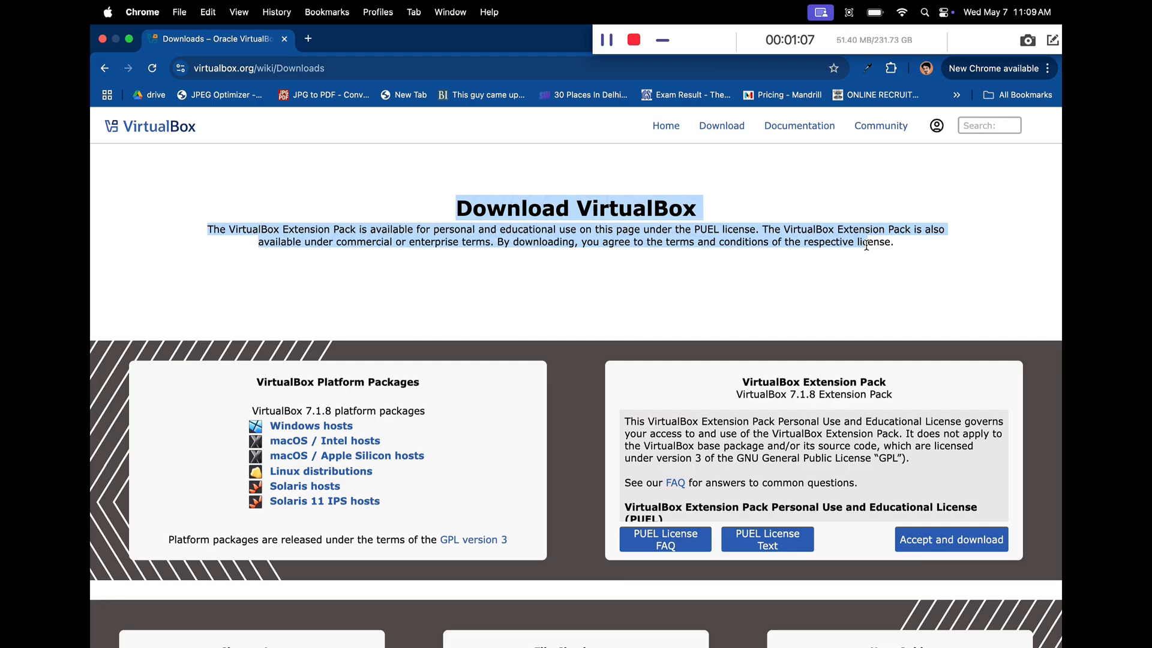
mouse_move(325, 441)
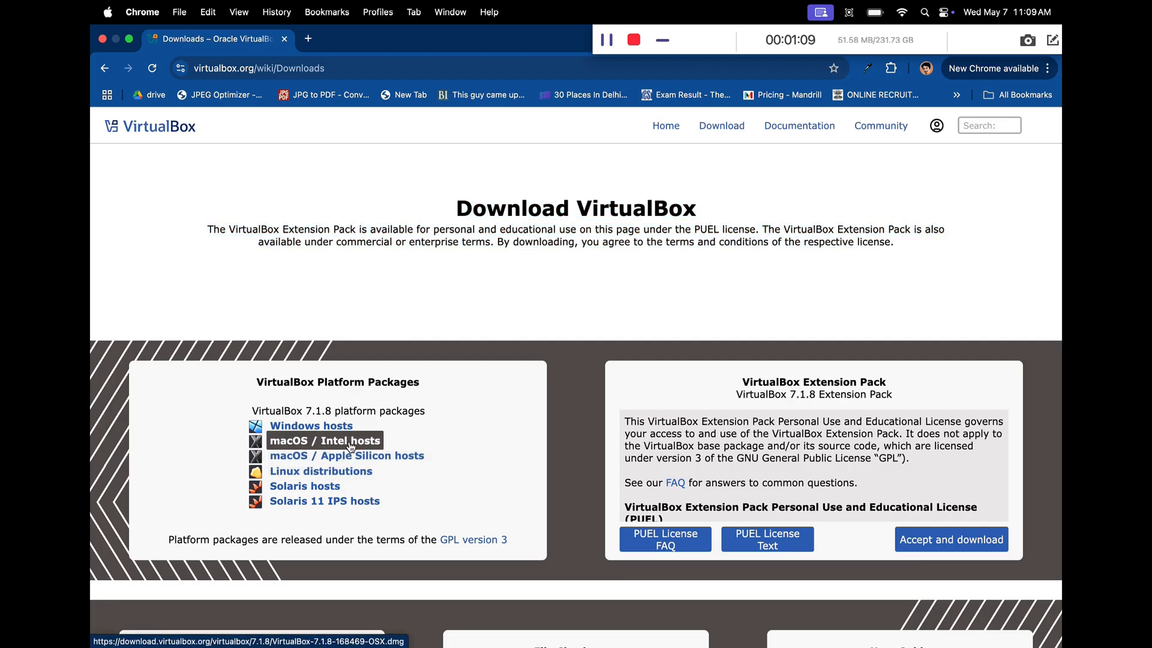
click(347, 455)
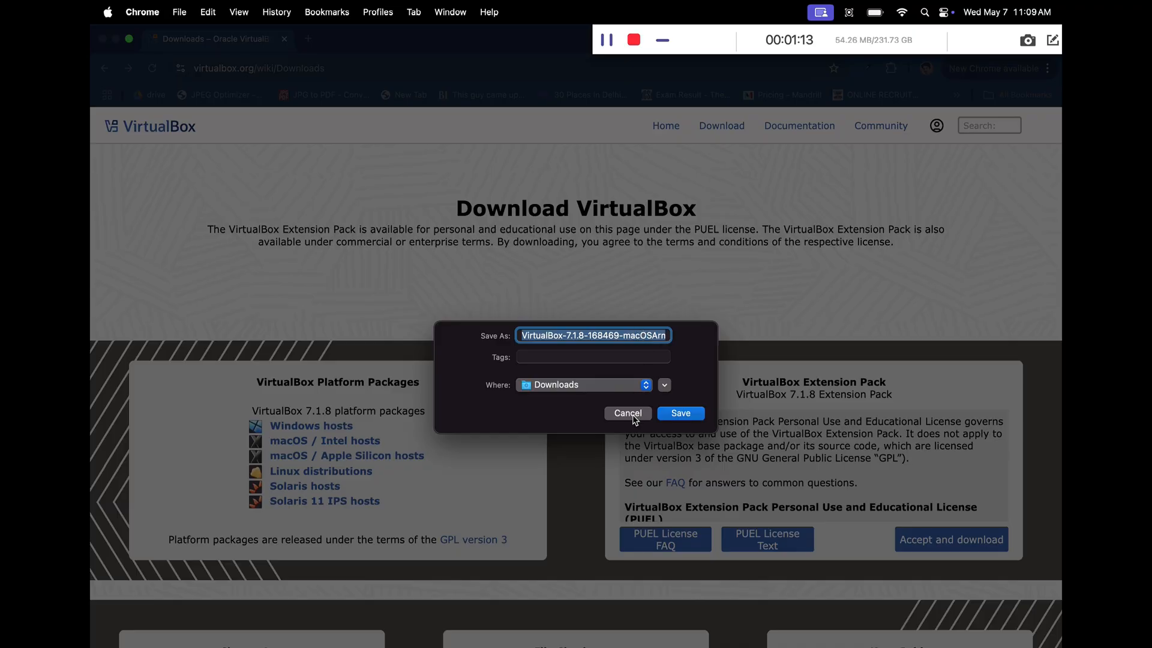
click(678, 413)
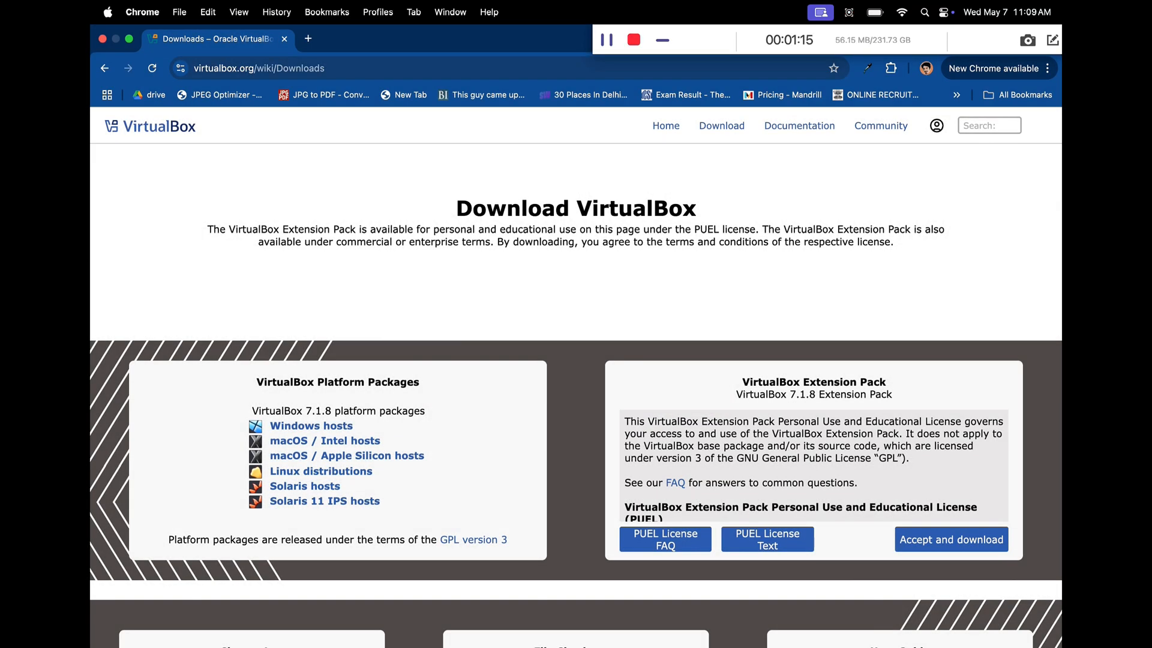
mouse_move(943, 559)
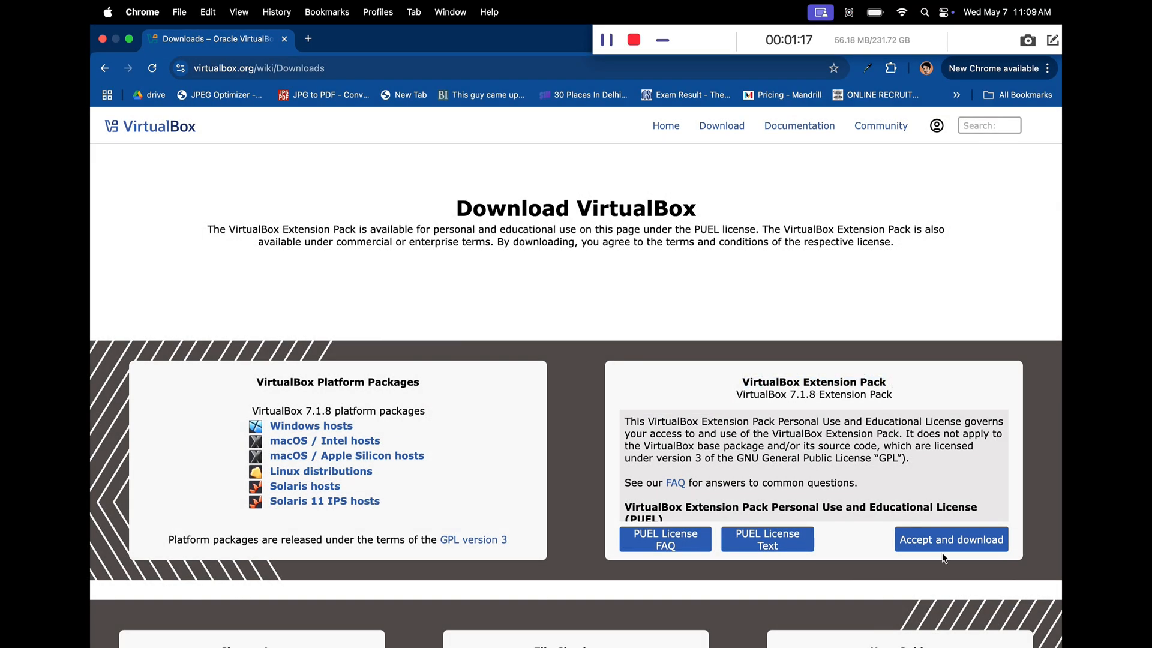
click(950, 539)
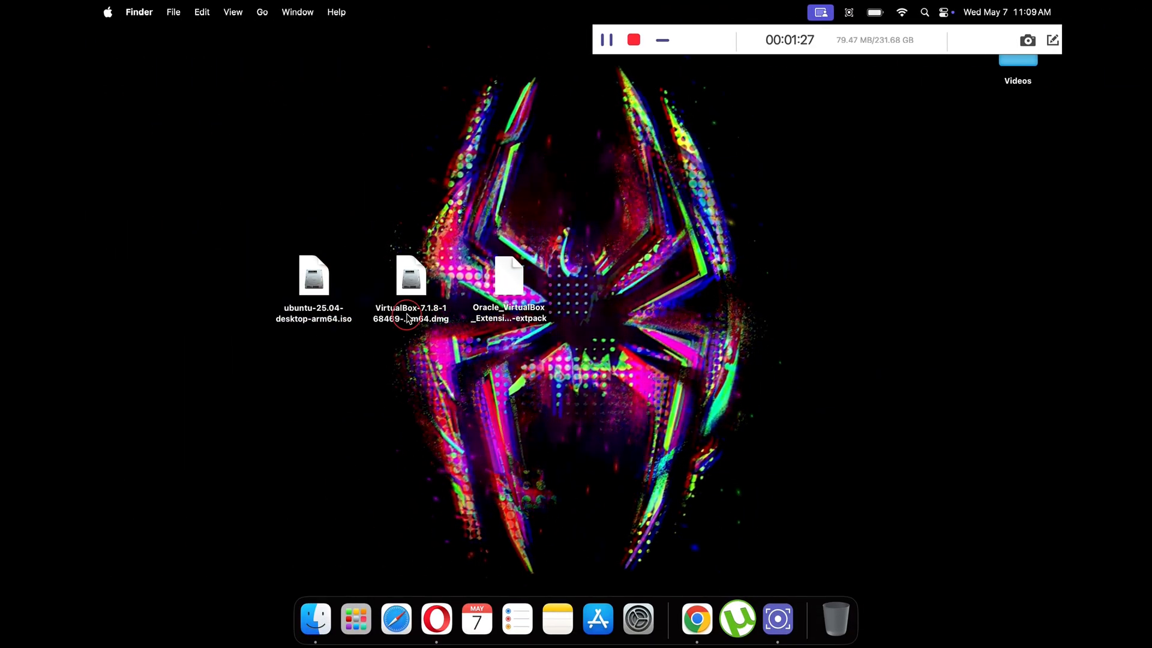
Mount the VirtualBox disk image from the desktop and launch VirtualBox.pkg
click(411, 277)
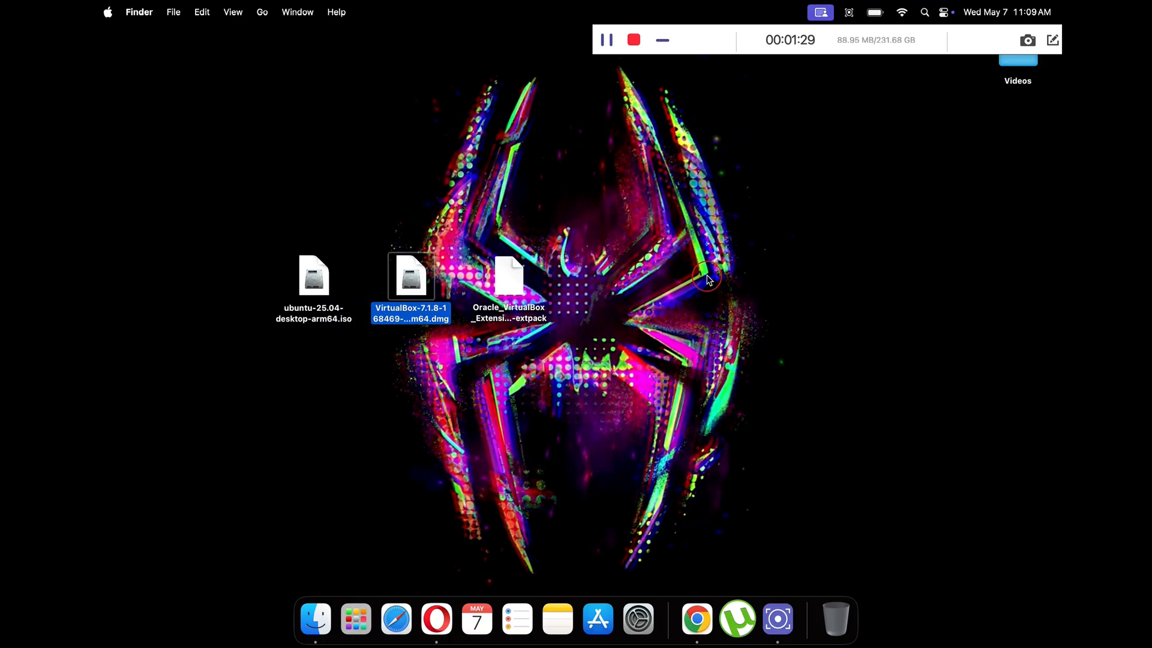
double_click(411, 278)
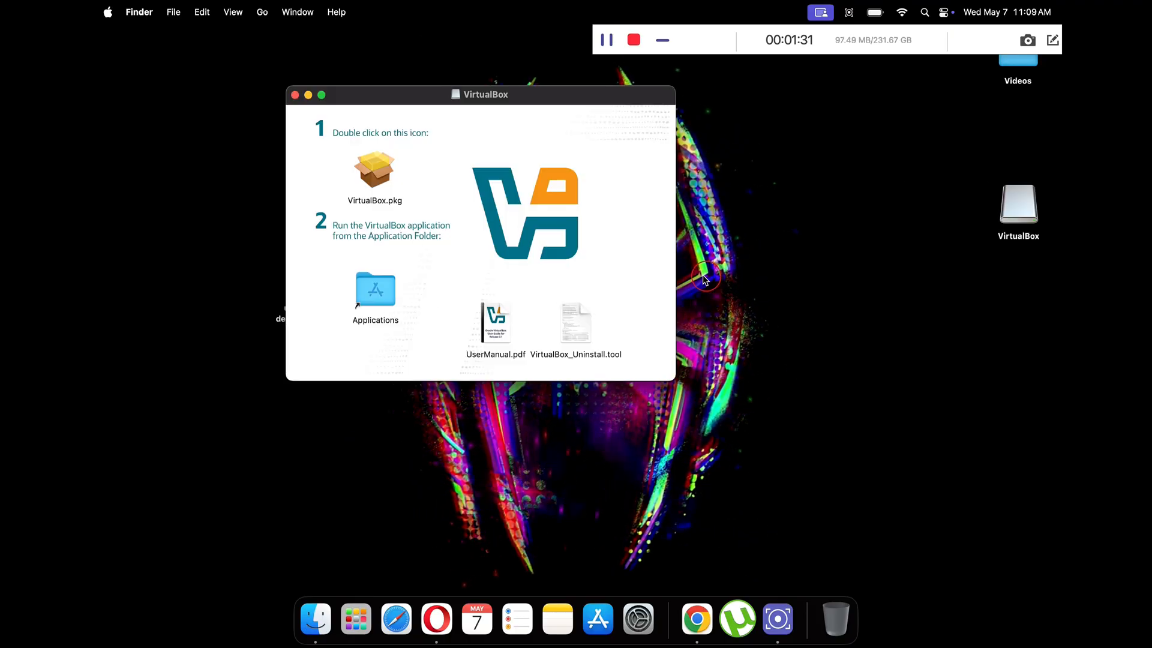
click(374, 167)
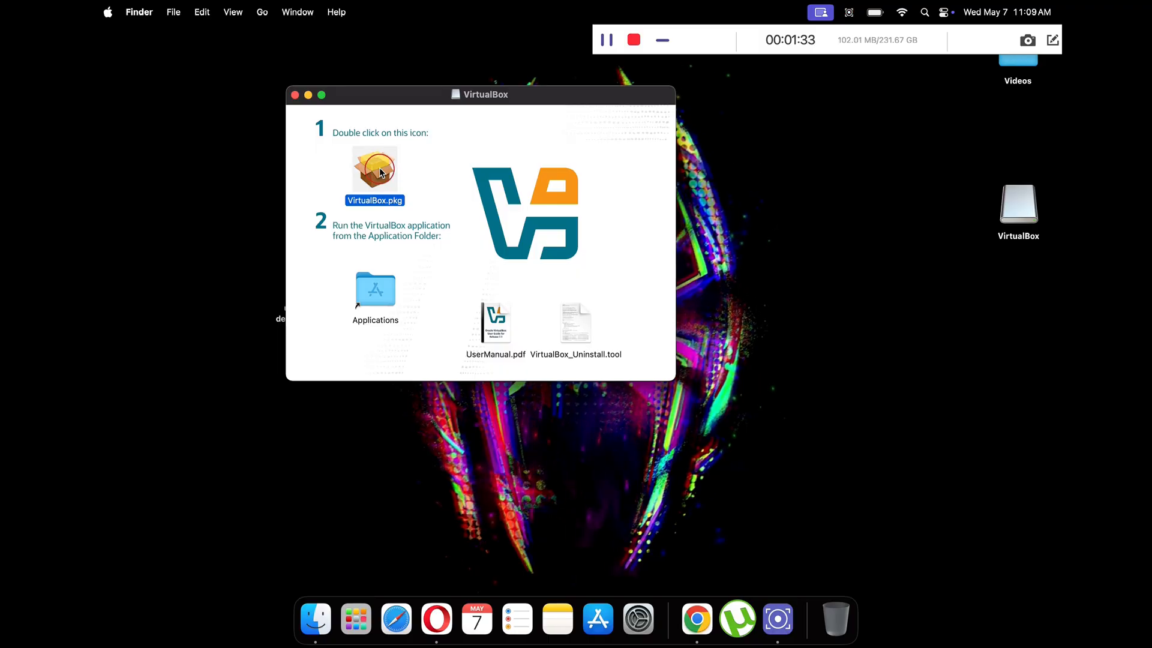
double_click(374, 166)
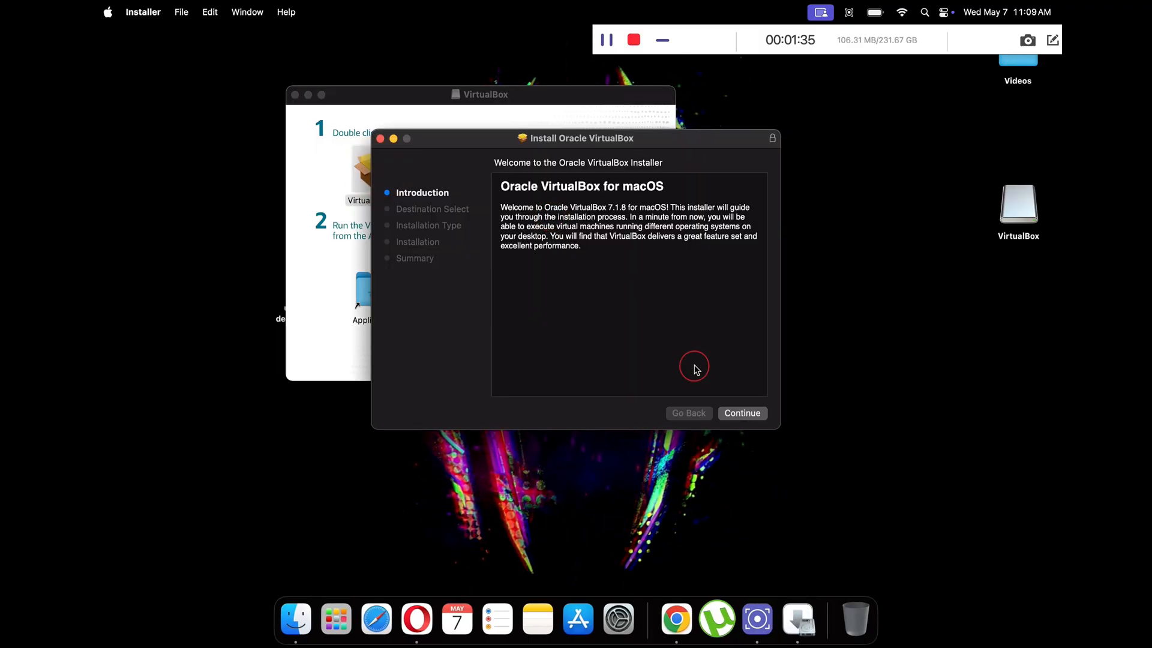
Install VirtualBox 7.1.8 for all users, authorizing with the admin password, and close the finished installer
click(742, 413)
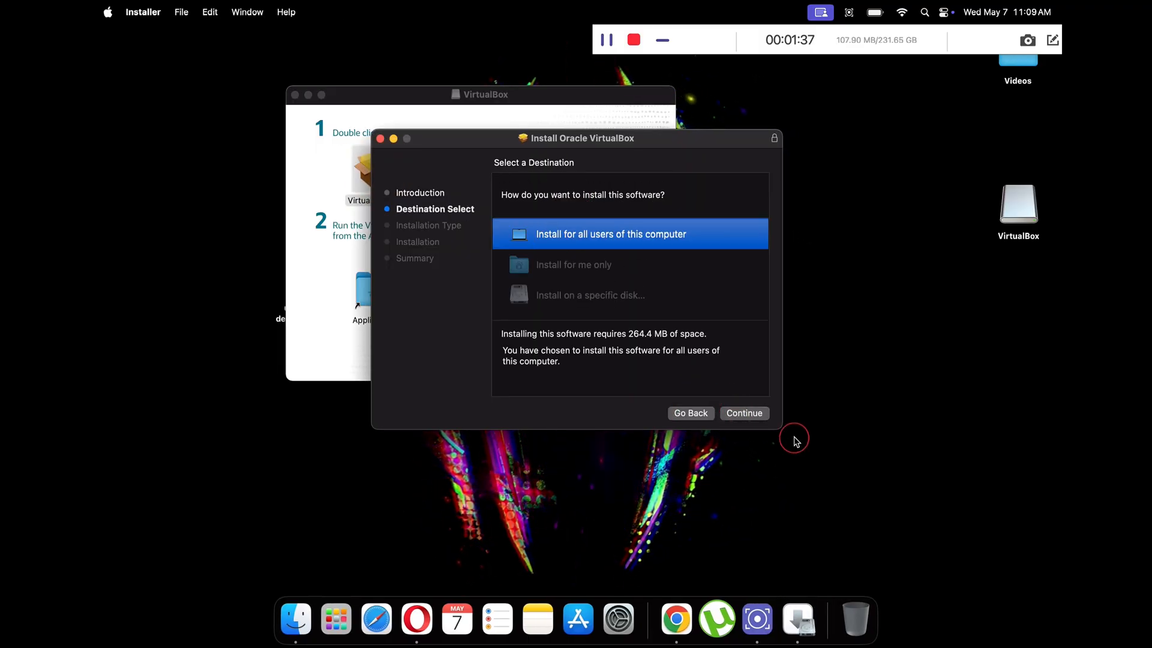
click(742, 413)
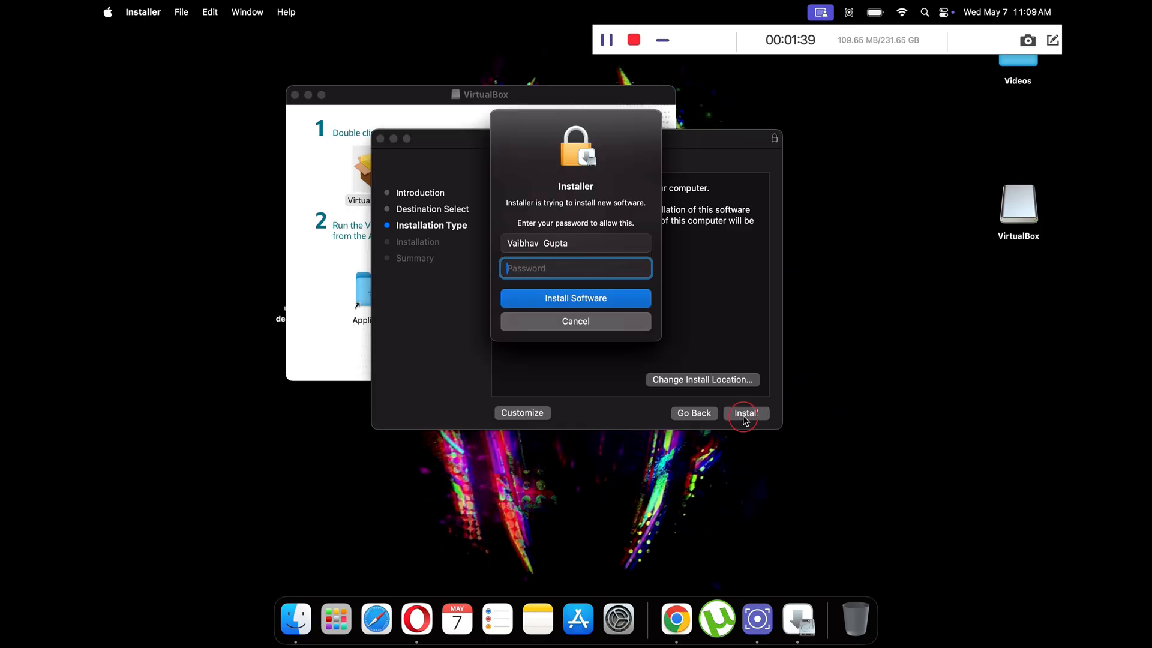
text(••••)
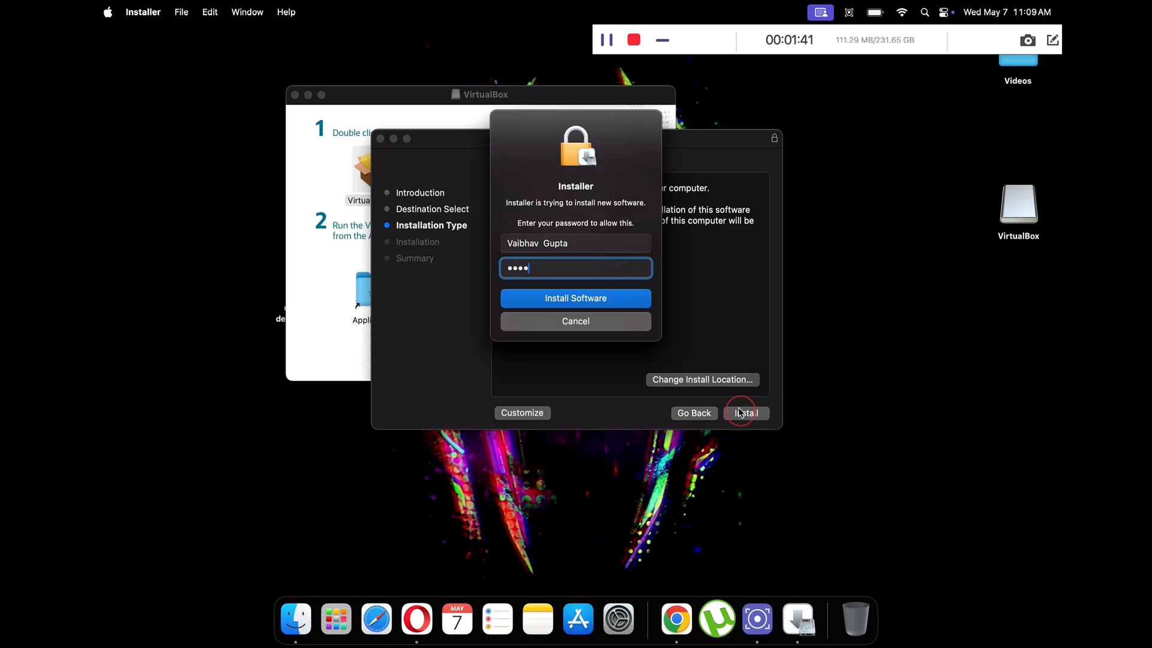
click(576, 299)
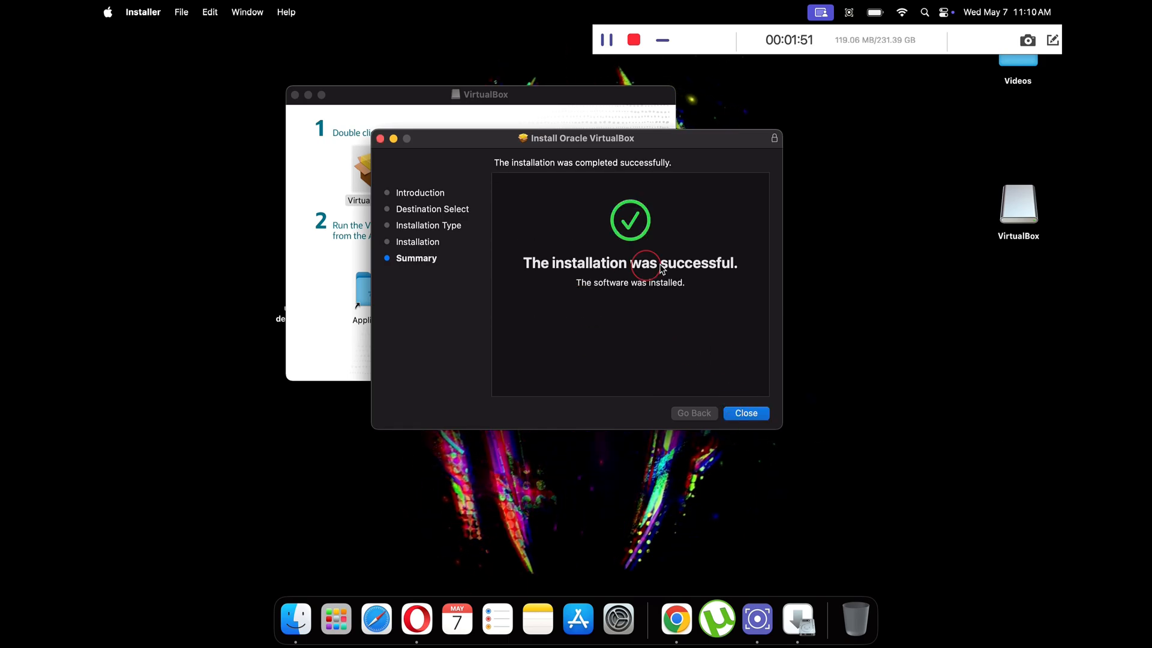
click(745, 413)
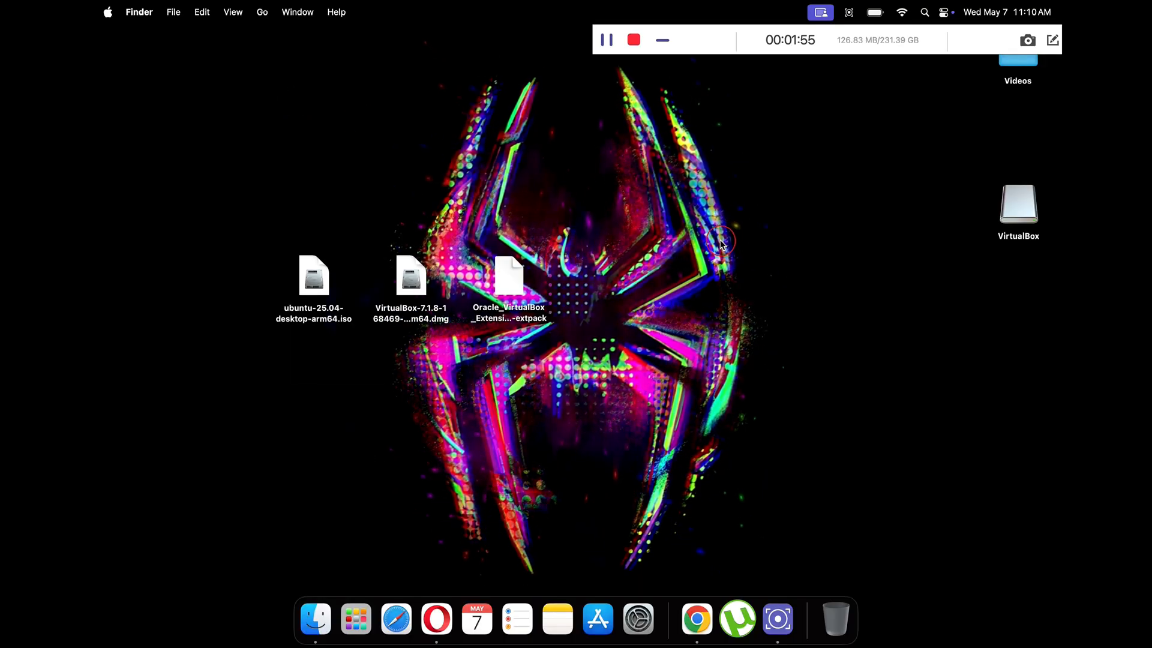
Launch VirtualBox and install the 7.1.8 Extension Pack, accepting its license and authorizing with the password
click(355, 618)
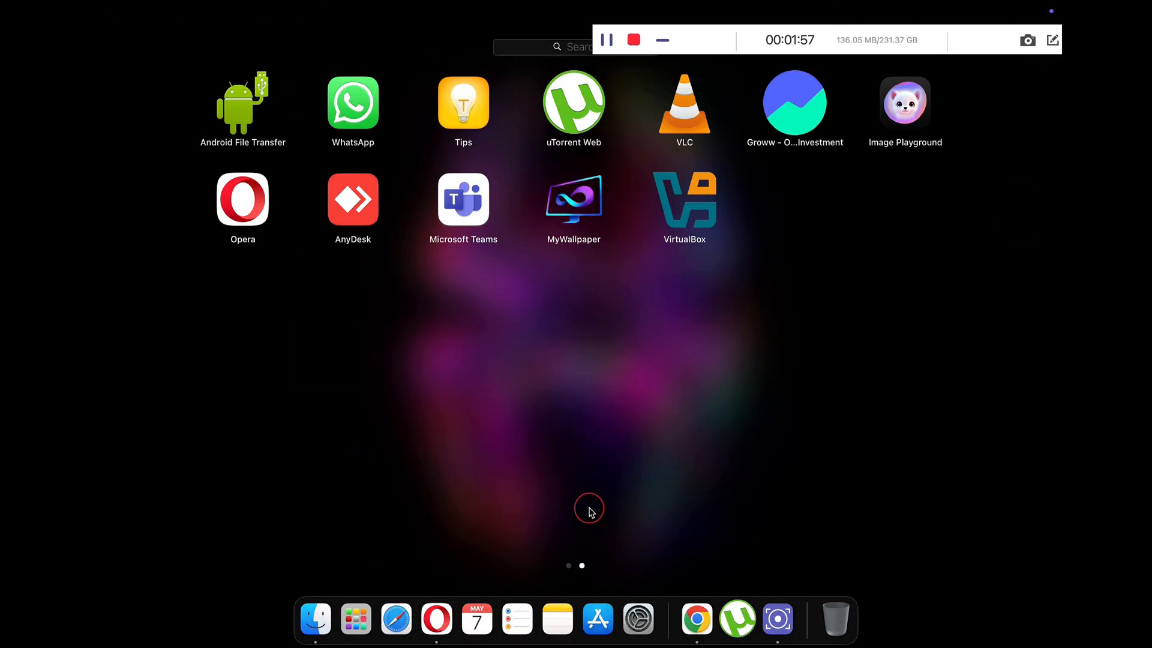
mouse_move(689, 218)
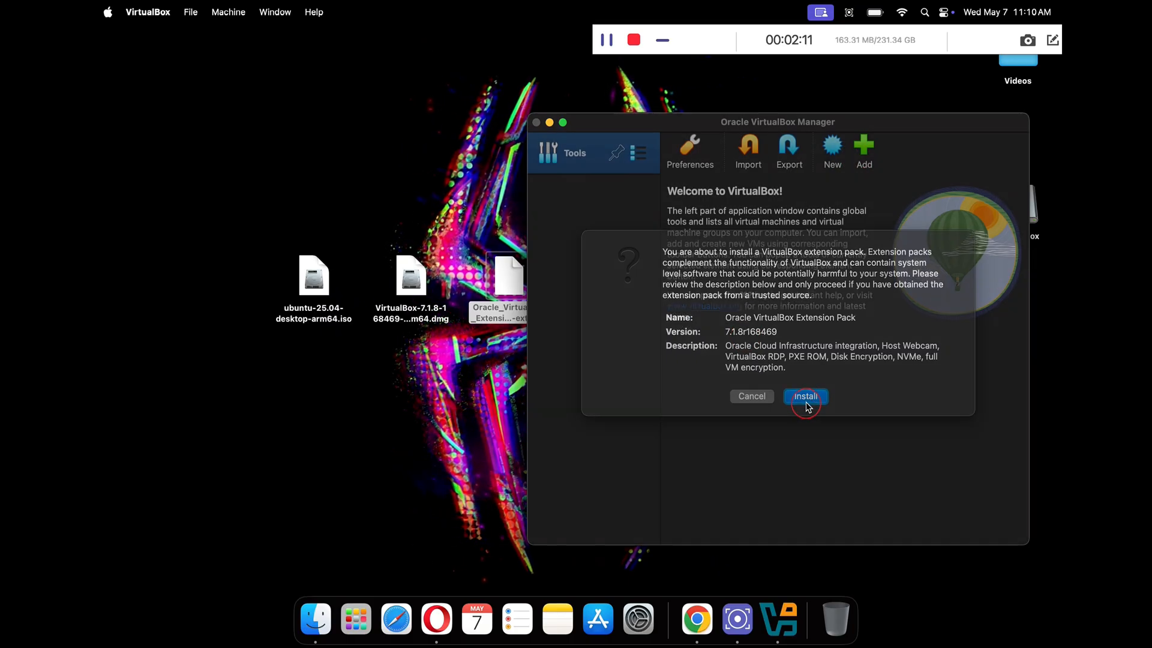
click(805, 396)
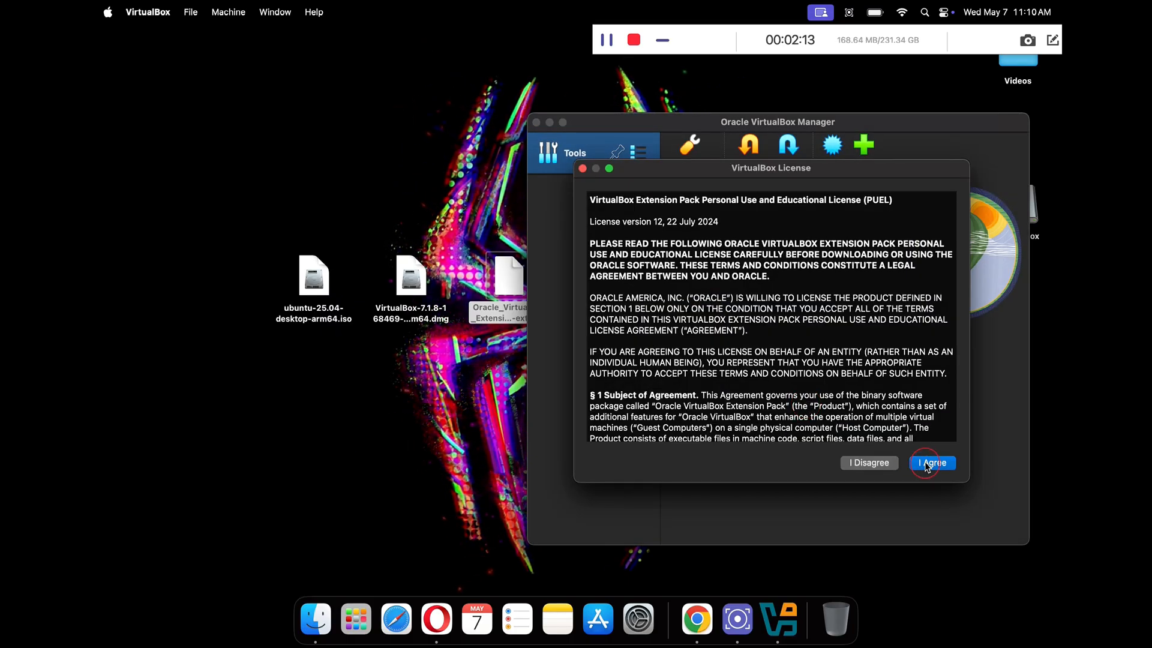
click(931, 462)
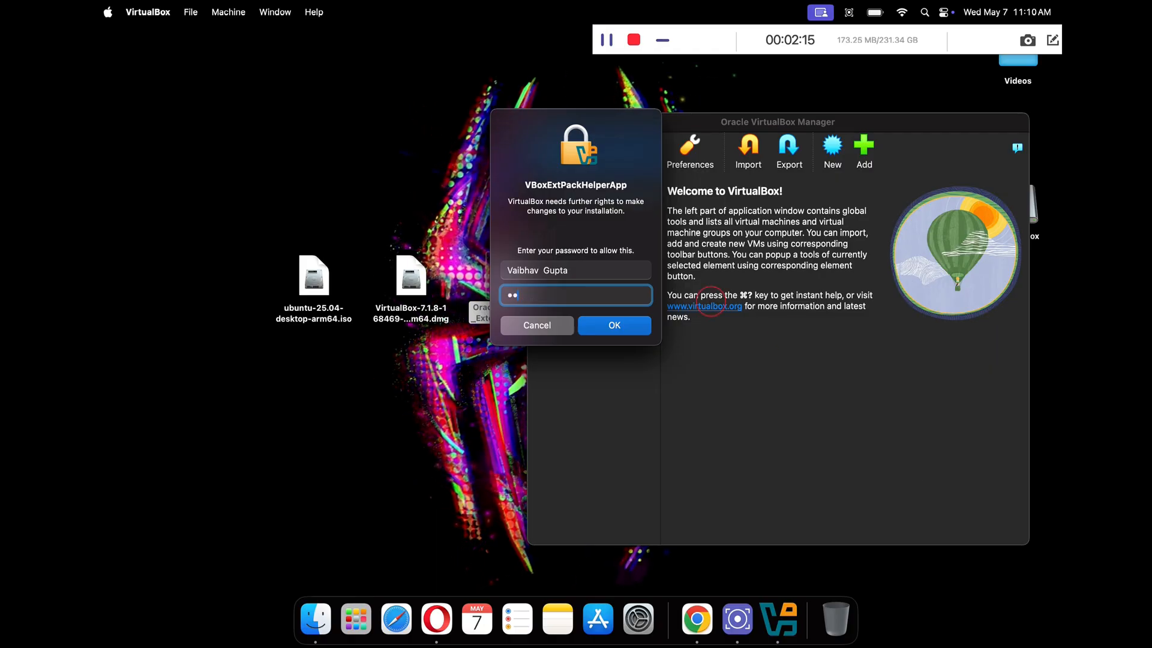
click(613, 326)
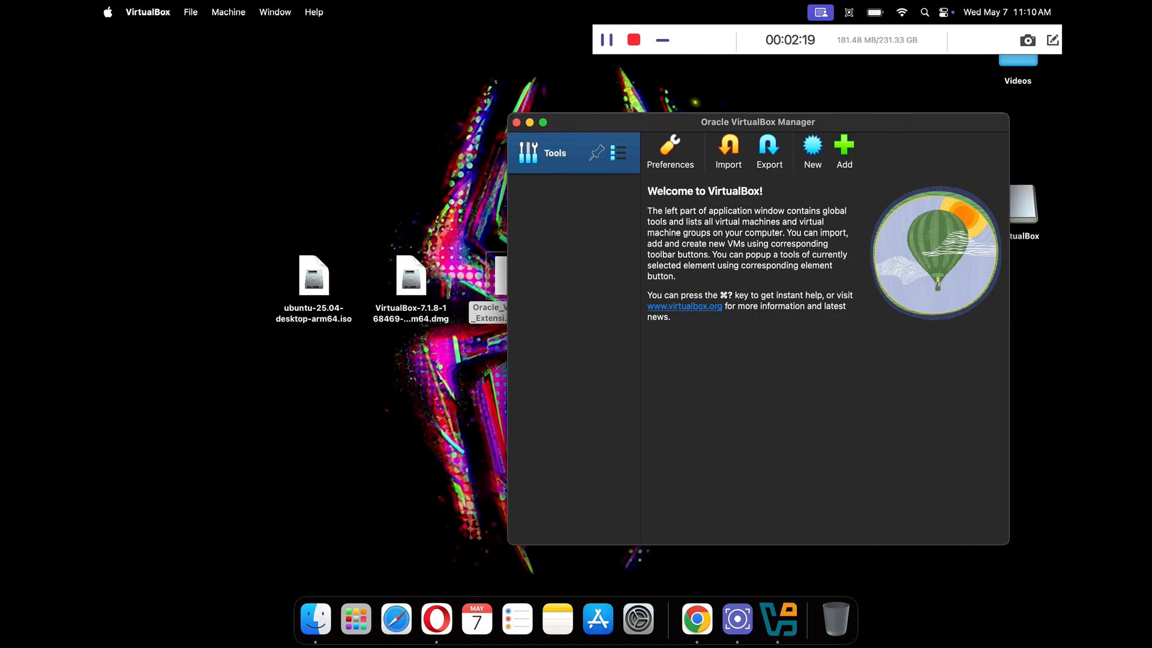
Start a new virtual machine and name it Ubuntu
drag(757, 121, 570, 118)
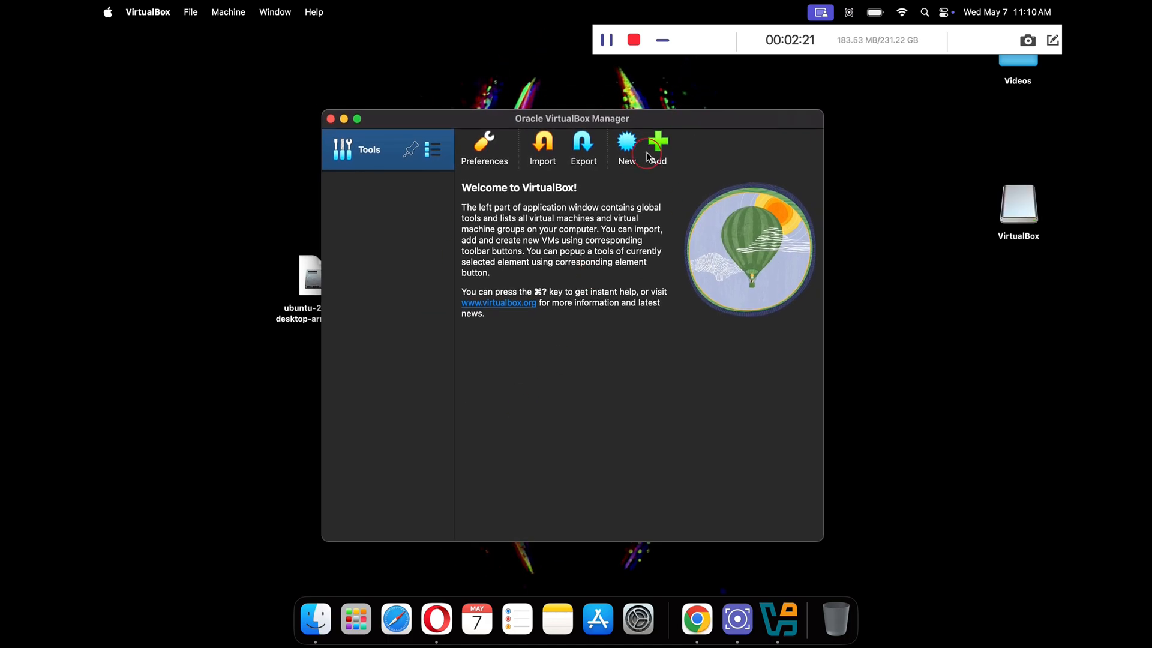
click(626, 143)
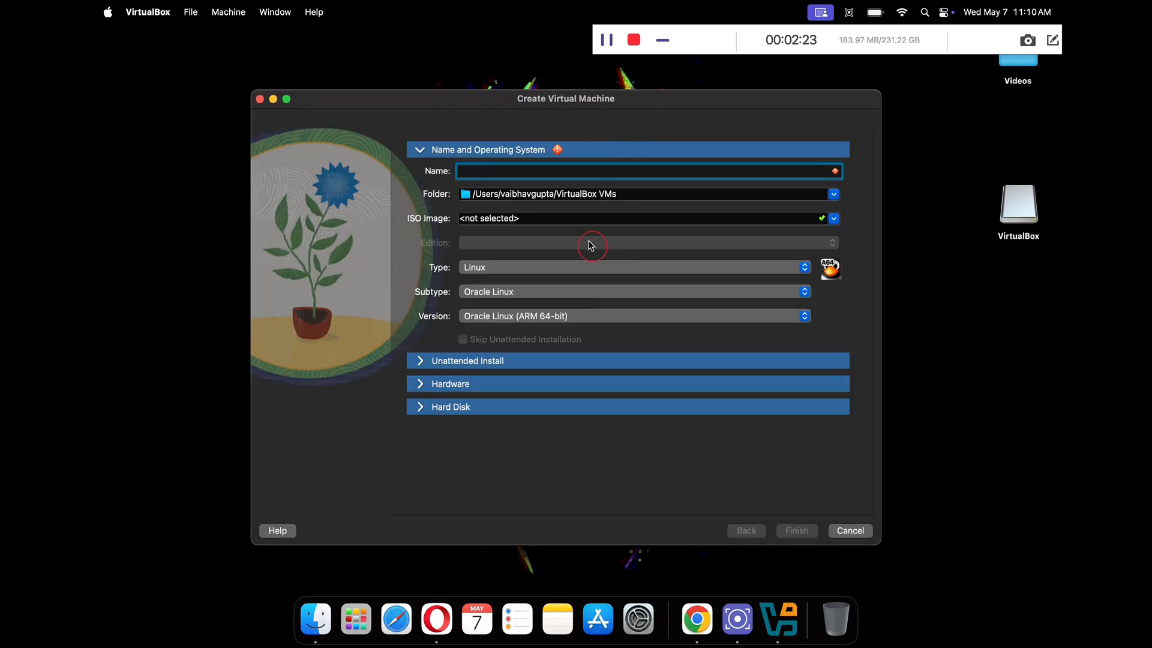
text(U)
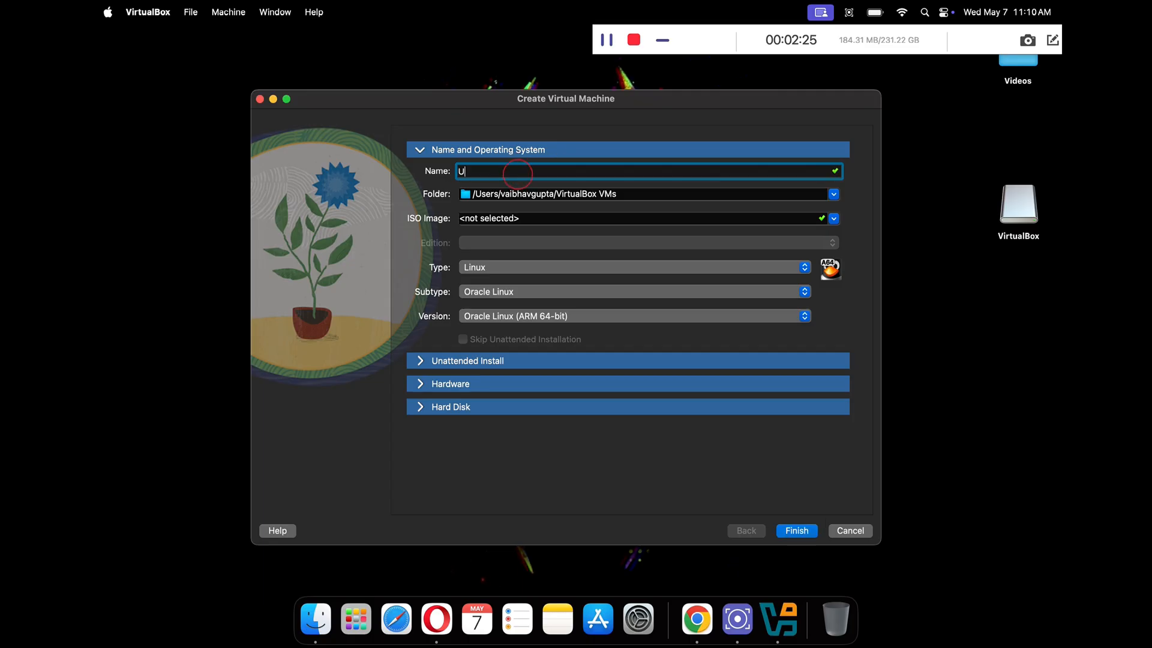
text(buntu)
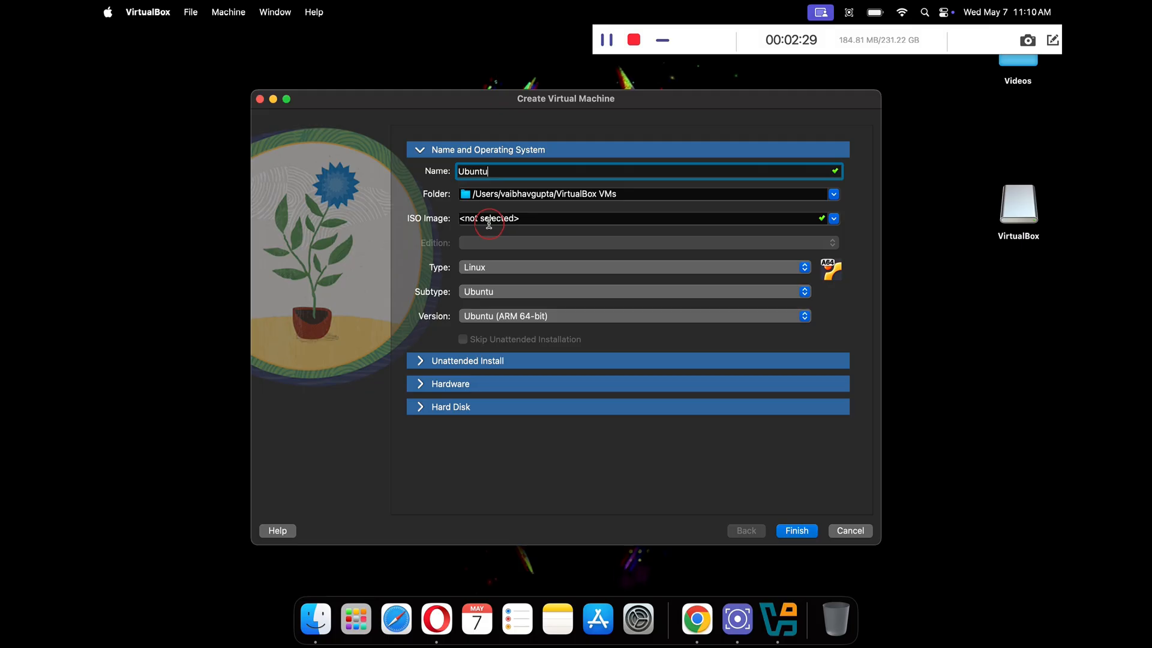
Choose ubuntu-25.04-desktop-arm64.iso from the Desktop as the machine's ISO image
click(834, 219)
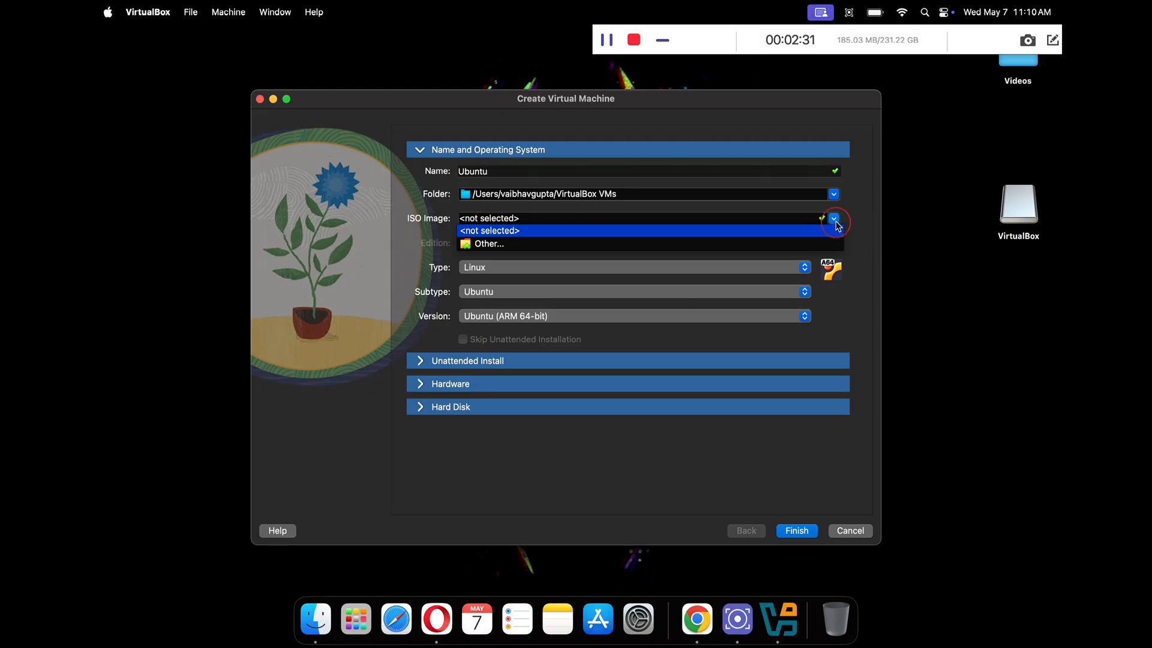
click(489, 243)
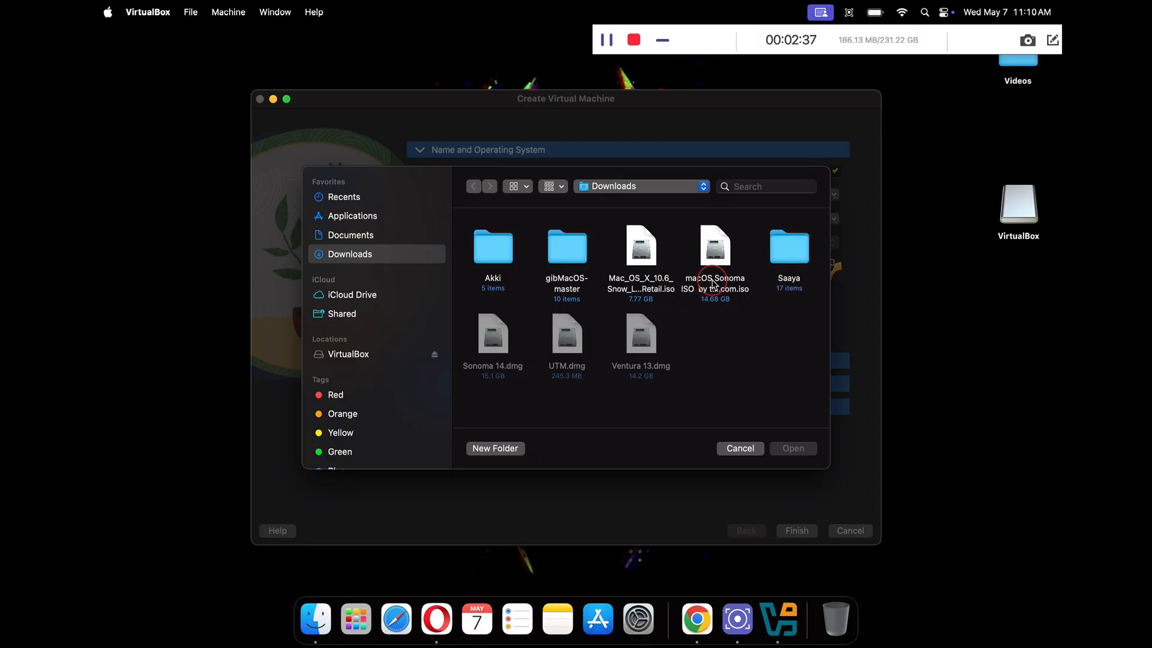
click(639, 186)
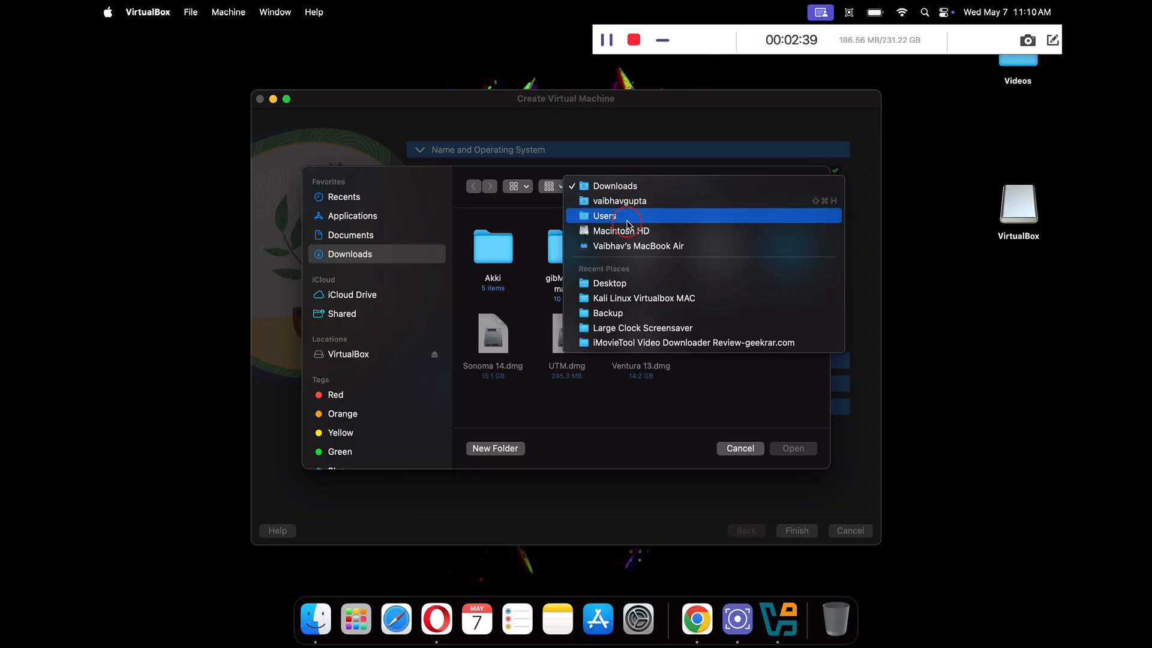
click(609, 282)
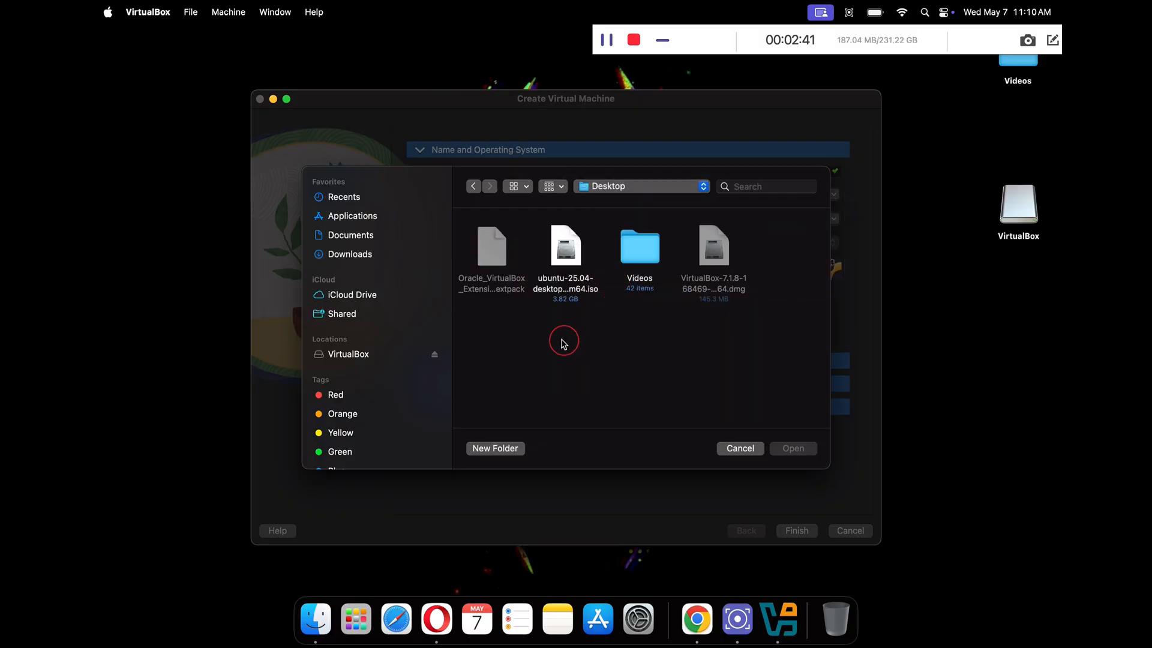
click(792, 448)
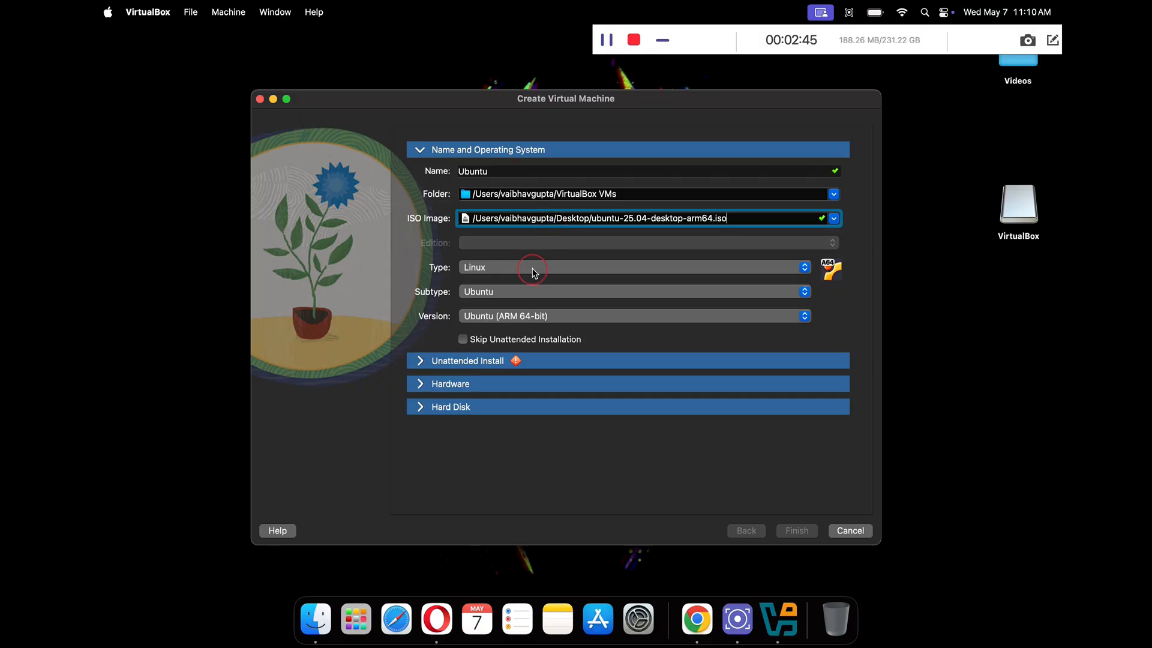
mouse_move(455, 366)
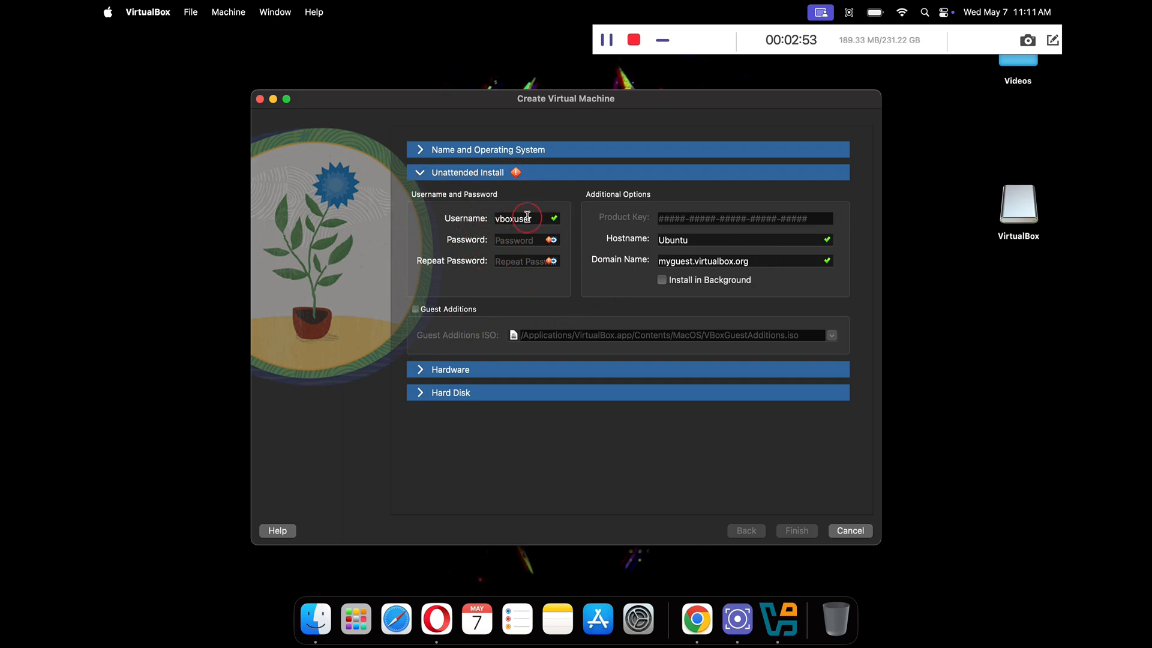
Enter the techrechard user account details and enable Guest Additions for the unattended install
text(techn)
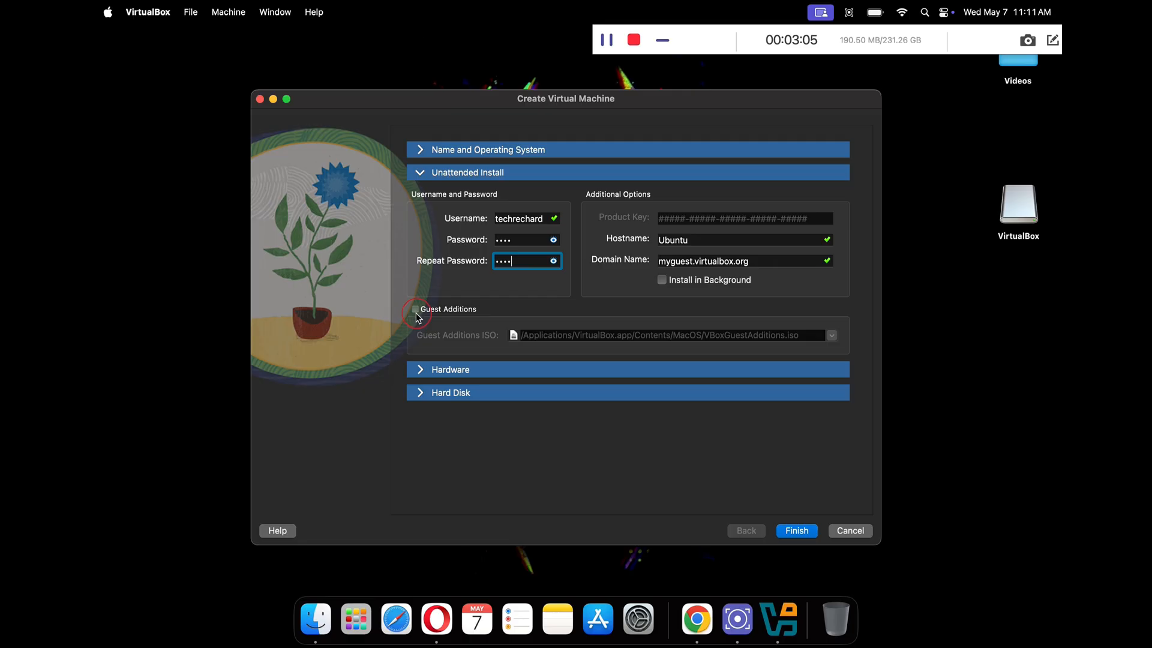
mouse_move(433, 316)
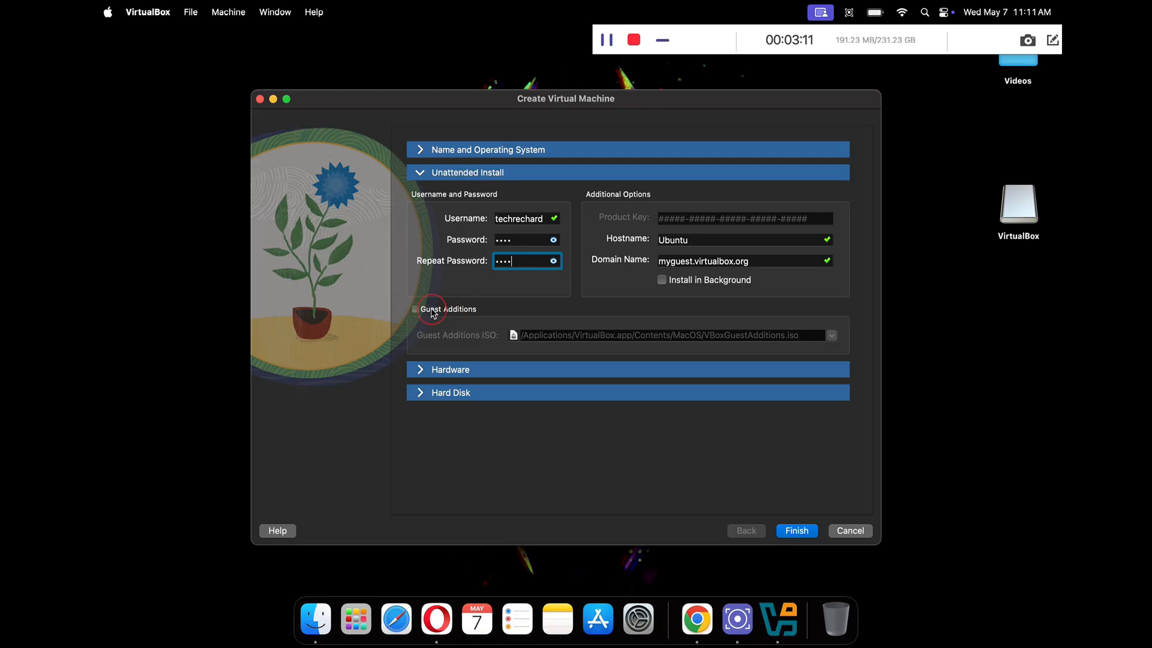
click(416, 309)
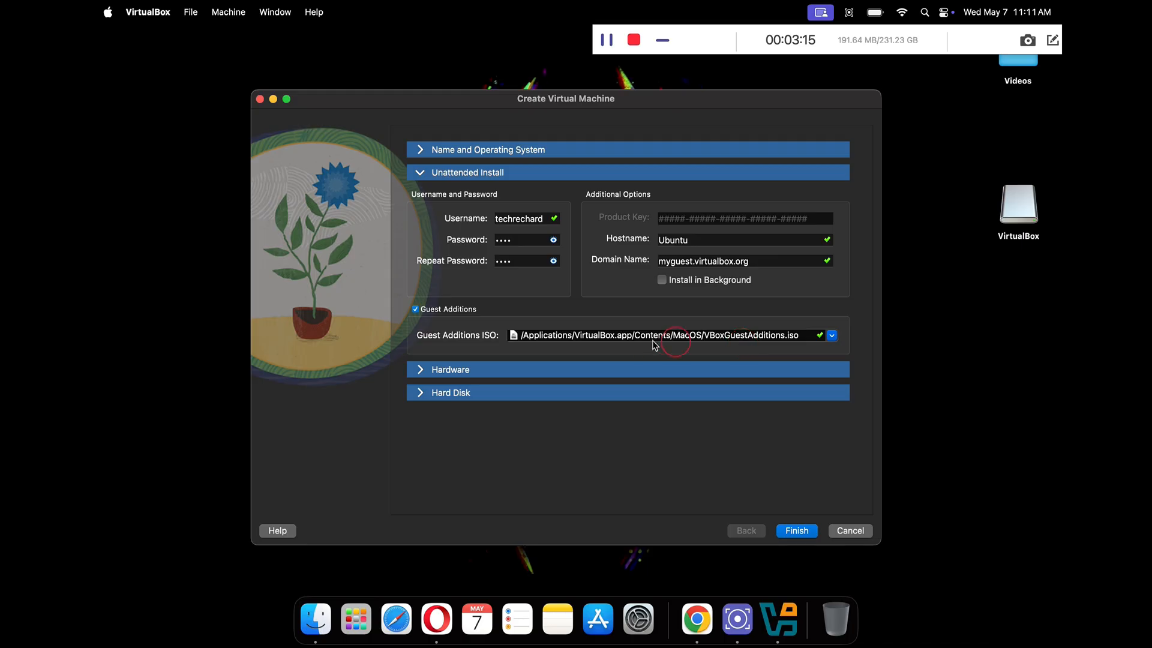
mouse_move(724, 351)
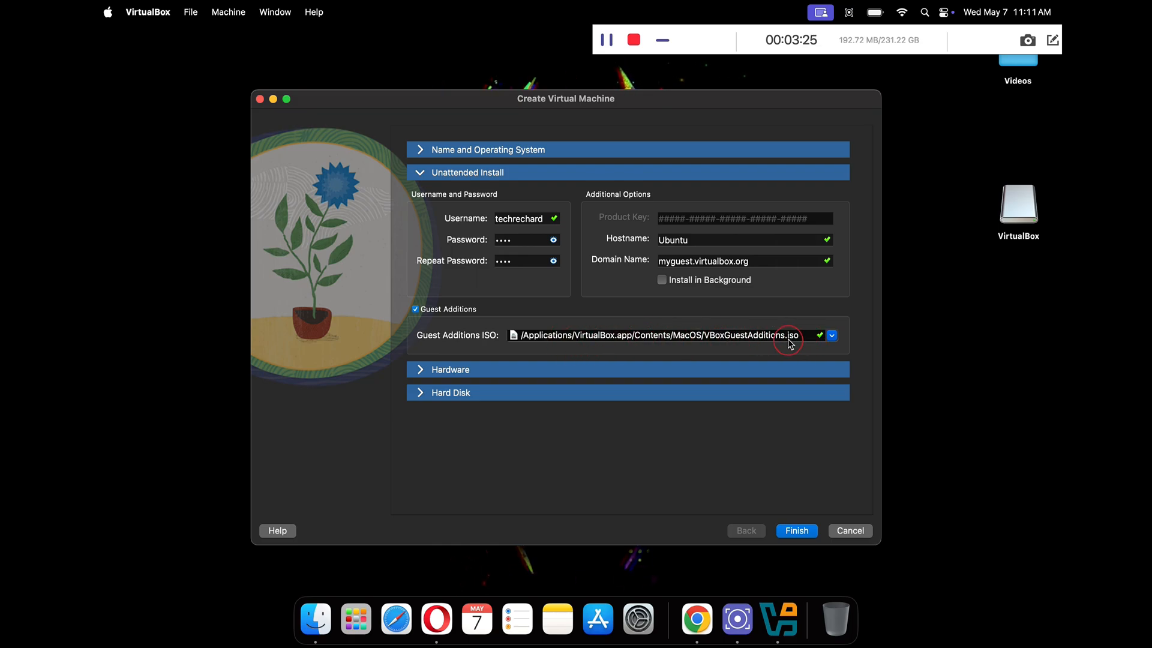
mouse_move(818, 336)
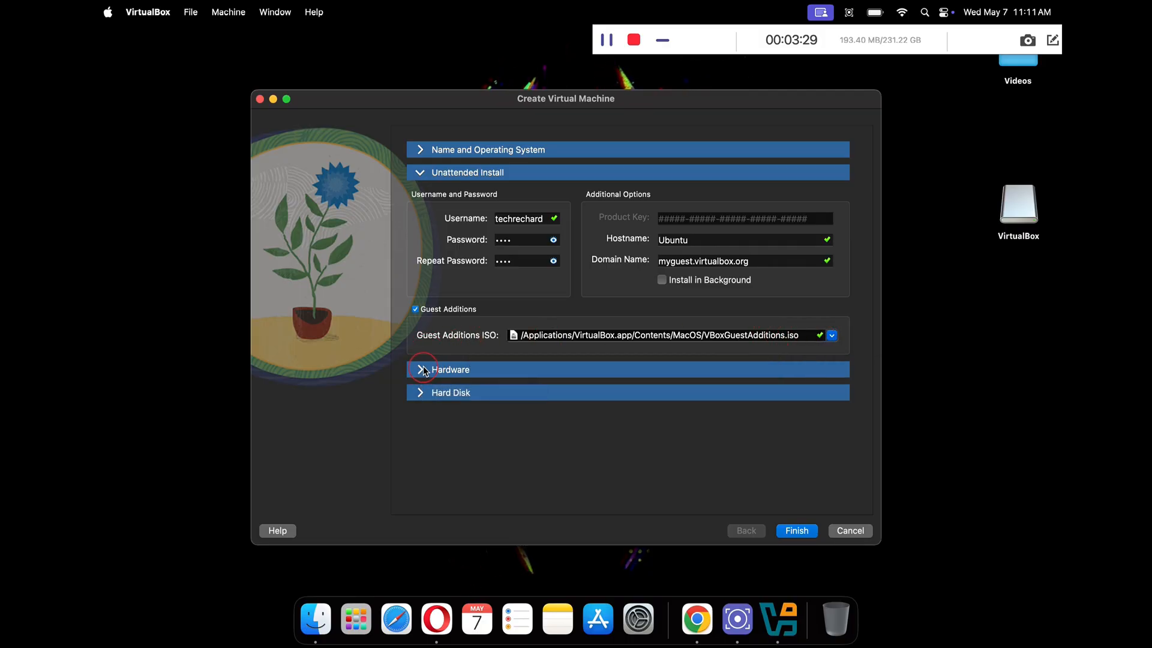
Under Hardware, set Base Memory to 4184 MB and 4 processors, then finish creating the machine
click(450, 370)
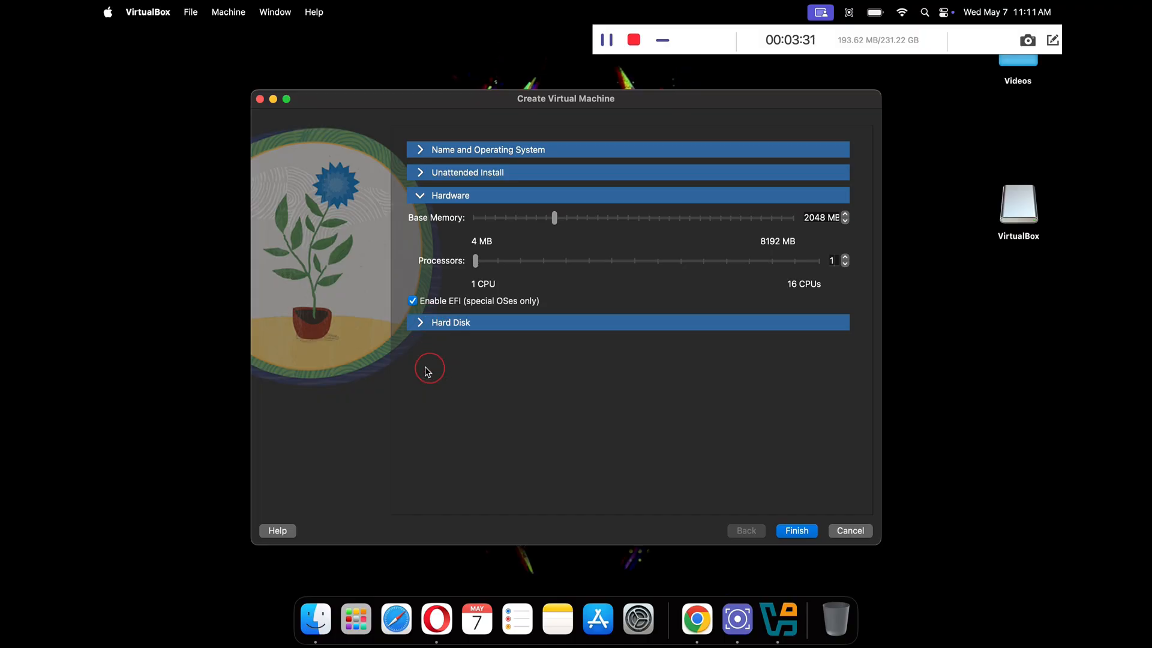
drag(554, 217, 628, 218)
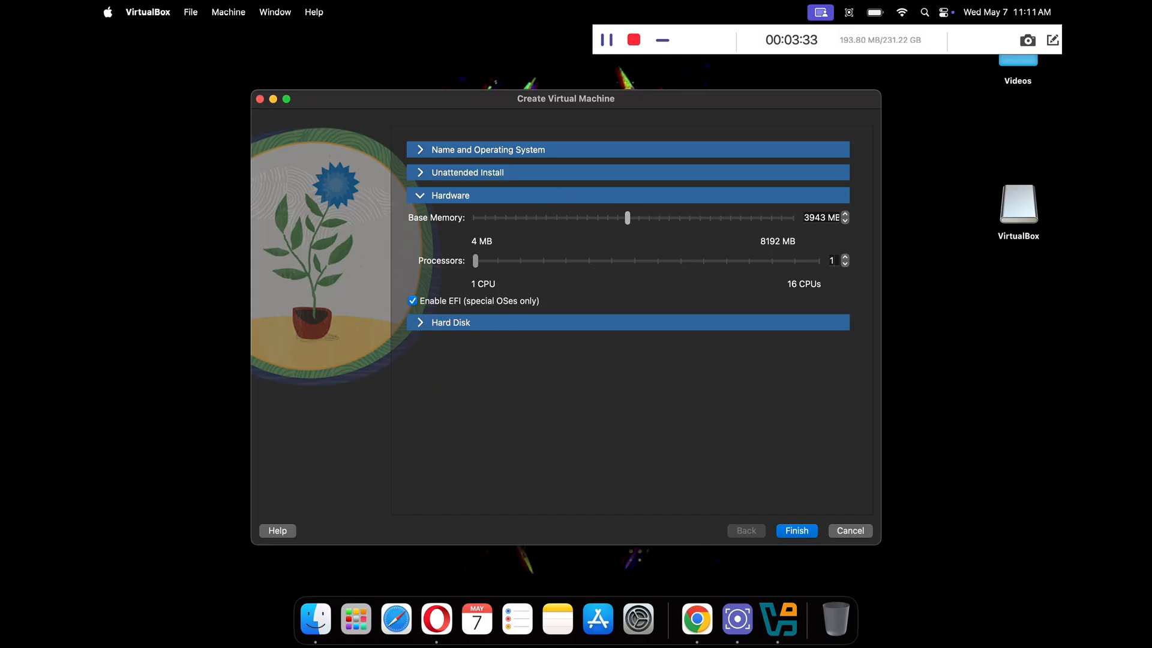
drag(628, 219, 654, 218)
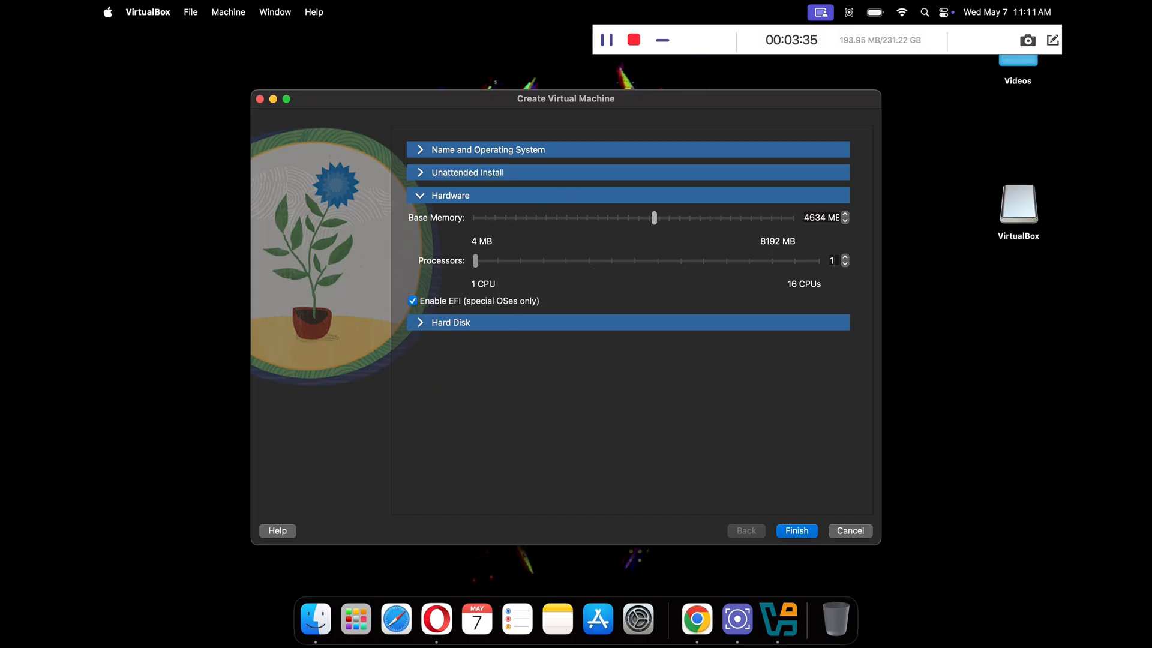
drag(654, 217, 647, 217)
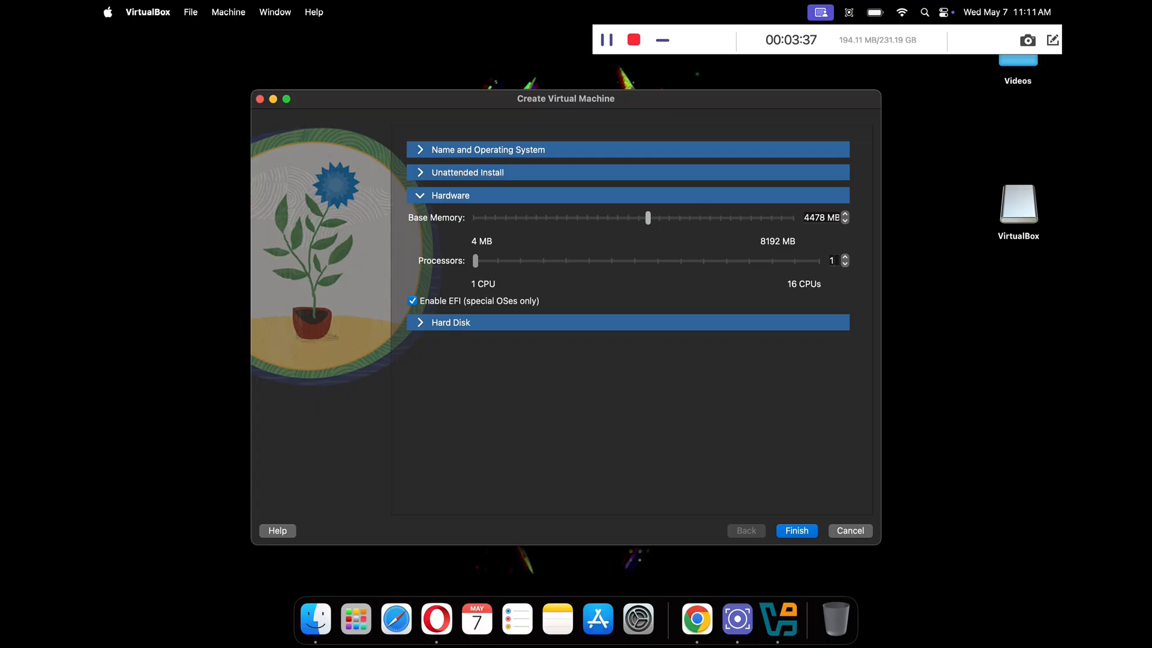
drag(649, 217, 642, 217)
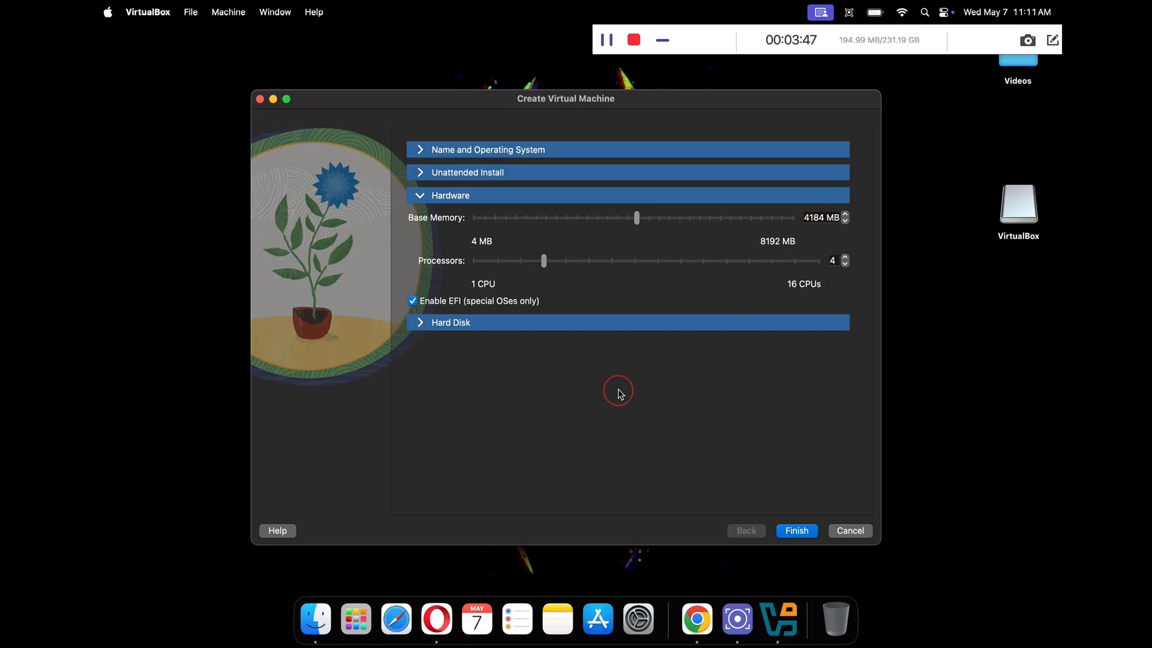
mouse_move(801, 492)
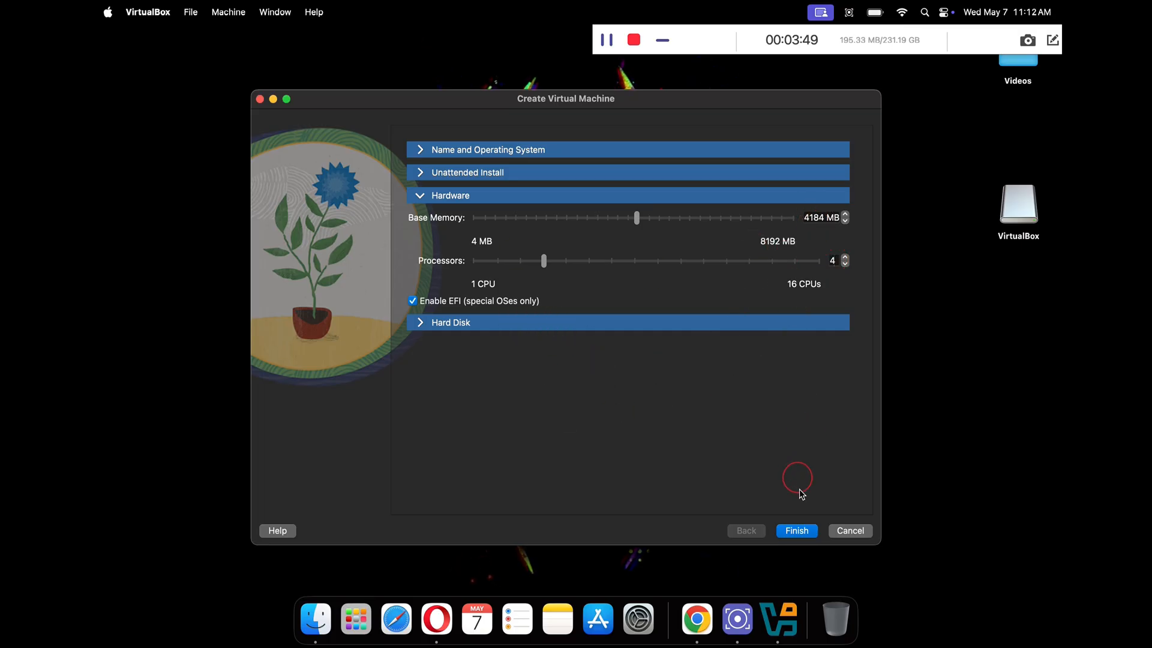
click(796, 530)
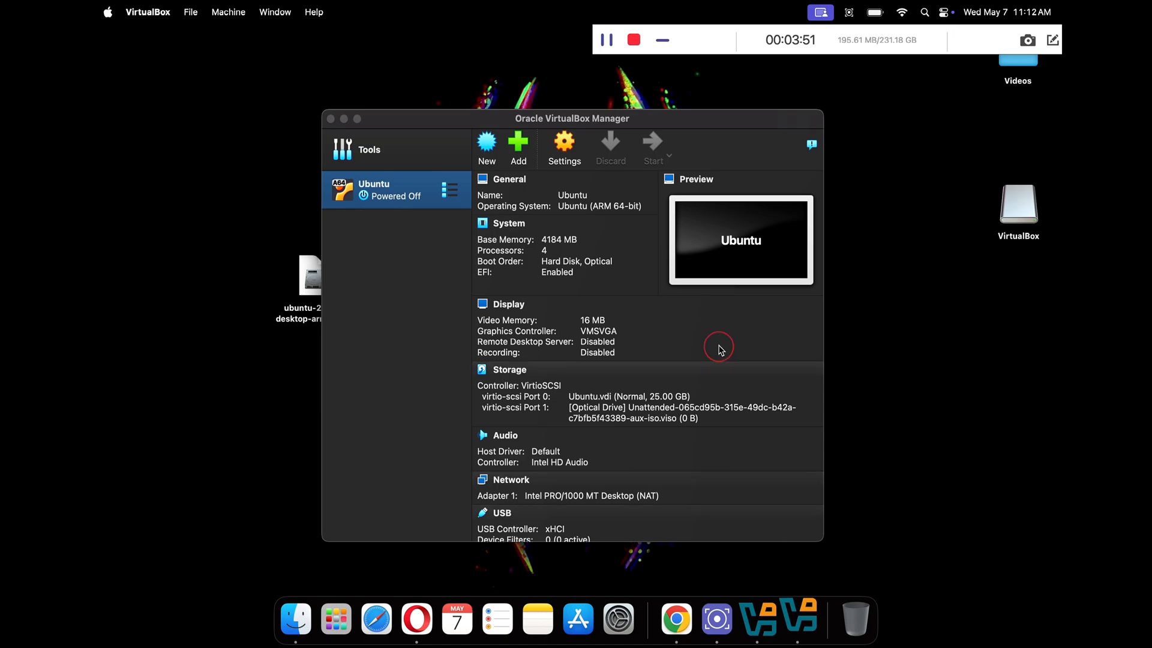
Start the Ubuntu VM in Scaled Mode and boot it from the GRUB menu
click(652, 148)
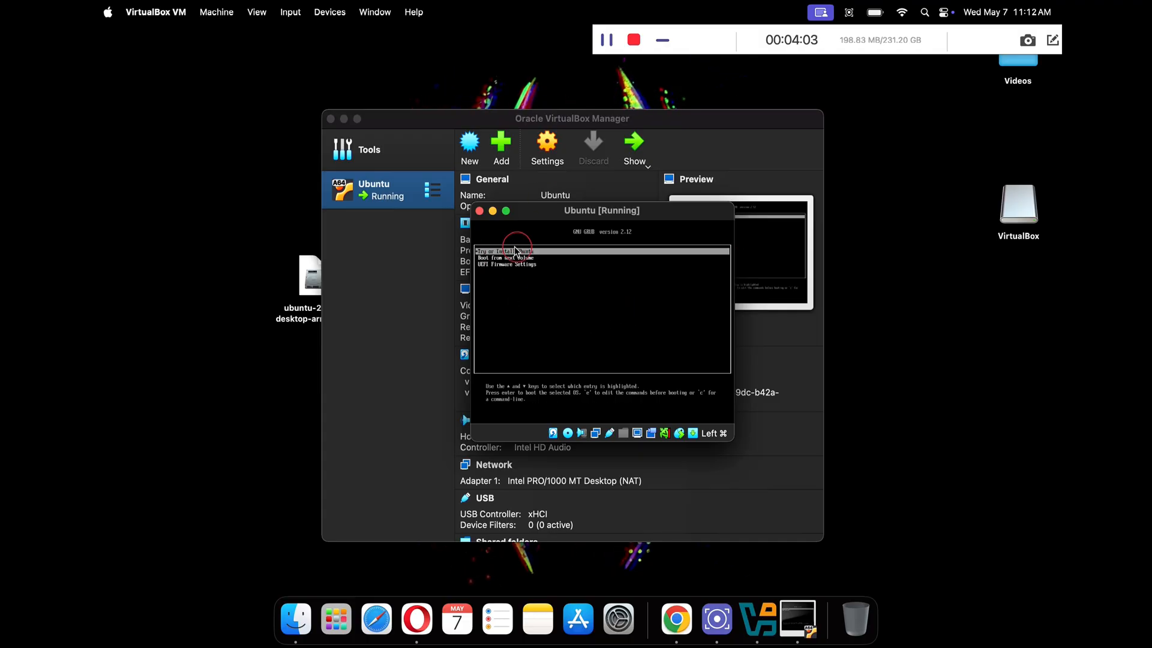
click(256, 12)
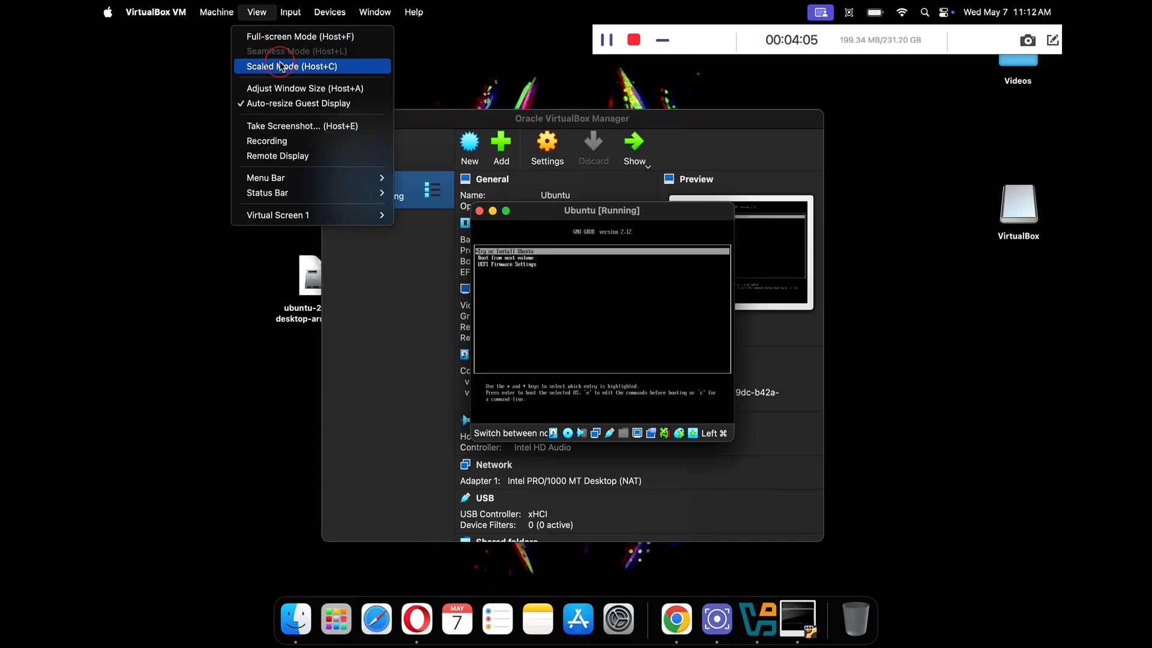
click(291, 66)
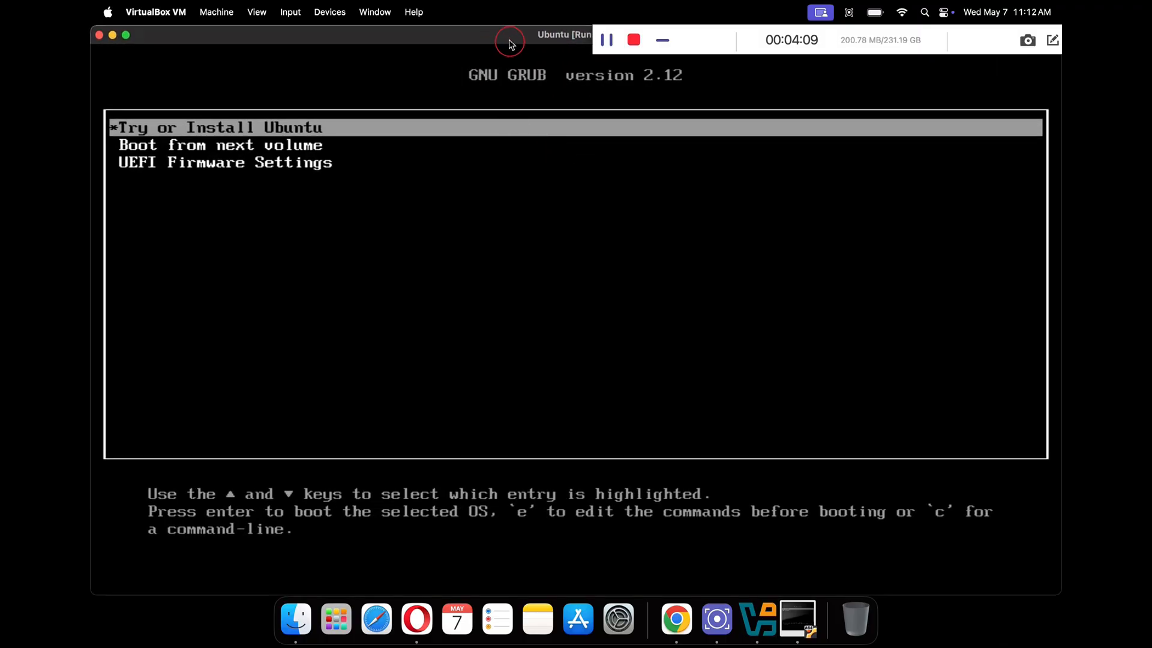
mouse_move(384, 222)
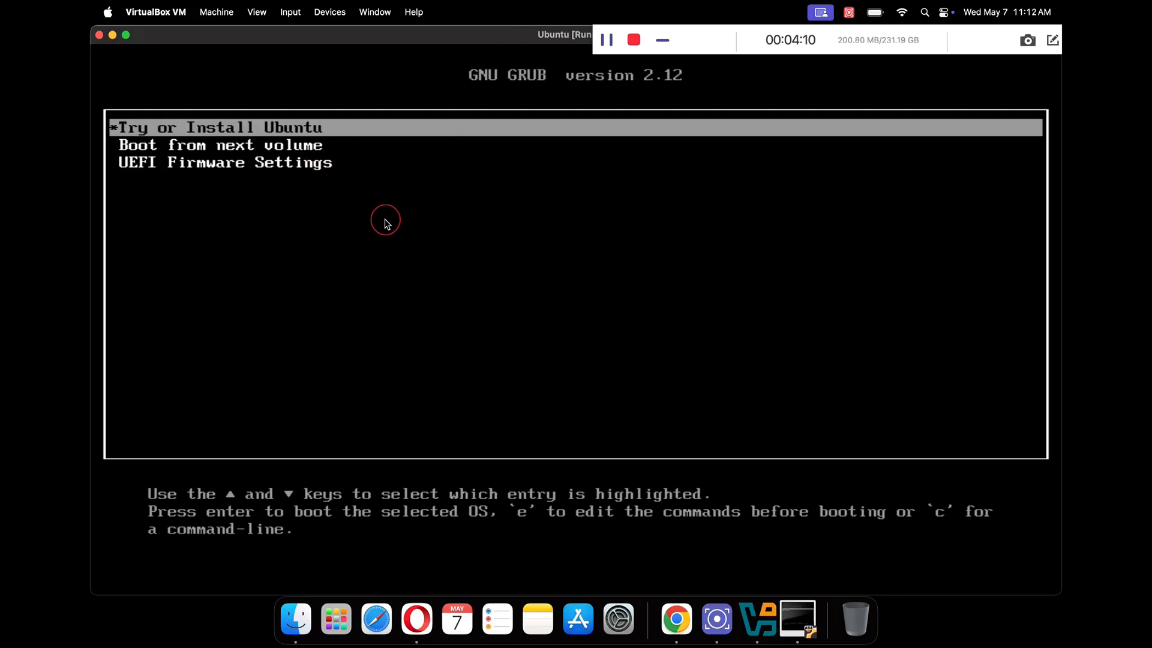
key(Down)
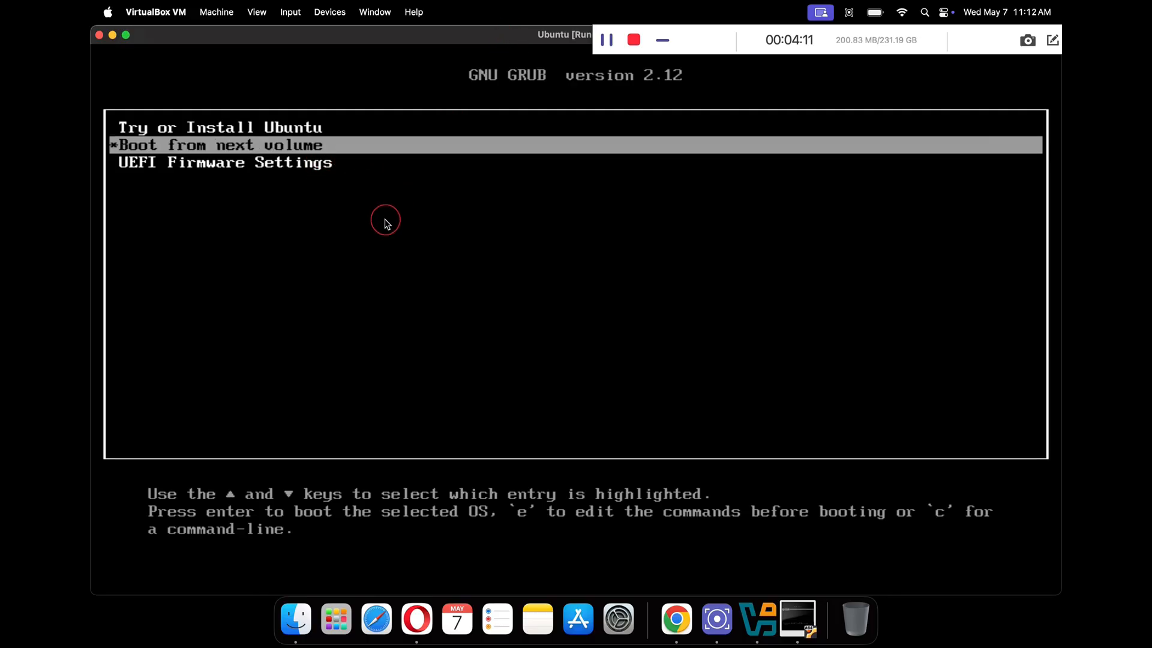
key(Up)
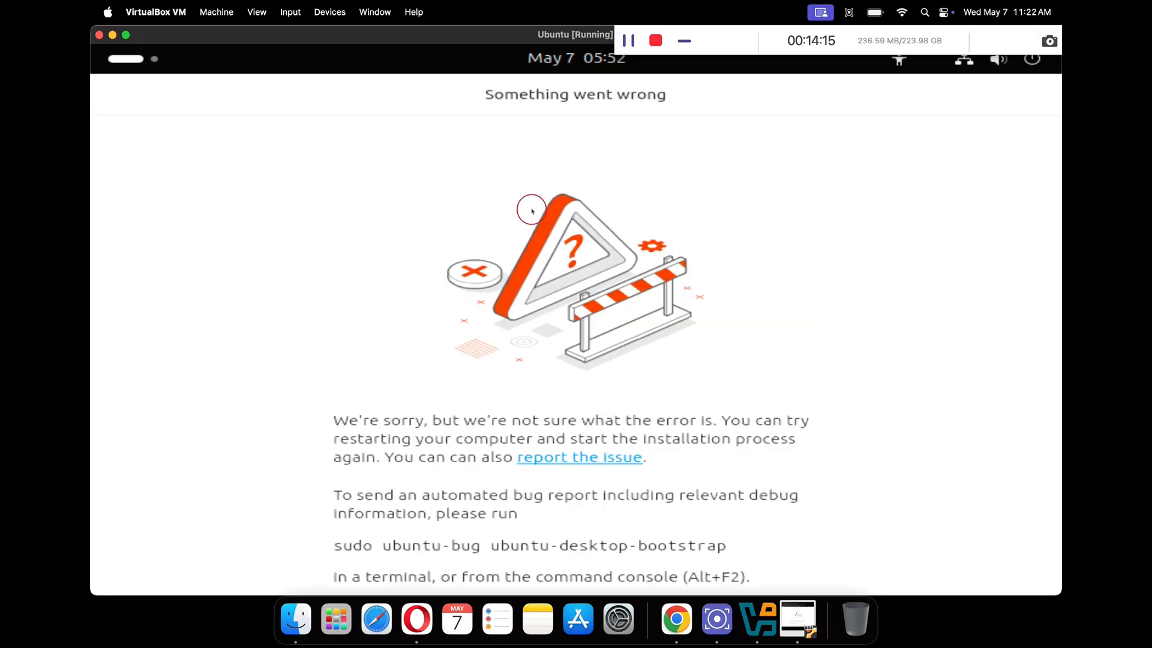
mouse_move(317, 199)
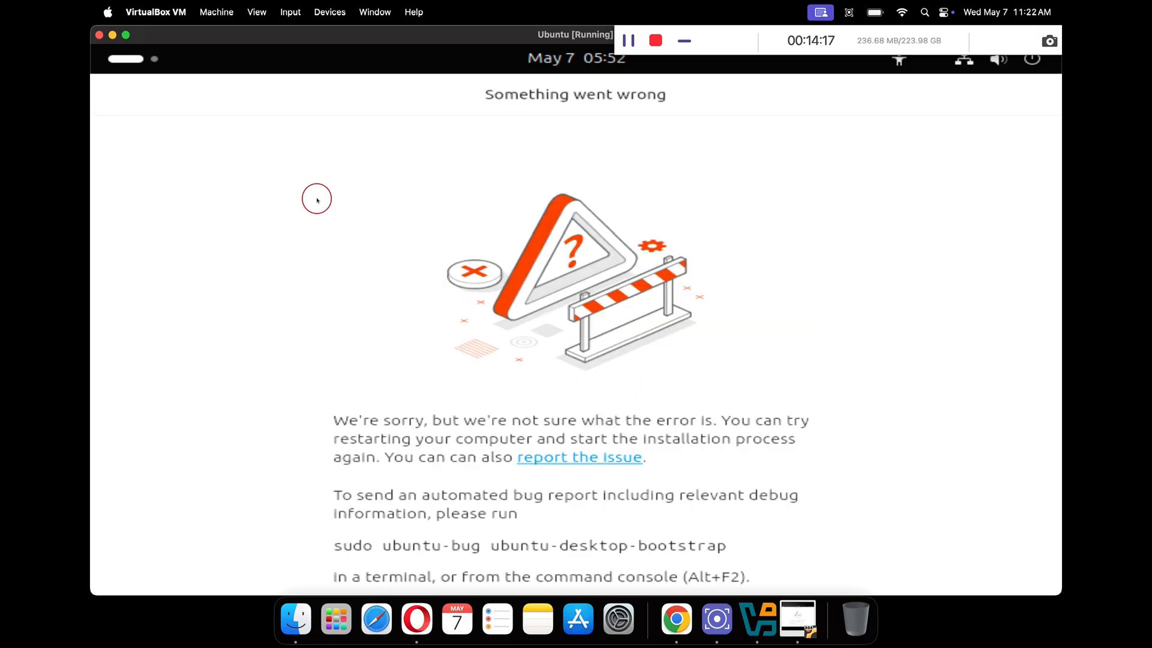
Close the VM window and confirm powering off the Ubuntu machine
click(99, 34)
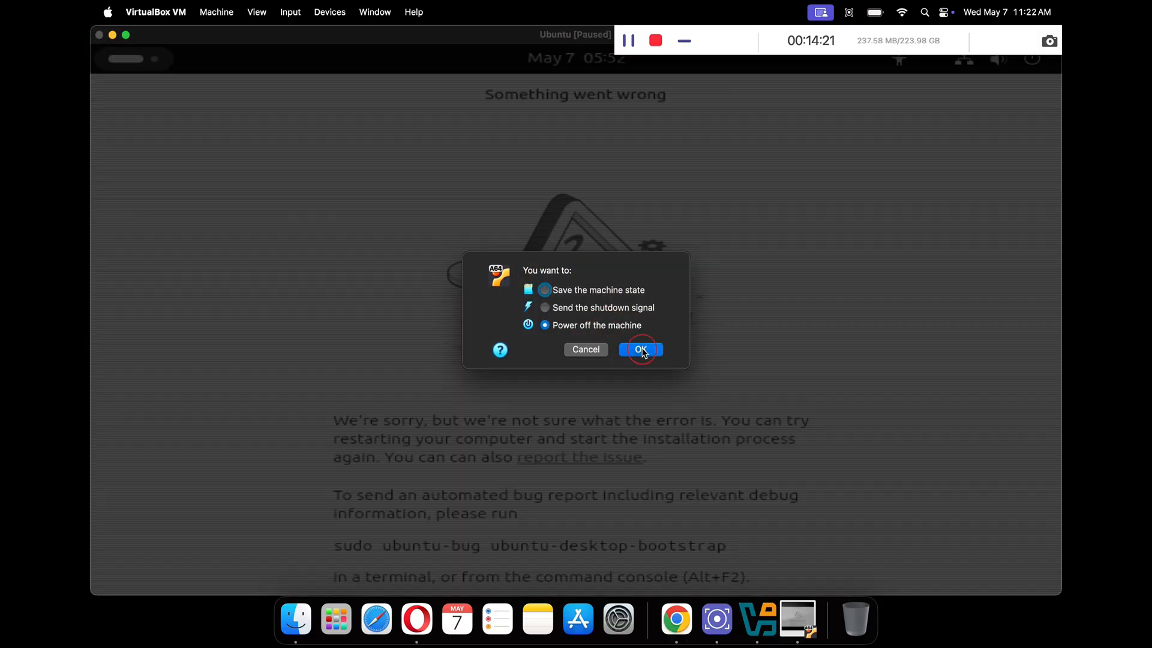
click(639, 349)
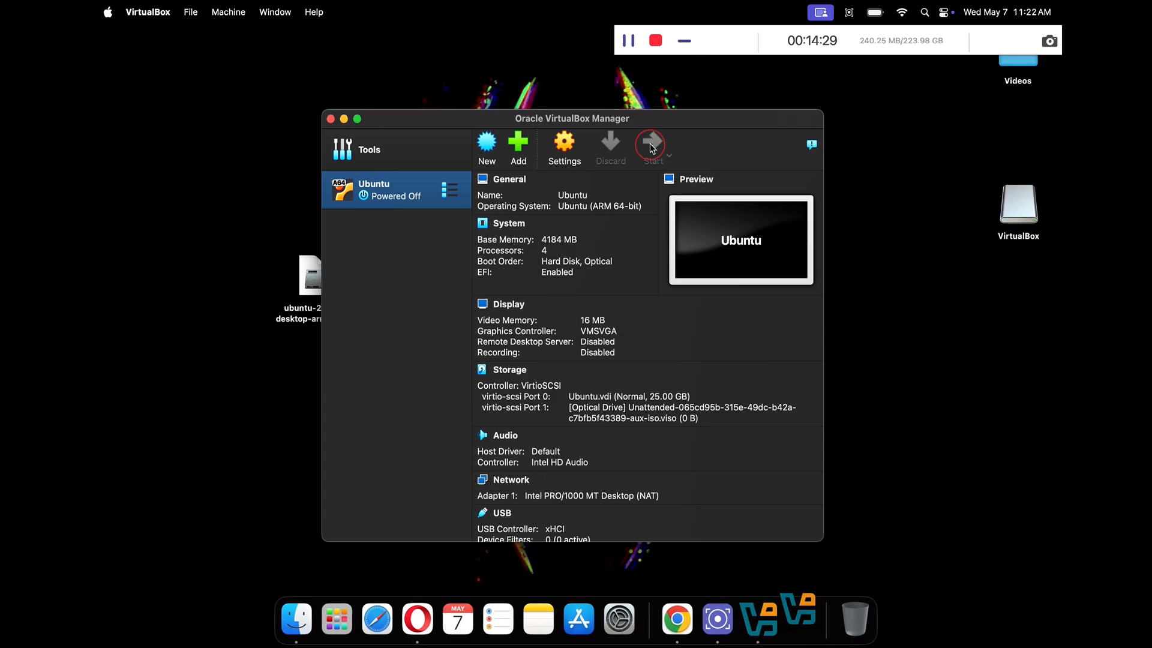
Start the Ubuntu machine from VirtualBox Manager and let it boot to the welcome screen
click(650, 143)
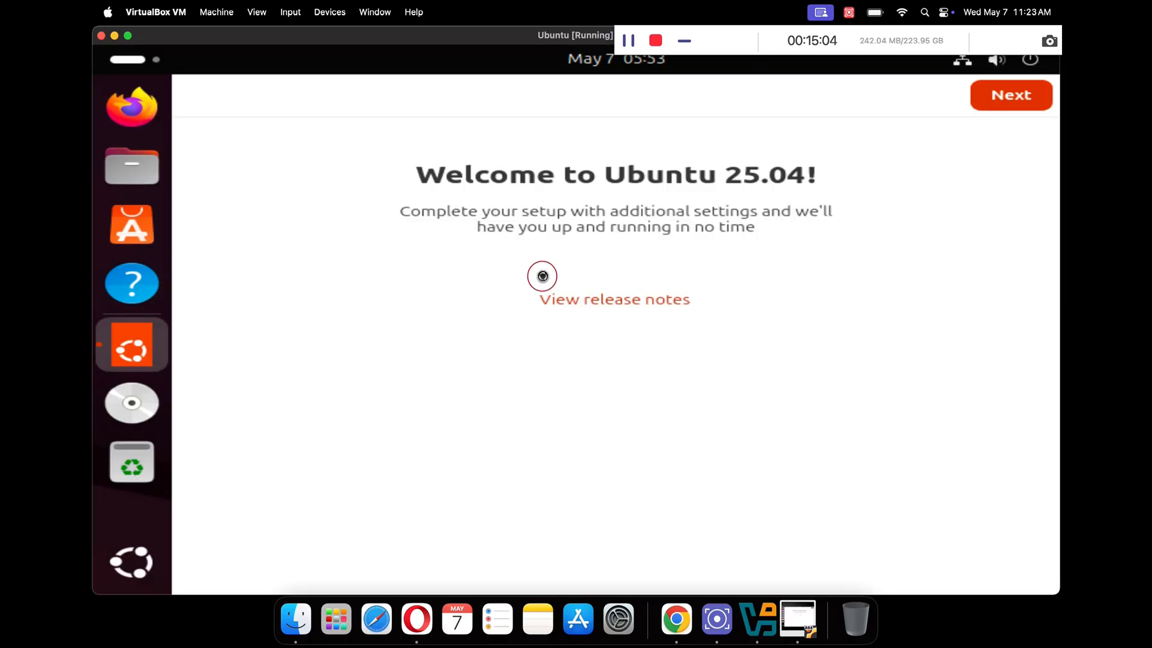
mouse_move(967, 200)
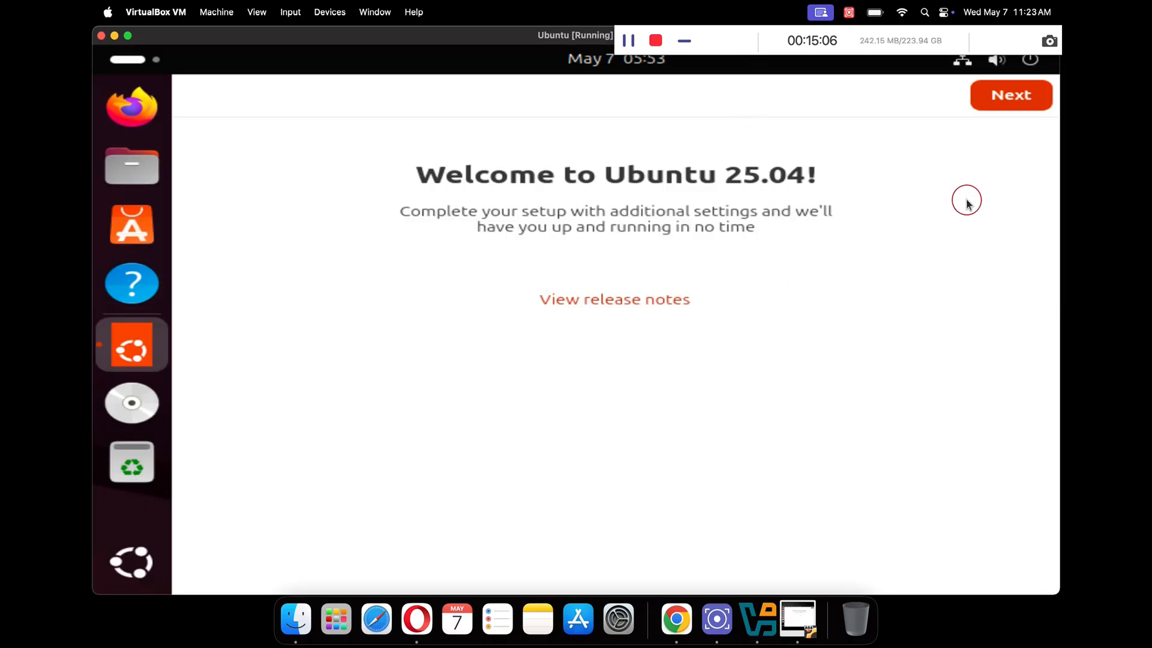
Finish the Ubuntu 25.04 first-run welcome, accepting system data sharing, to reach the desktop
click(1011, 95)
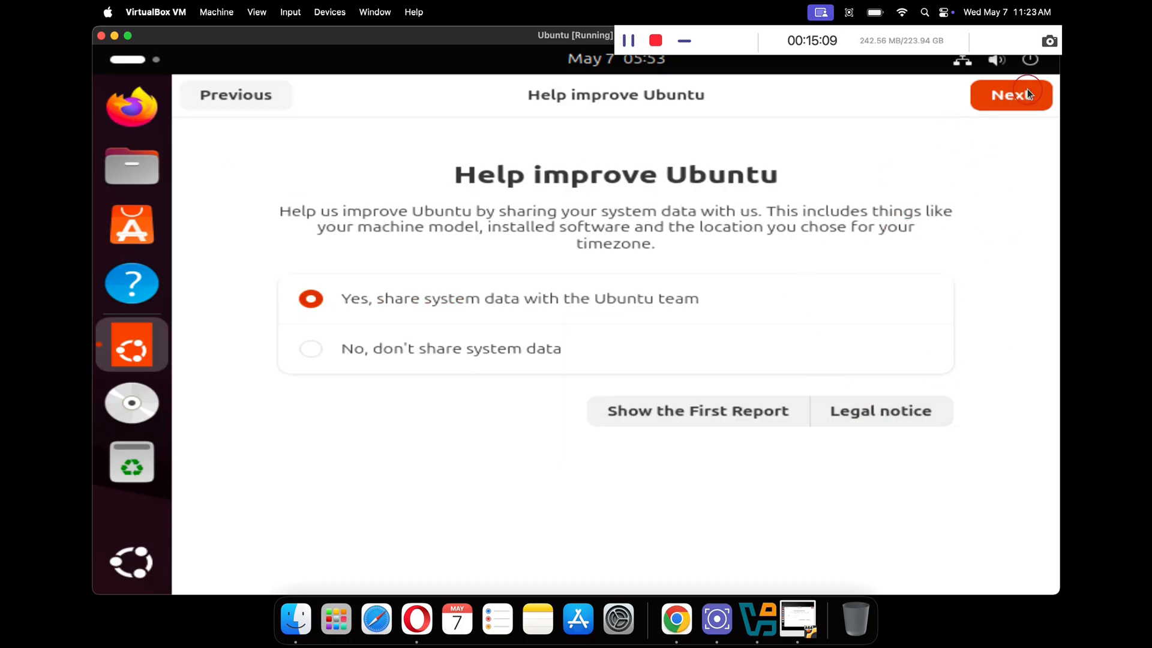
click(1011, 95)
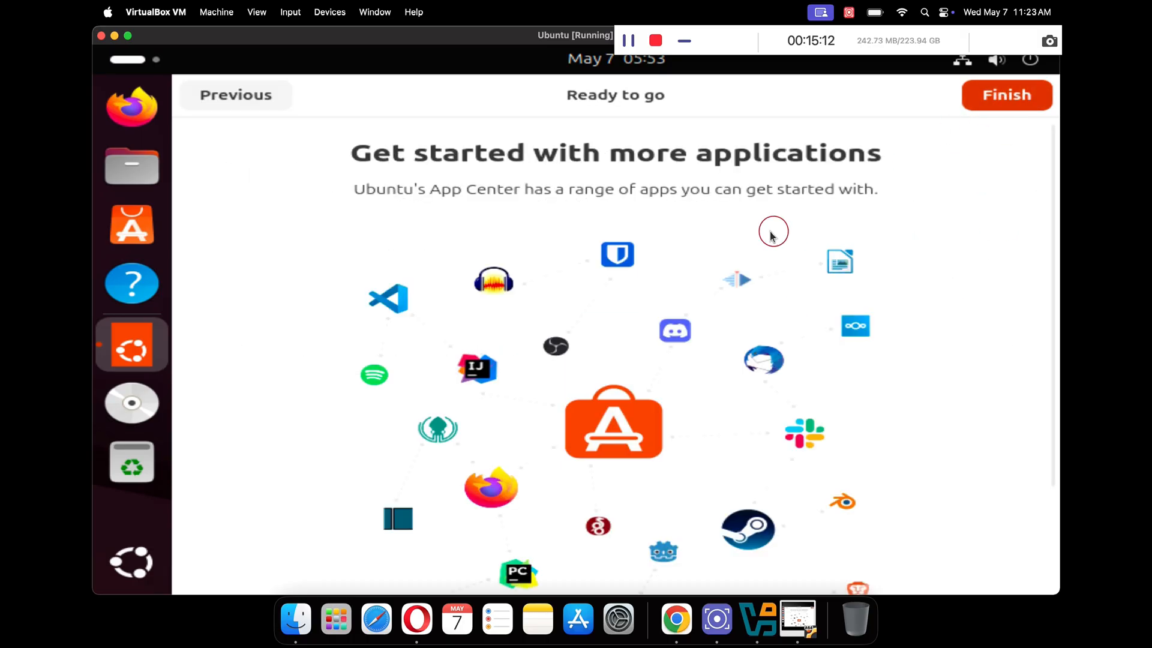
click(1005, 96)
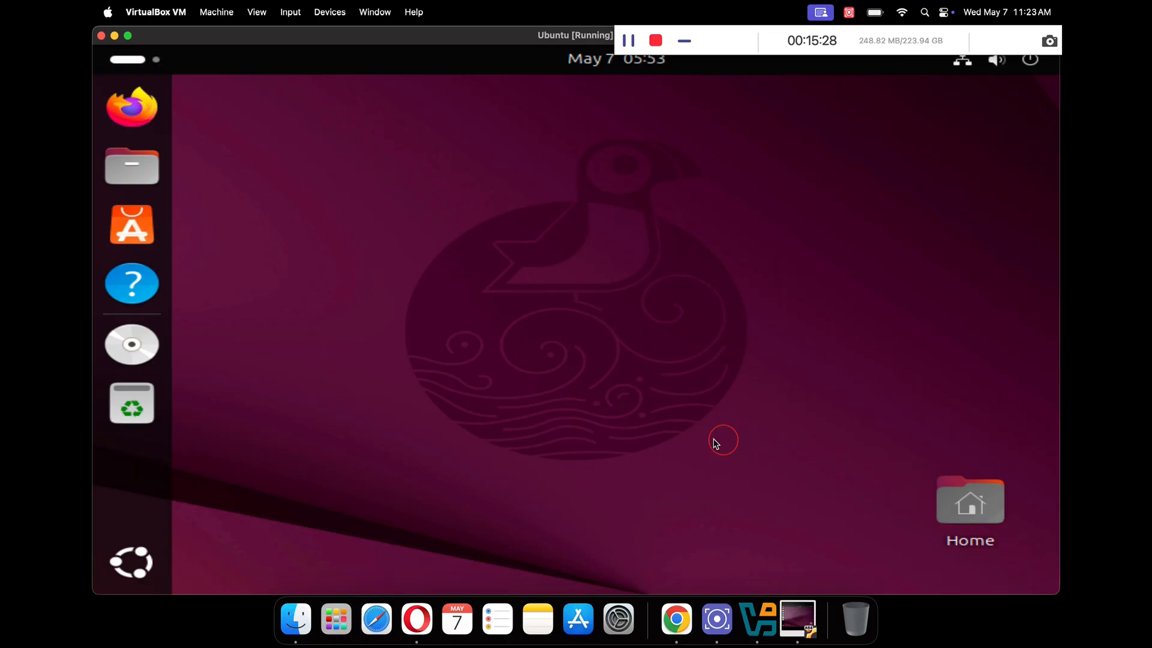
mouse_move(132, 562)
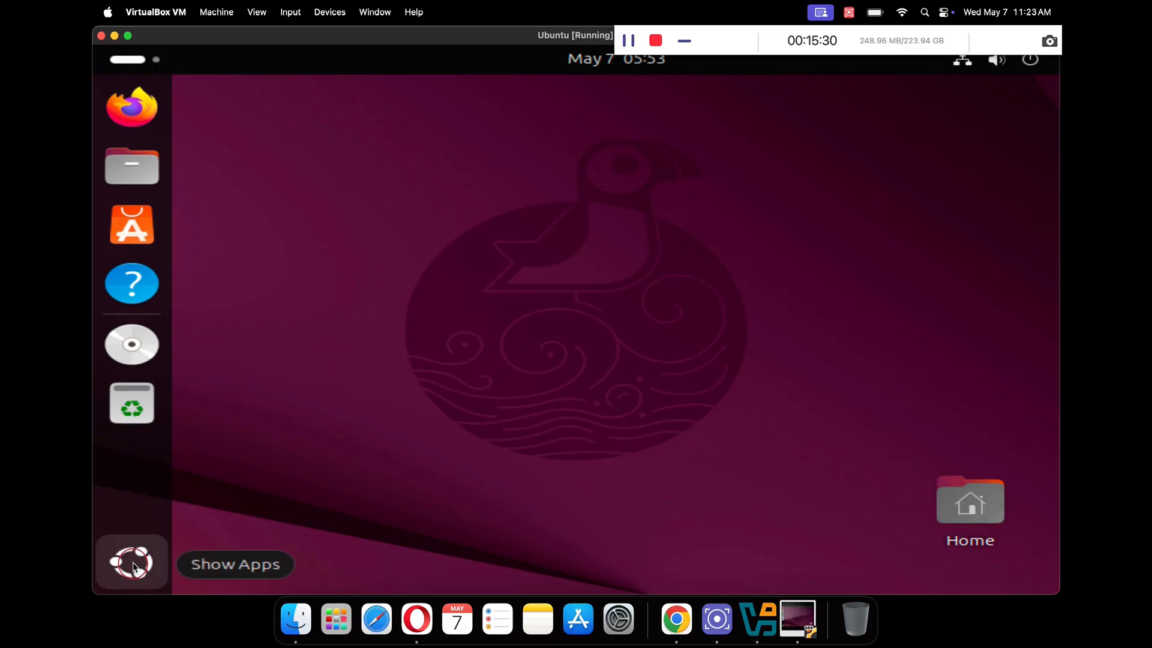
Run 'sudo apt update && sudo apt upgrade -y' in a new Terminal to update Ubuntu's packages
click(131, 562)
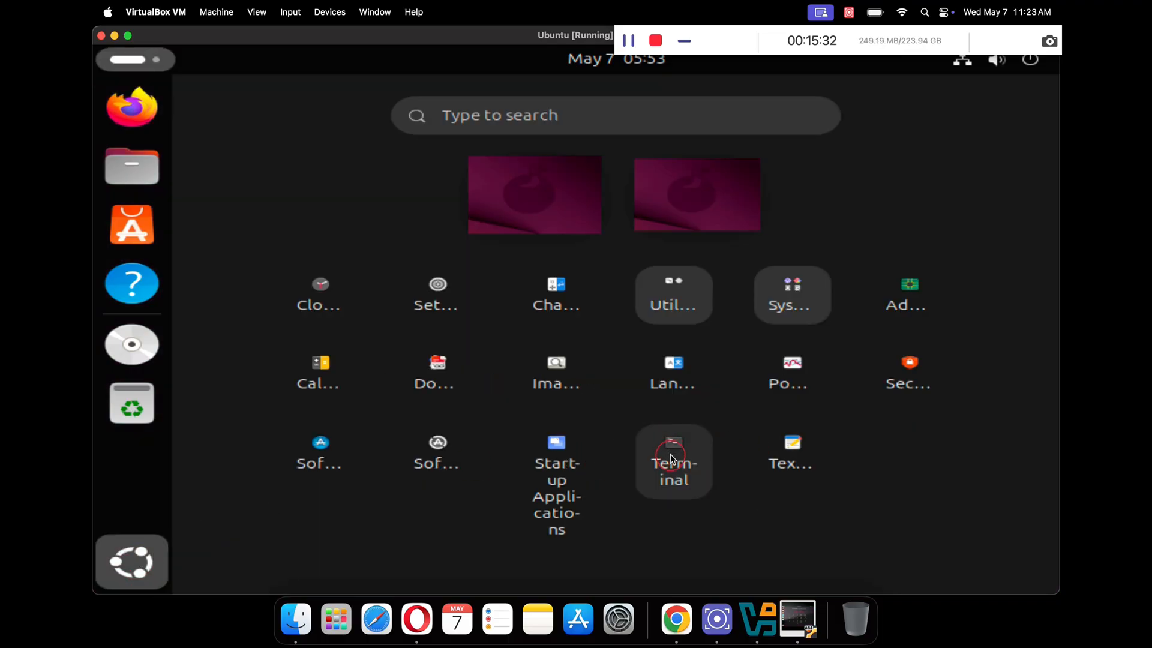
click(672, 461)
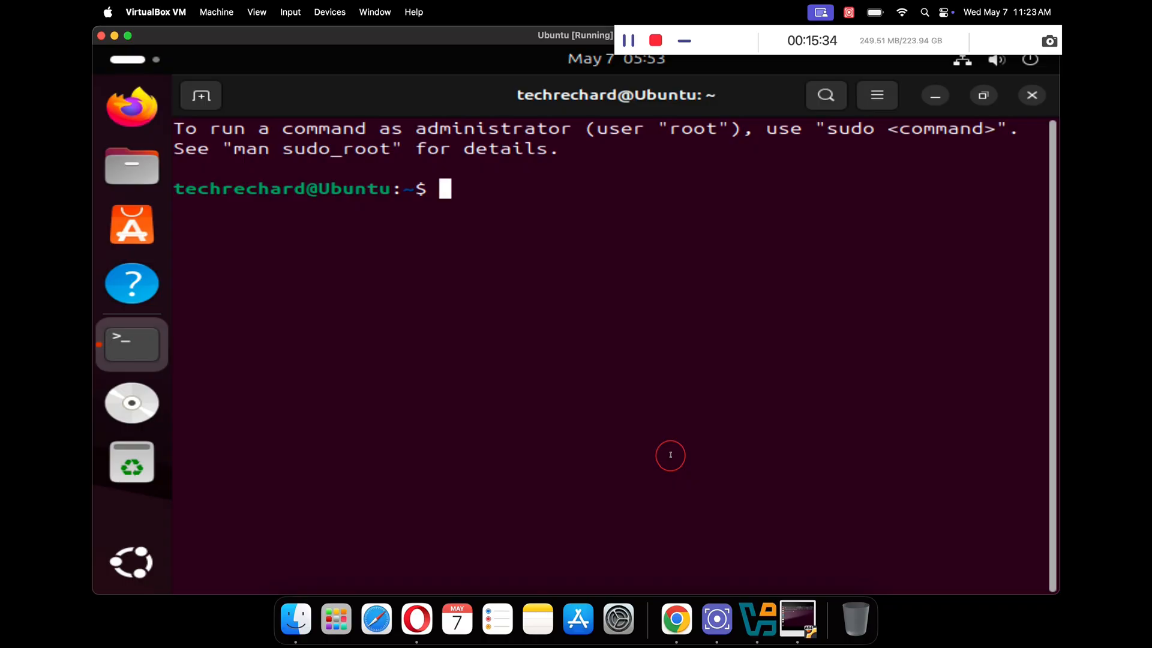
text(sudo apt update)
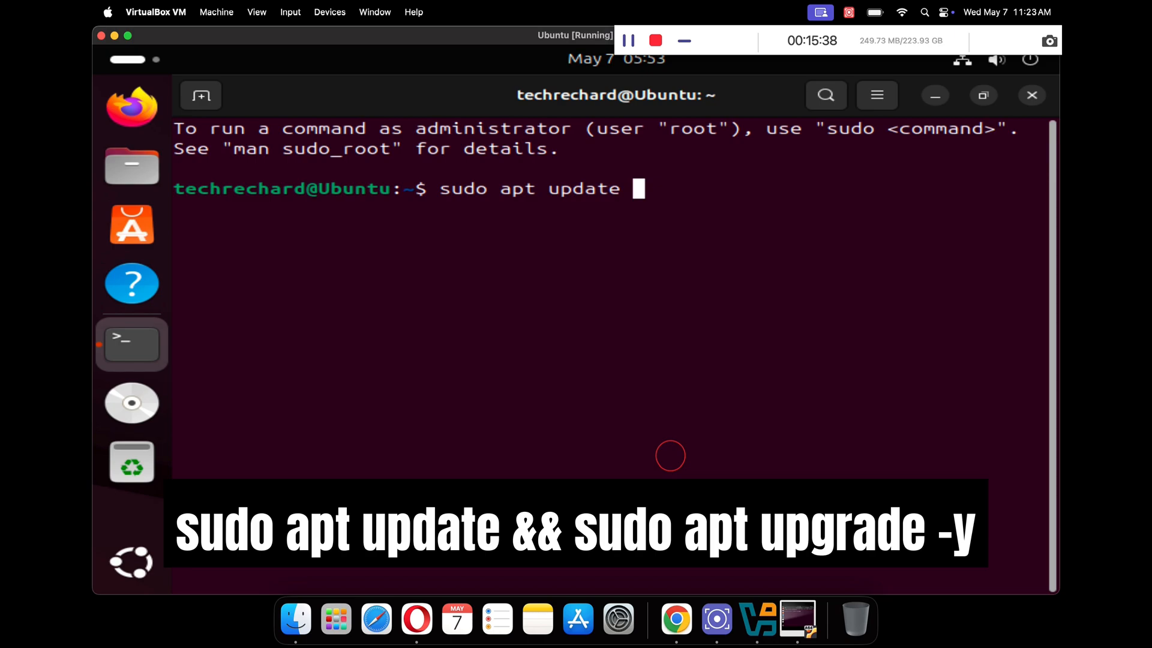
text(&&)
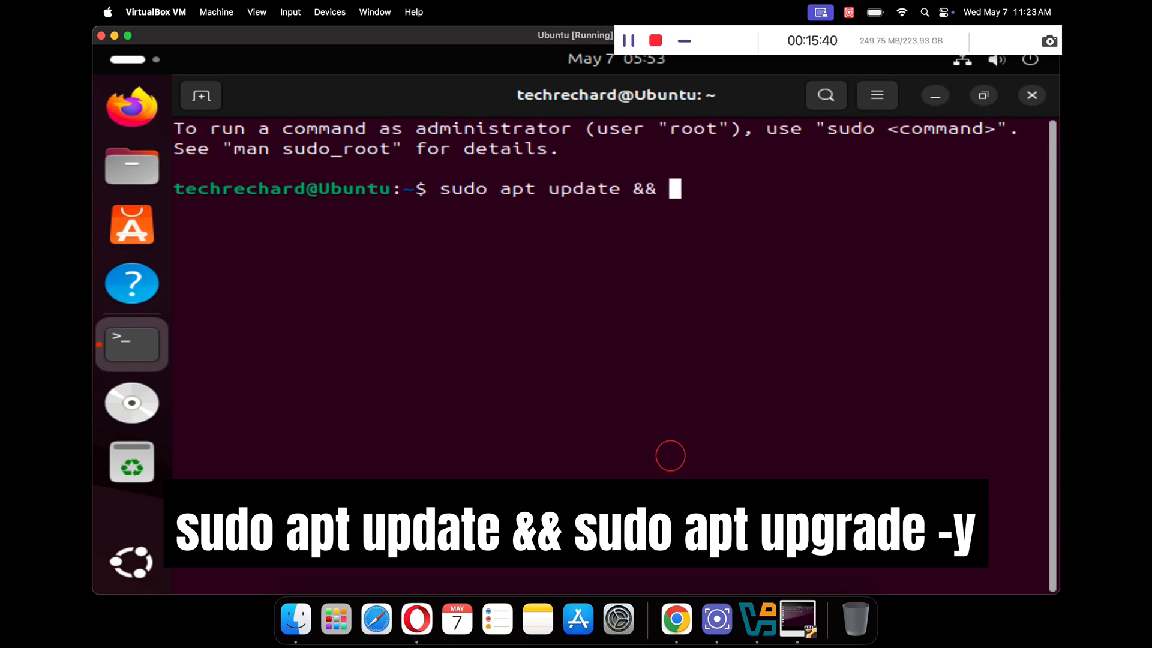
text(sudo apt upg)
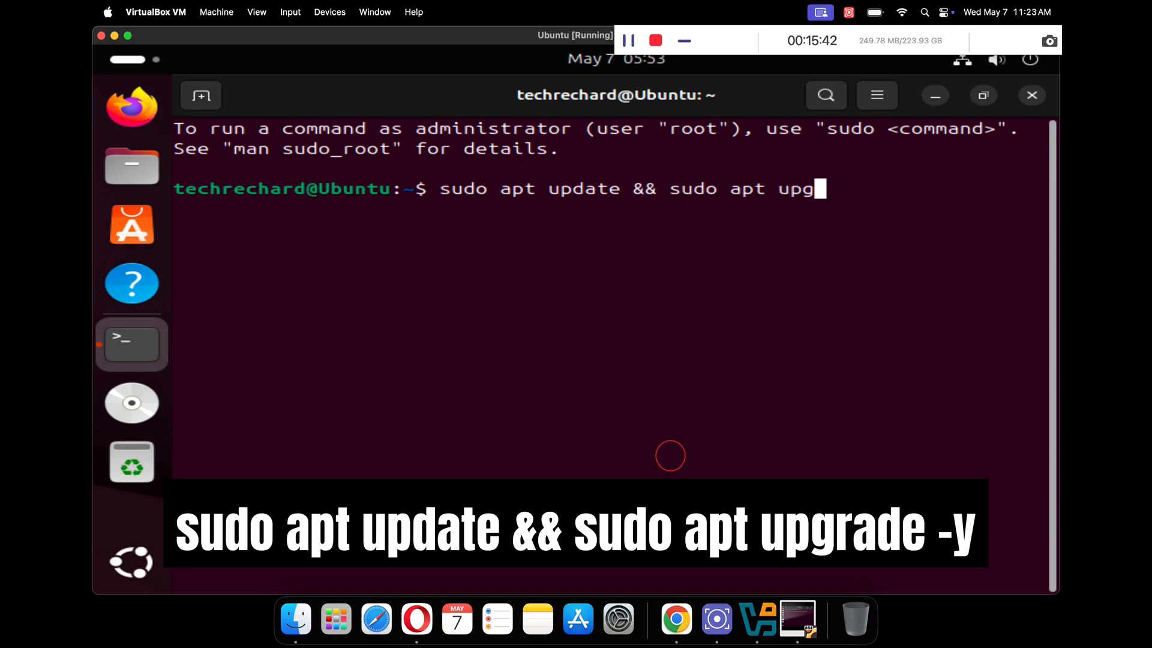
text(rade -)
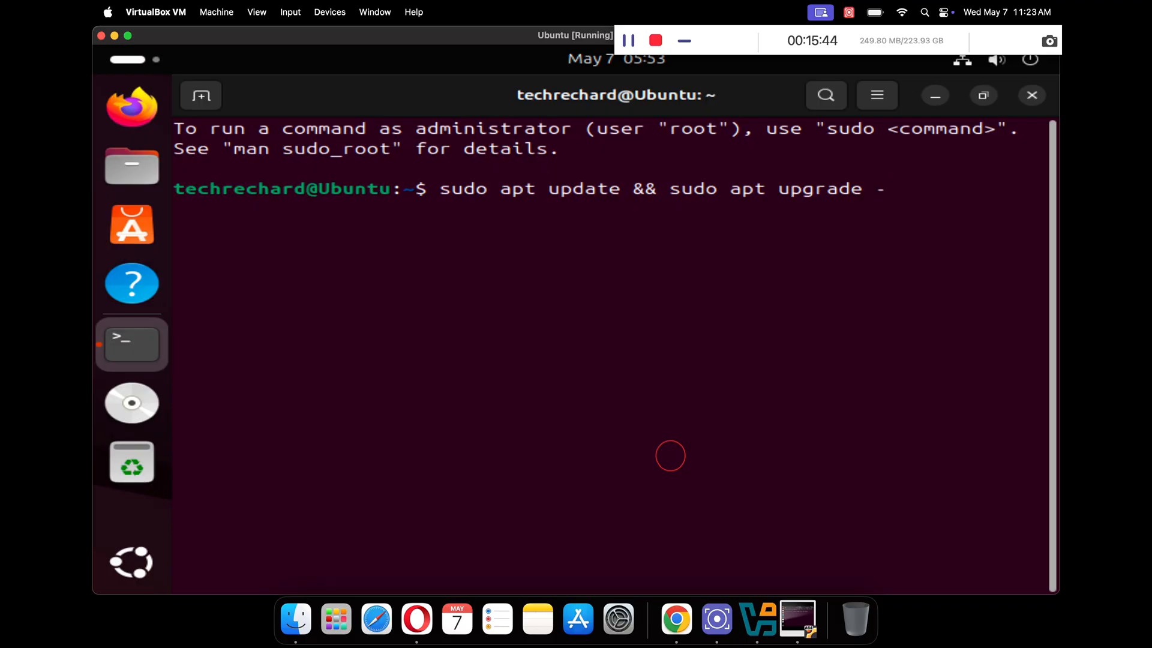
key(Return)
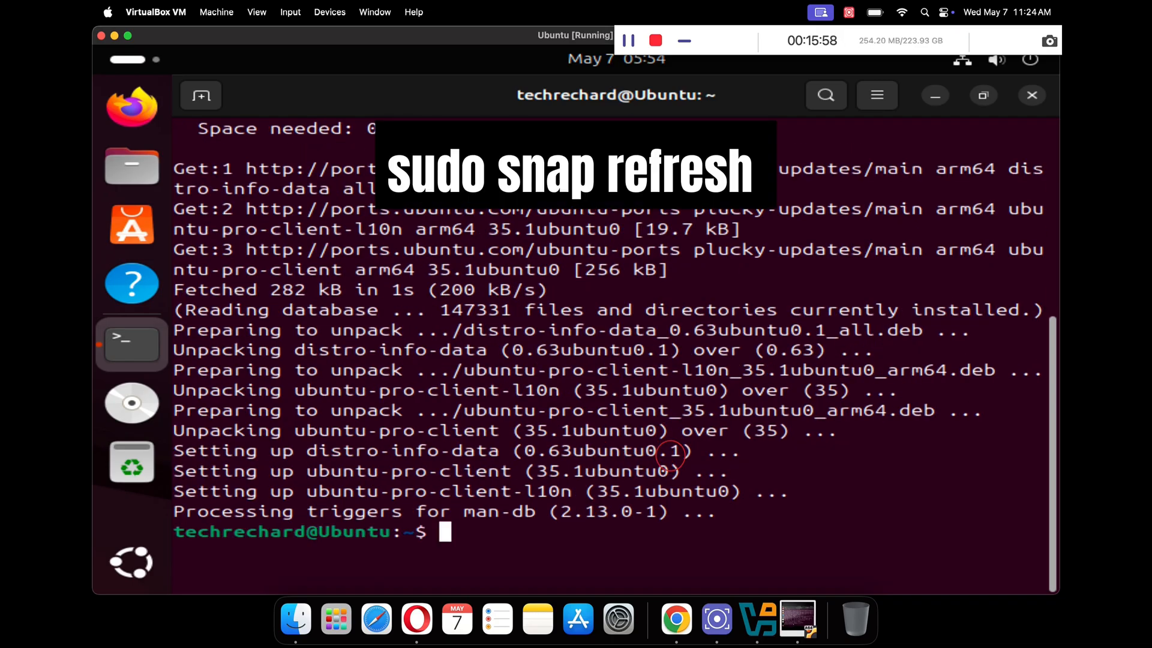
Enter 'sudo snap refresh' to begin refreshing the snap packages
text(sudo snap)
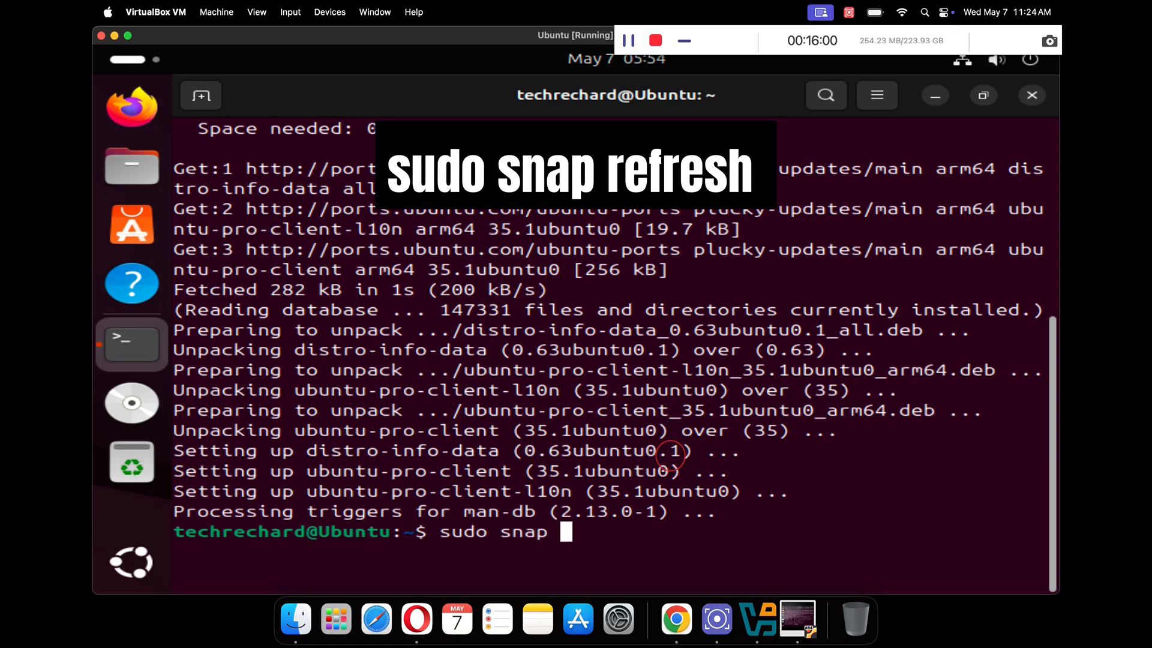
text(refresh)
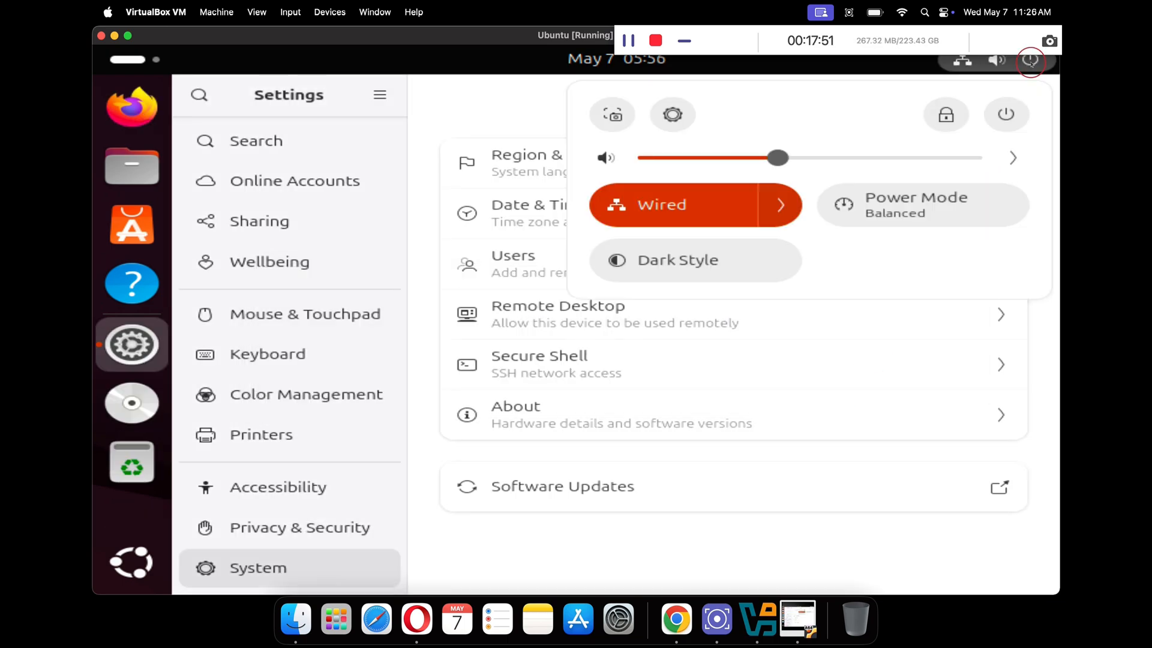
Power off the Ubuntu guest from the system menu and confirm, then bring up the desktop's options once back
click(1004, 114)
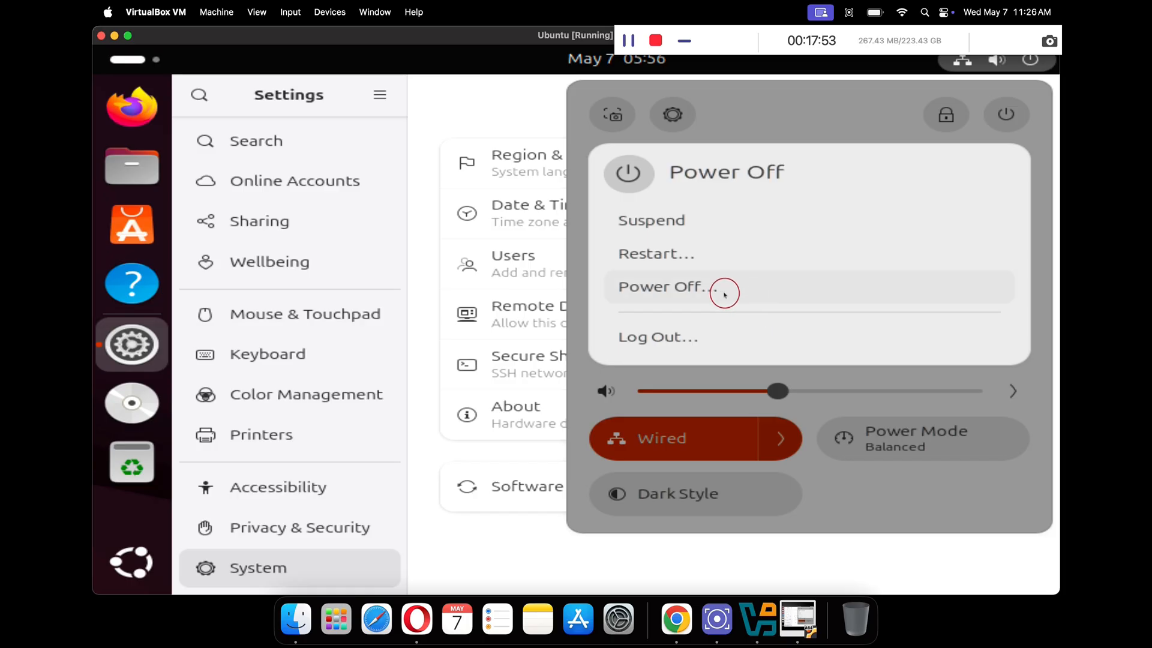
click(660, 287)
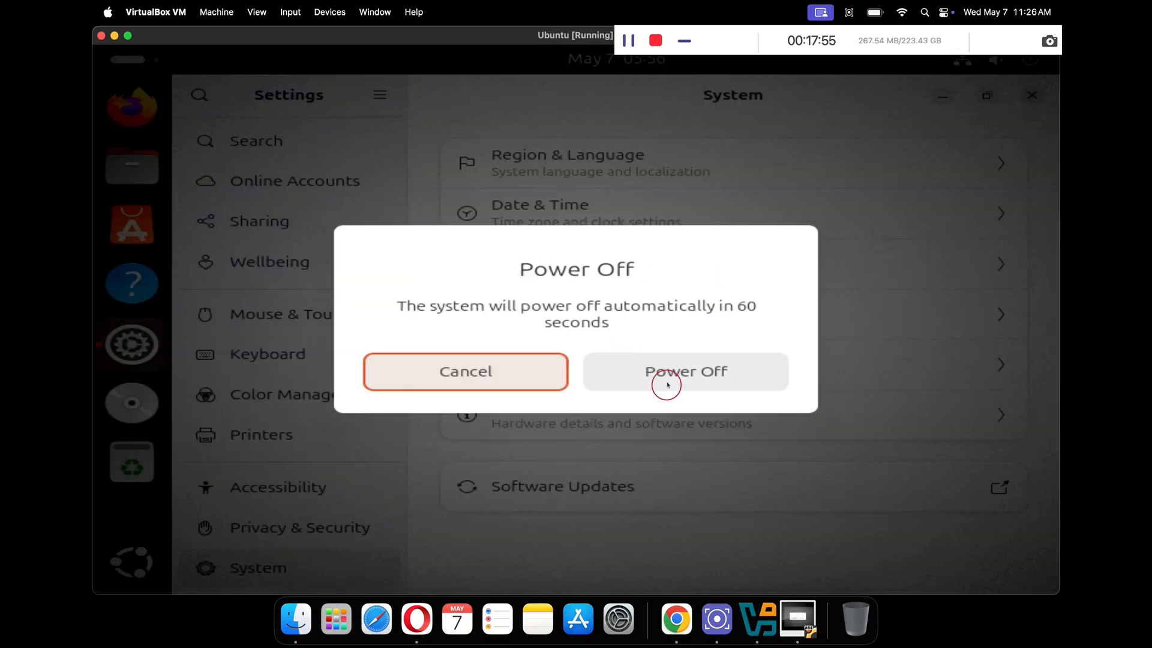
click(685, 371)
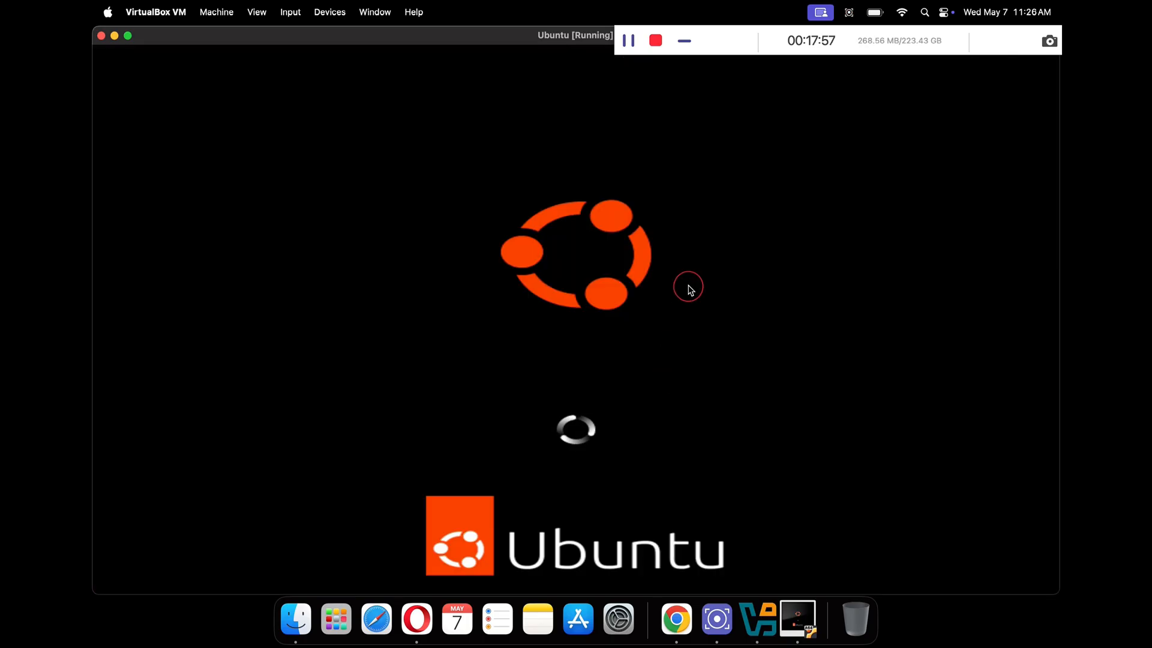
right_click(505, 359)
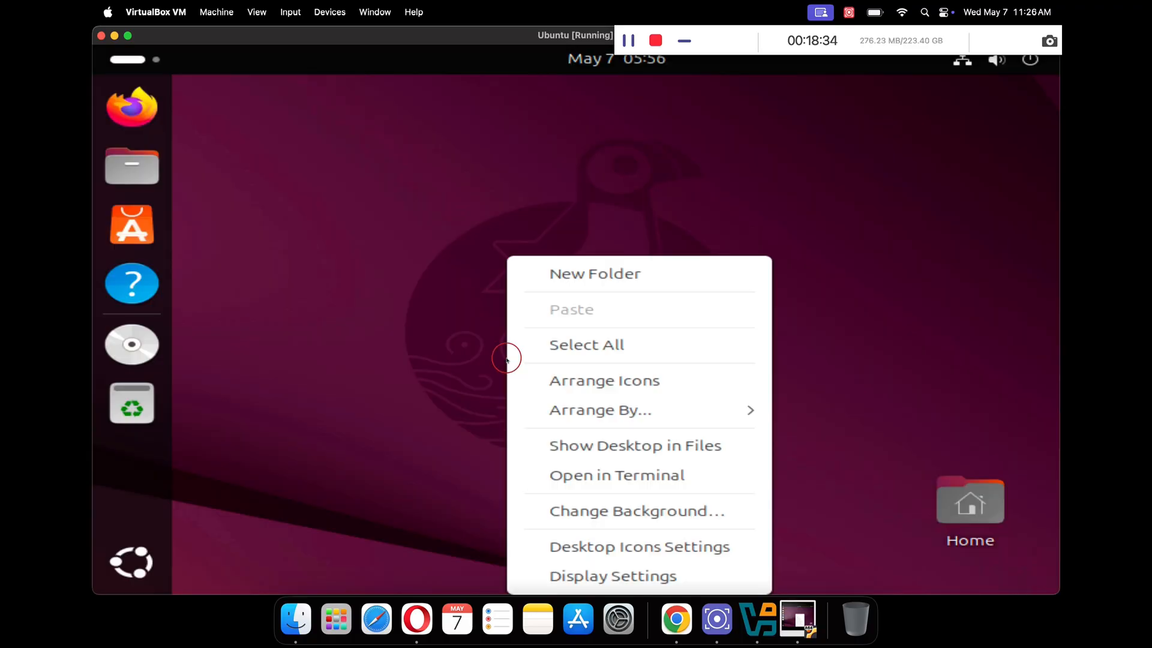
Set the guest display resolution to 1920 × 1080 (16:9) in Display Settings and keep the change
click(635, 387)
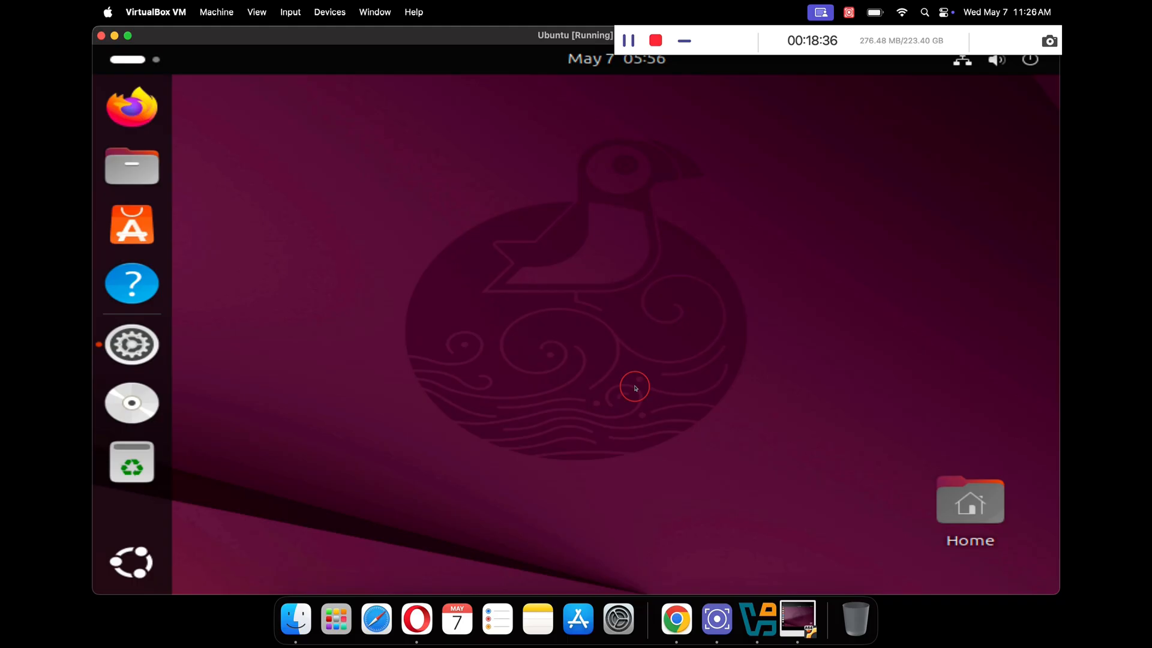
click(957, 213)
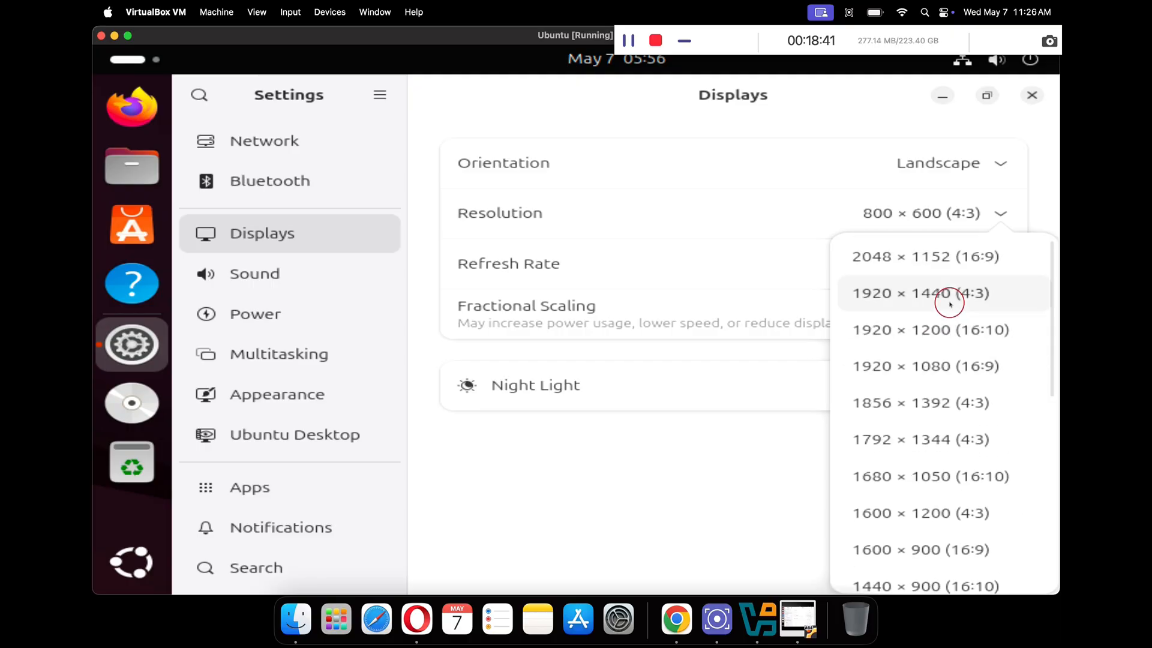
mouse_move(948, 390)
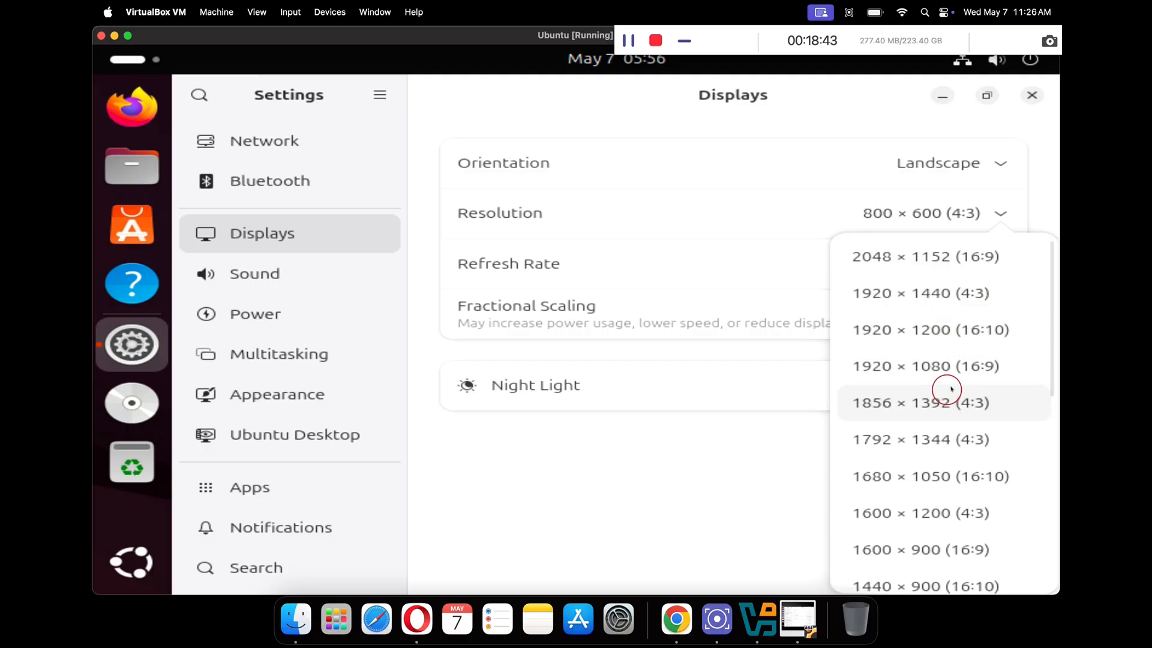
click(921, 366)
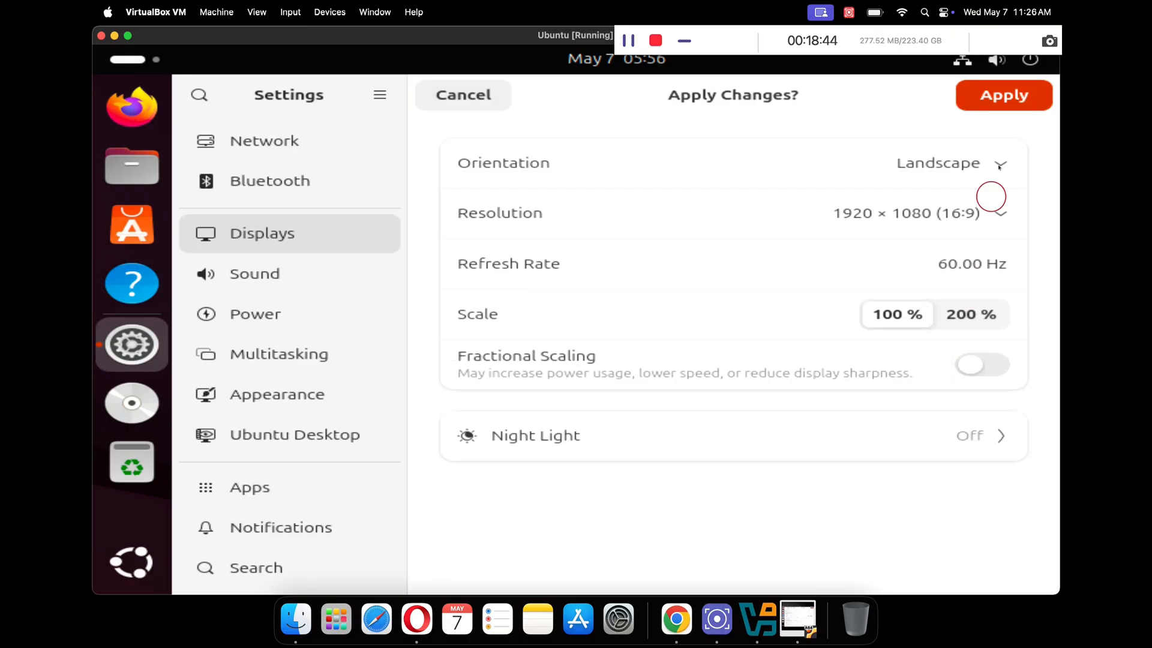
click(1003, 94)
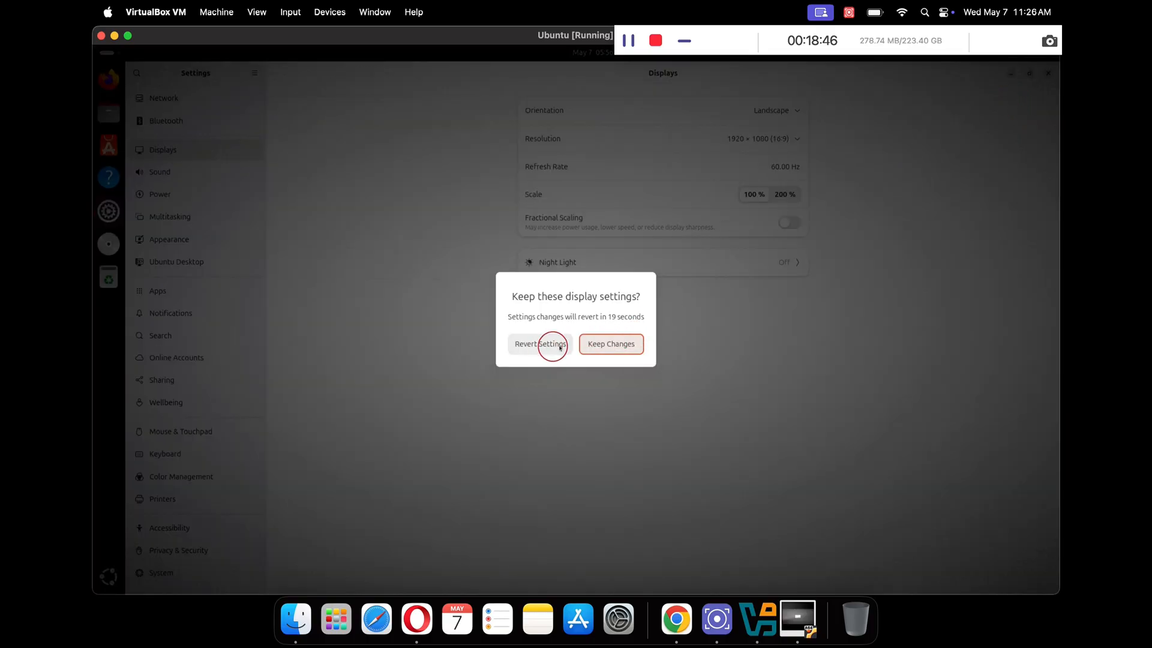
click(540, 344)
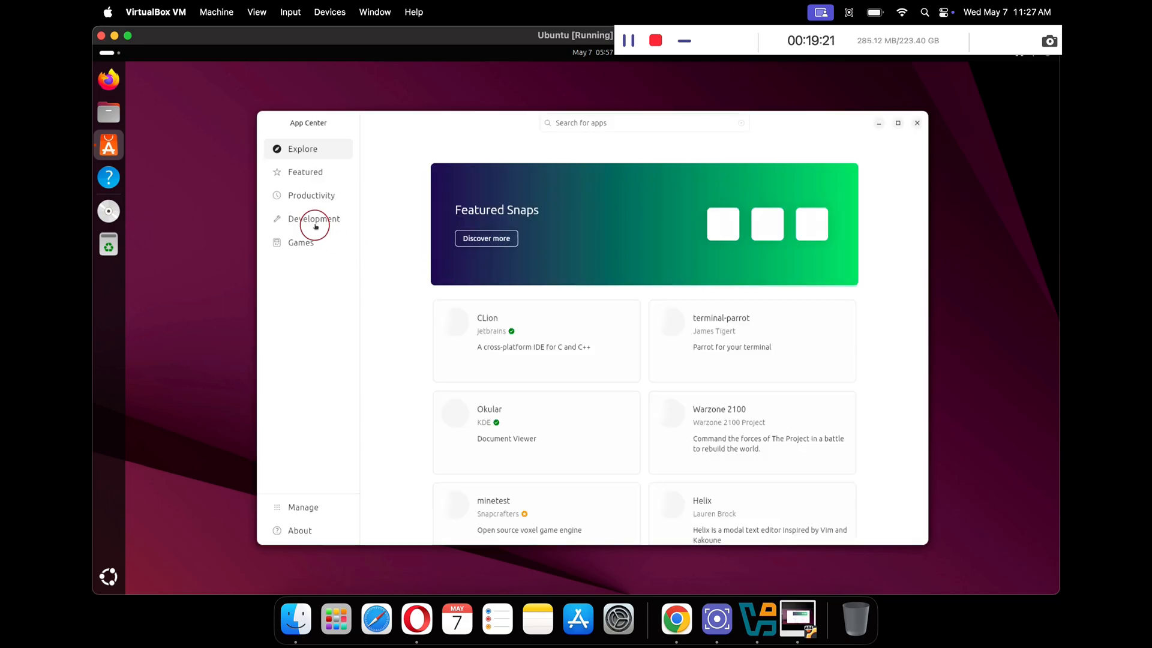
Browse the Development category in App Center and close the store
click(314, 219)
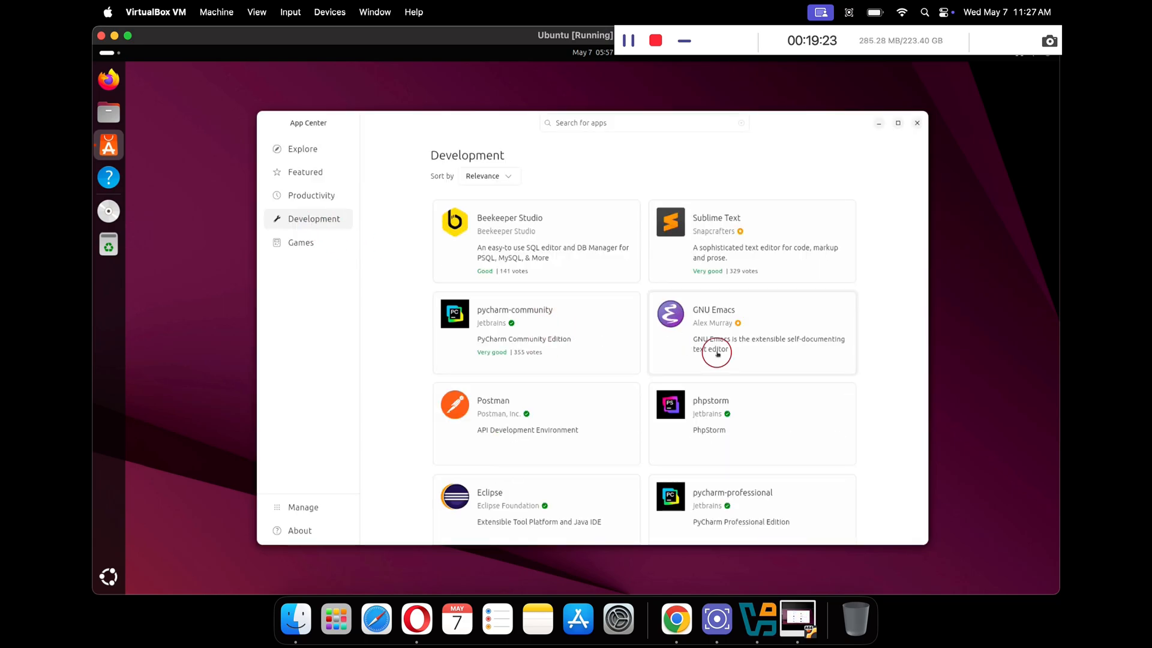
scroll(down, 3)
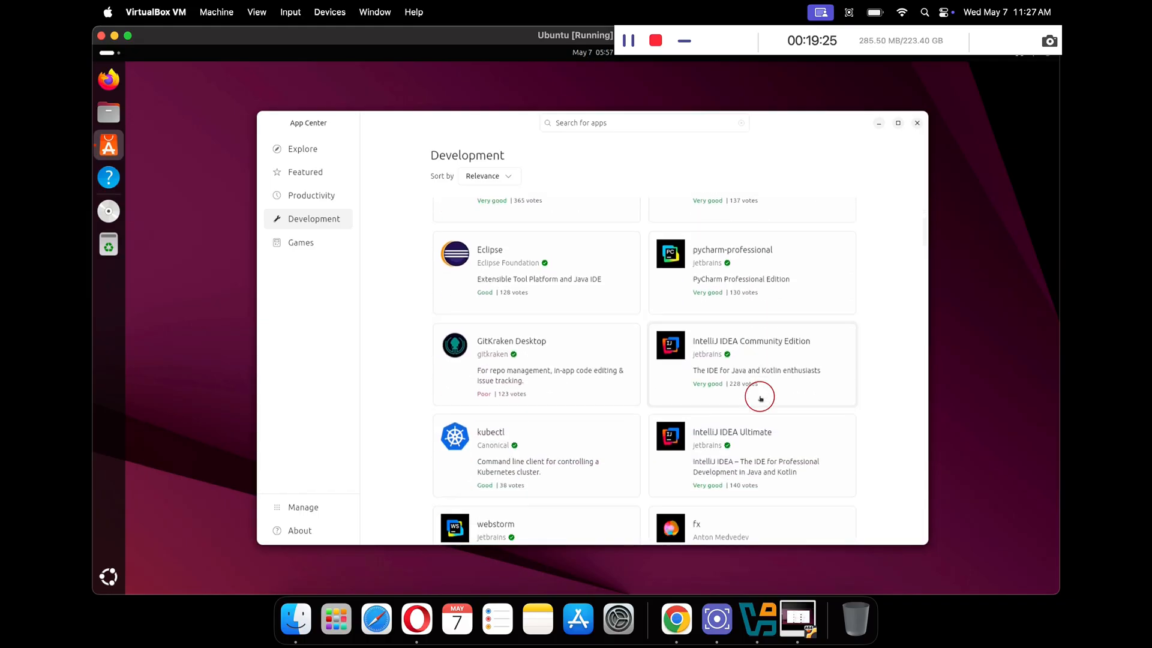
scroll(down, 3)
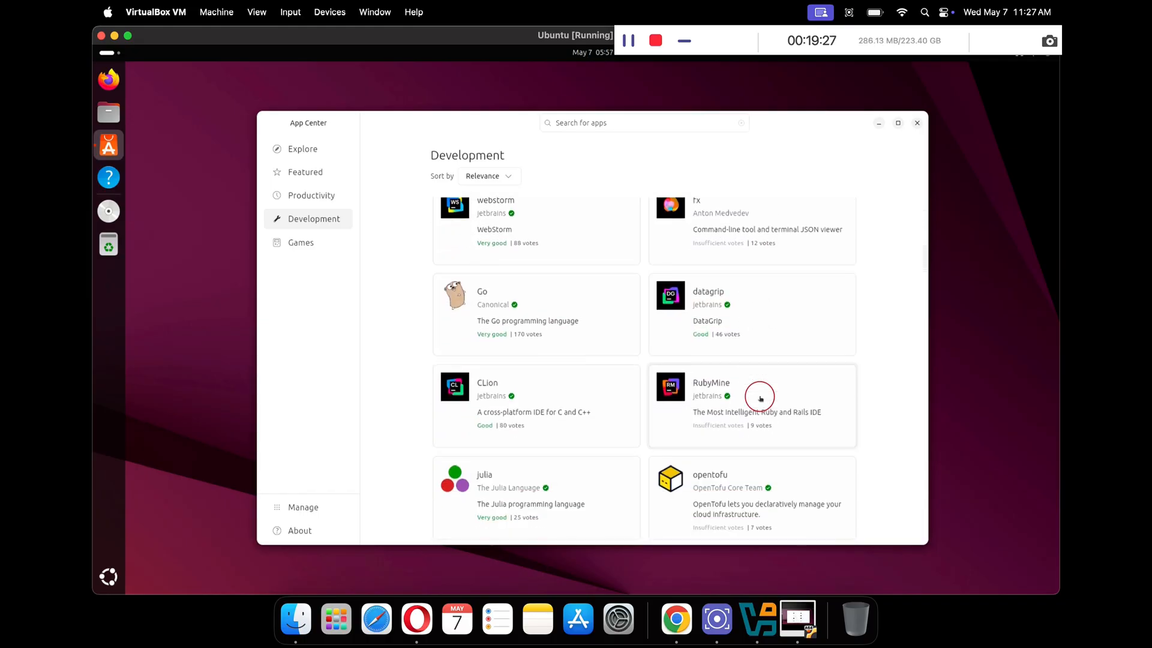
click(916, 123)
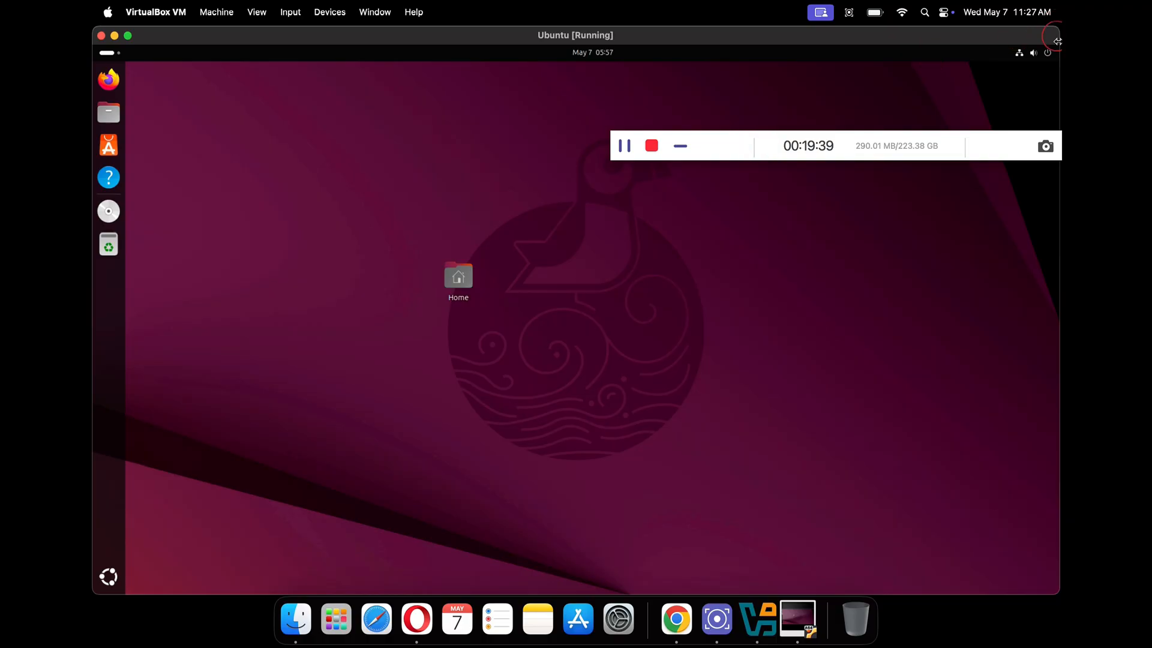
Power off the Ubuntu guest from the system menu
click(1047, 53)
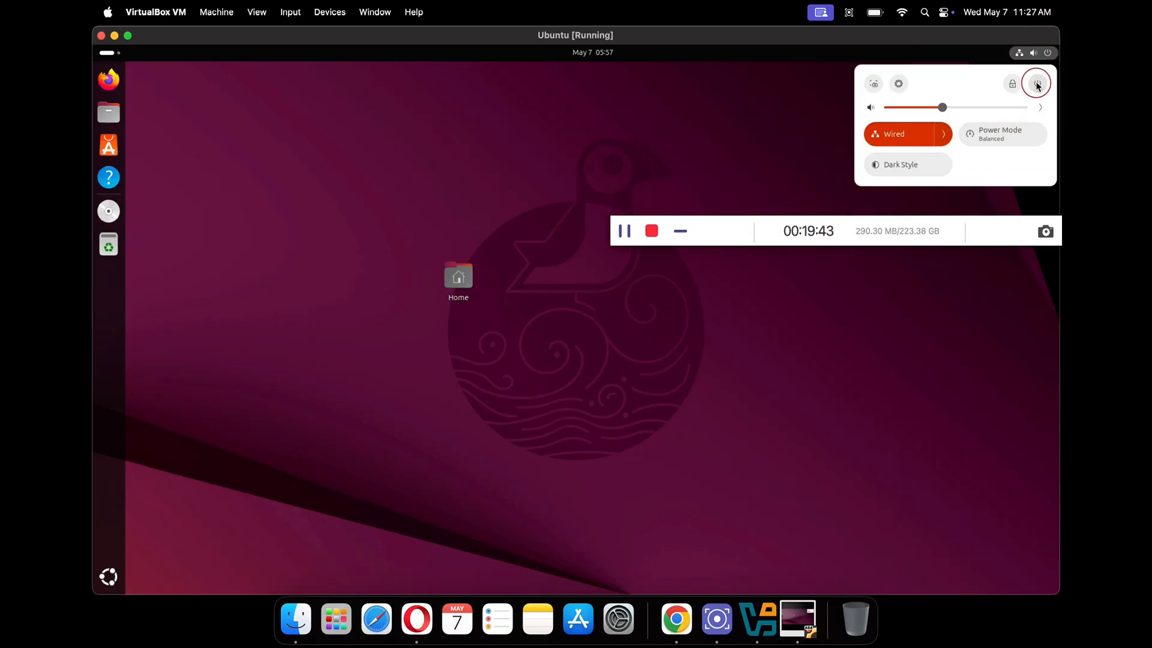
click(1036, 83)
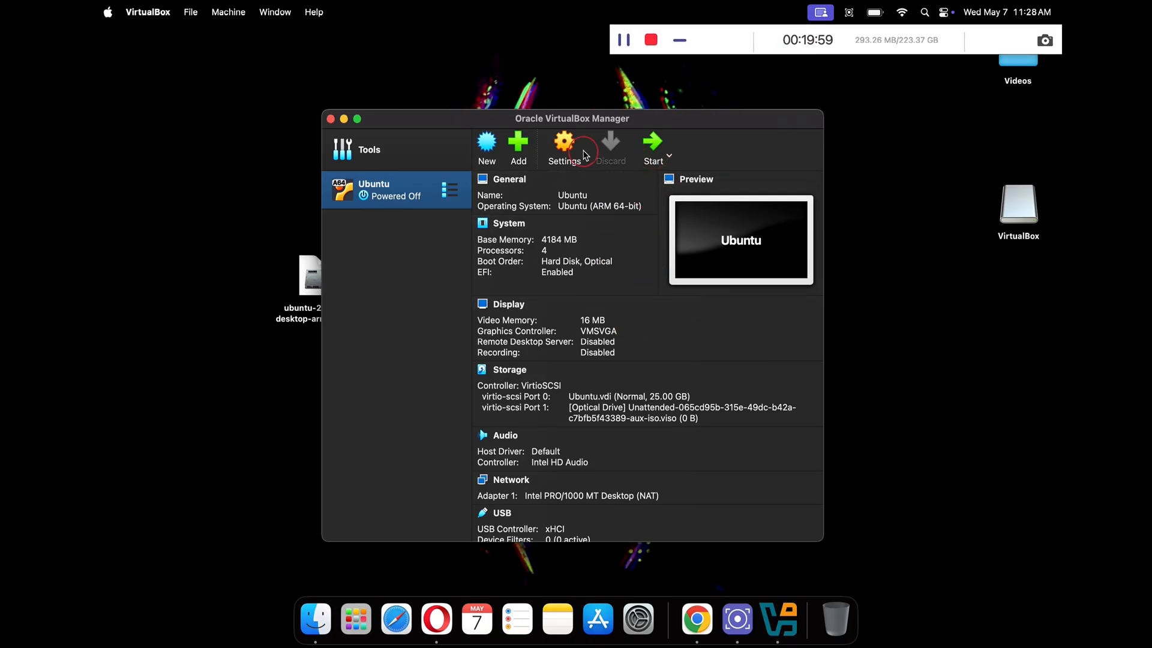
Set Shared Clipboard and Drag'n'Drop to Bidirectional, video memory to 75 MB, save, and start the machine
click(563, 147)
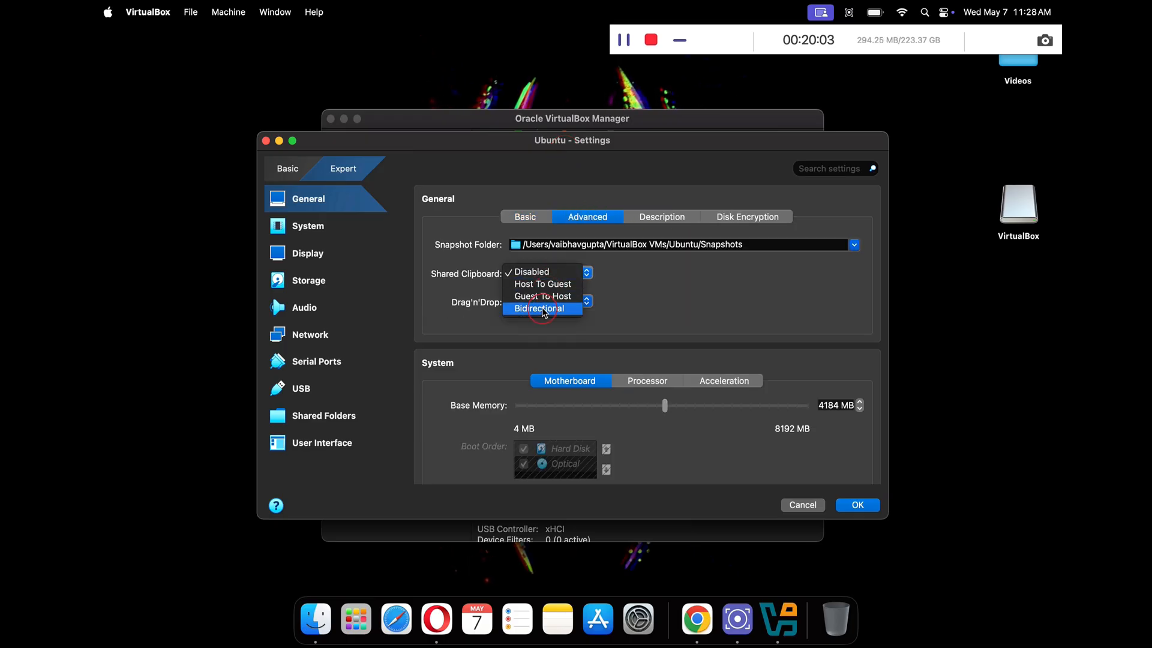
click(540, 308)
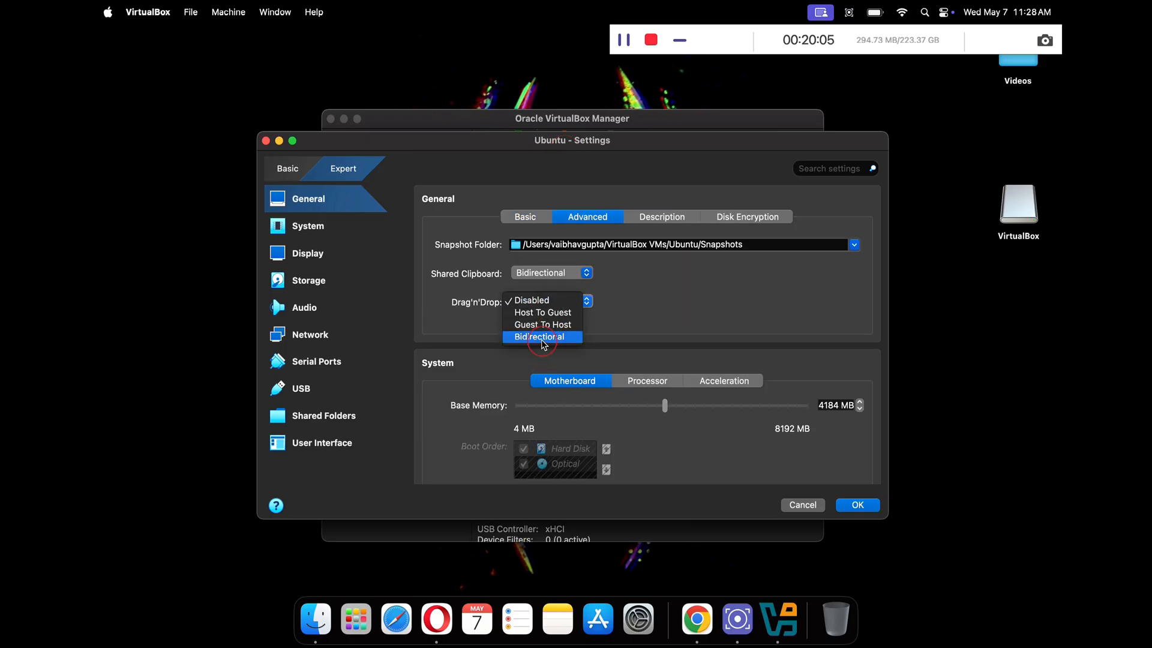
click(308, 253)
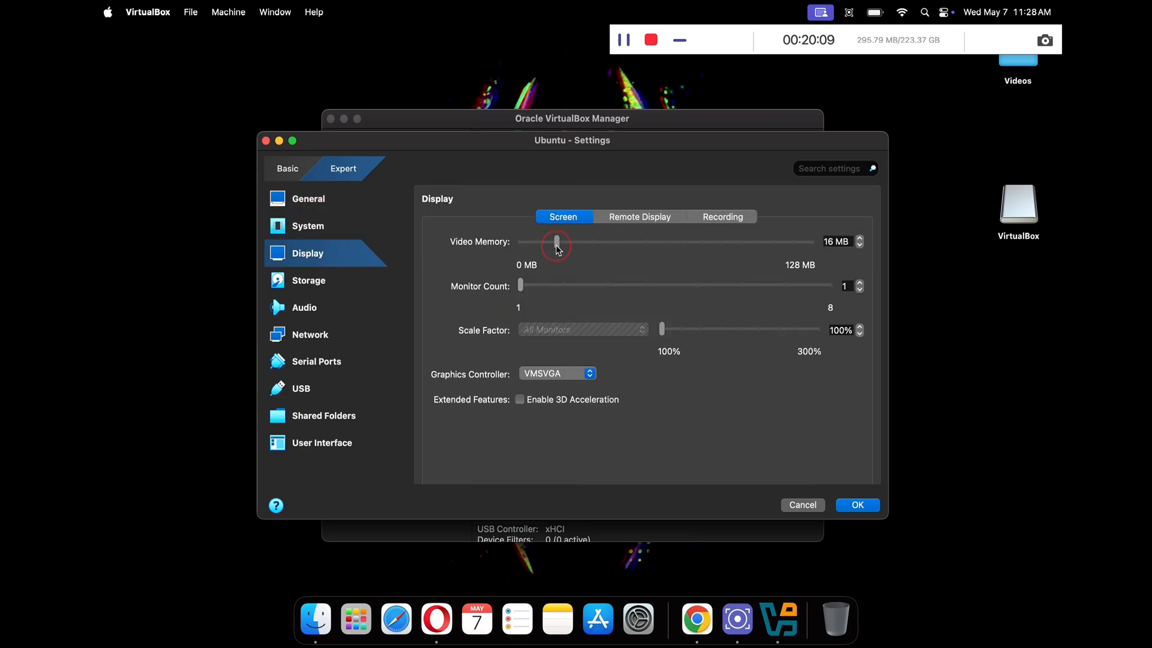
click(856, 504)
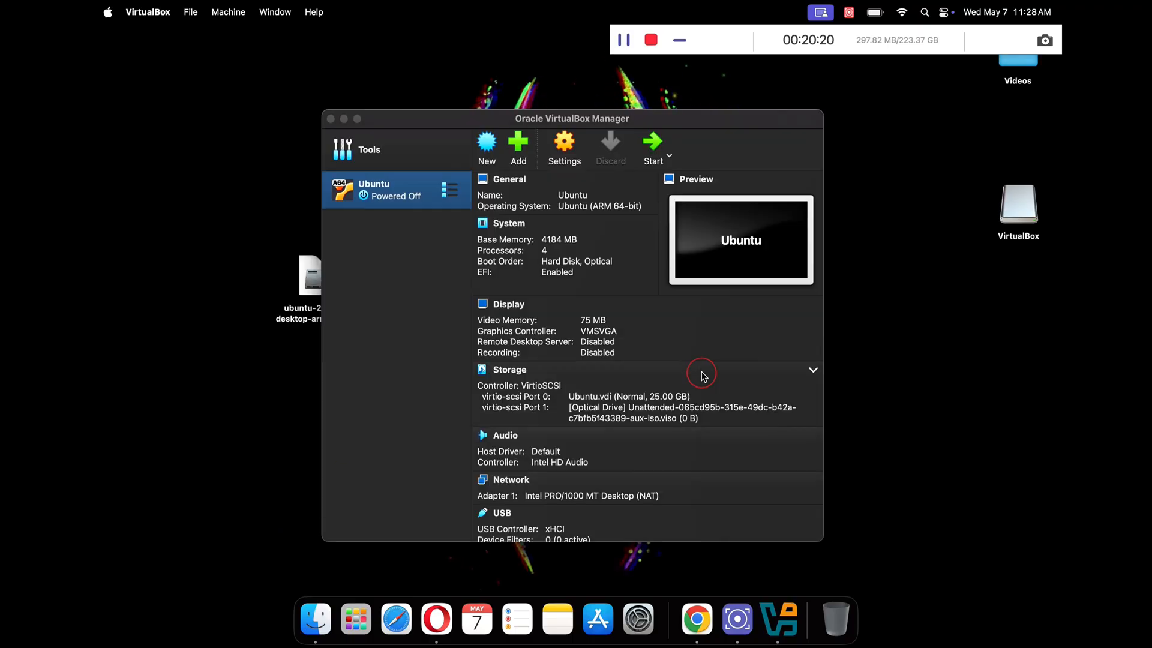
click(651, 147)
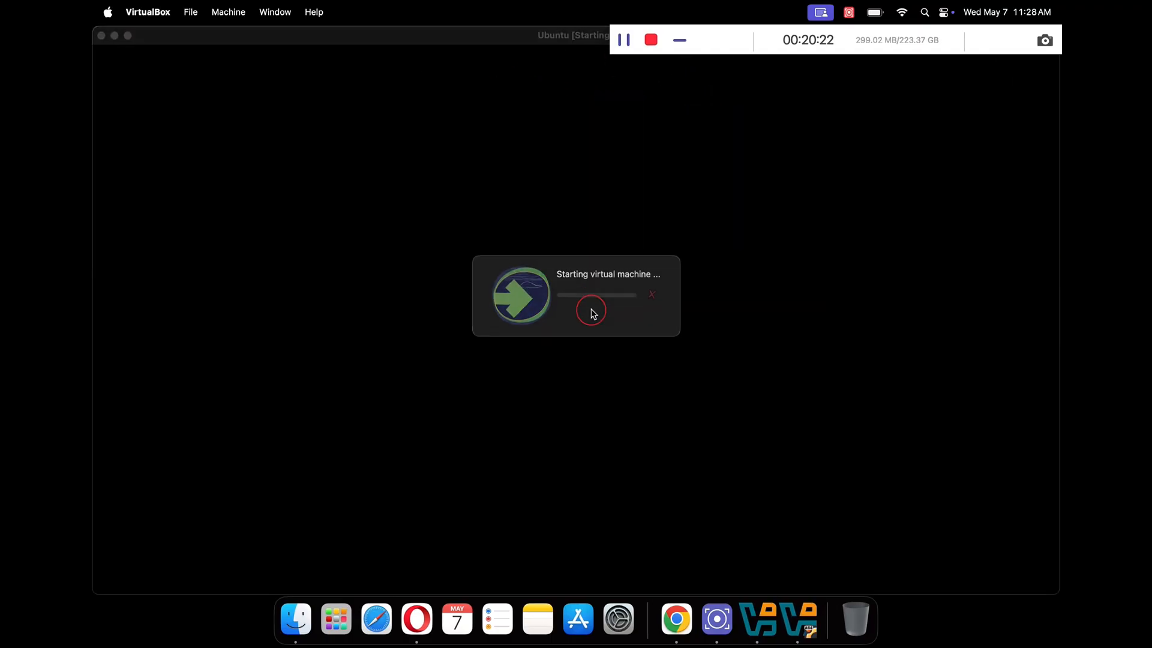